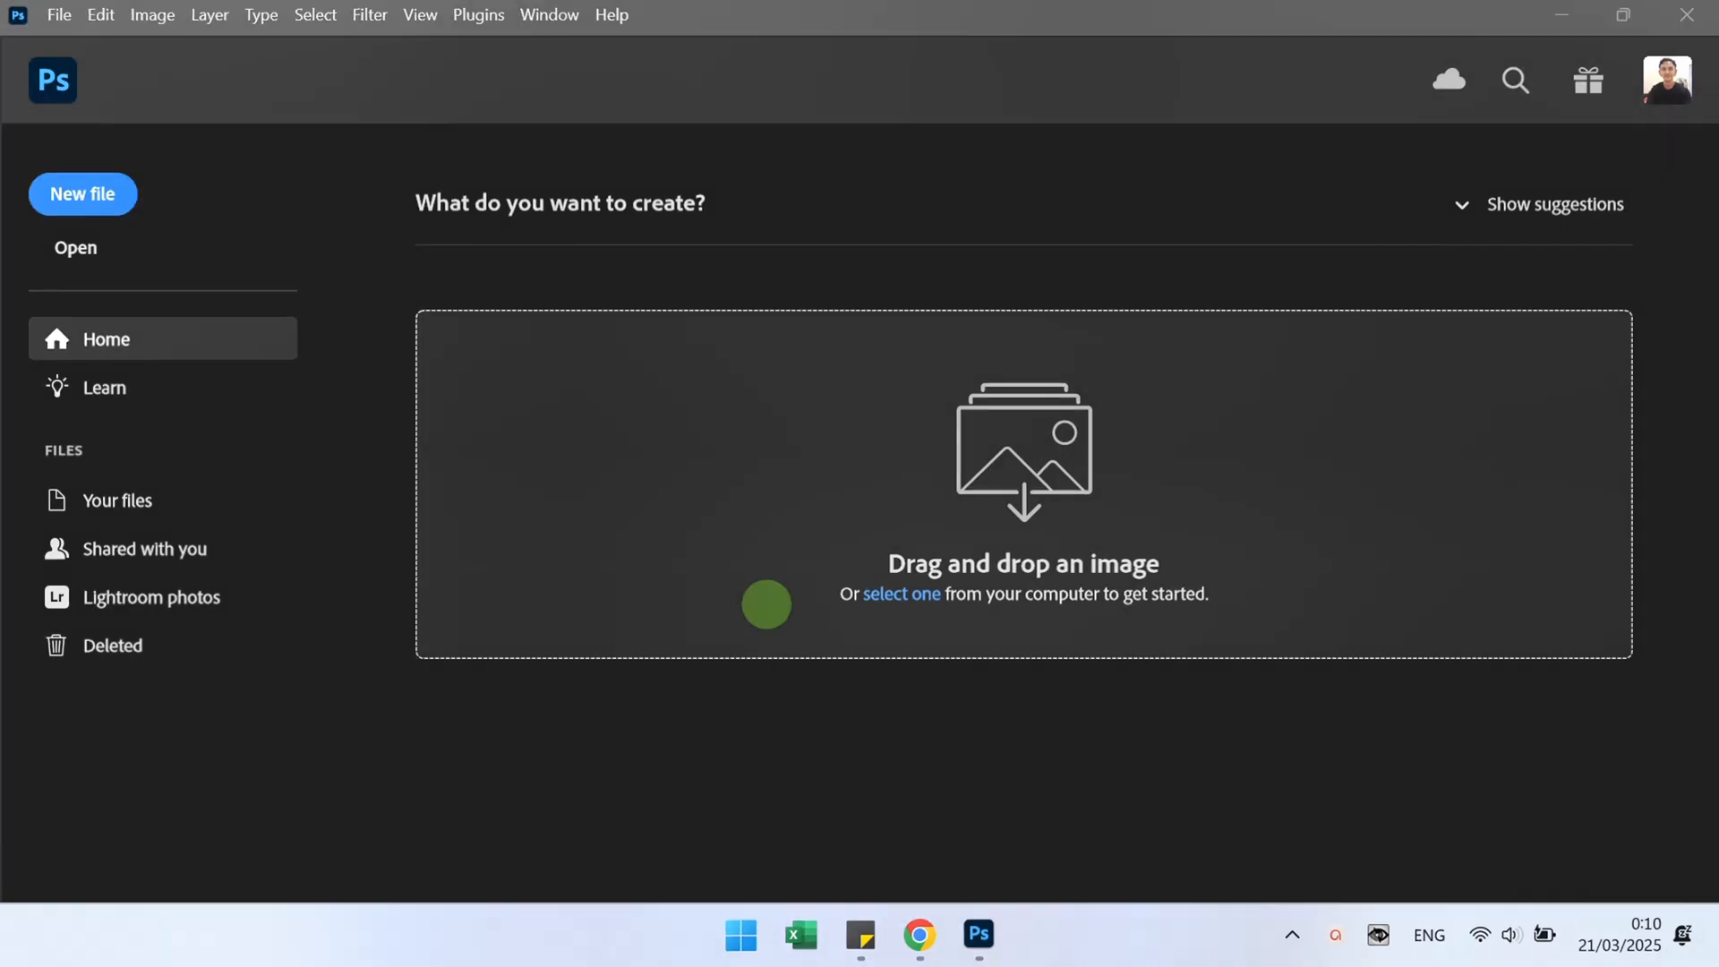
- Open the tan leather wallet photo from the Home screen
click(902, 593)
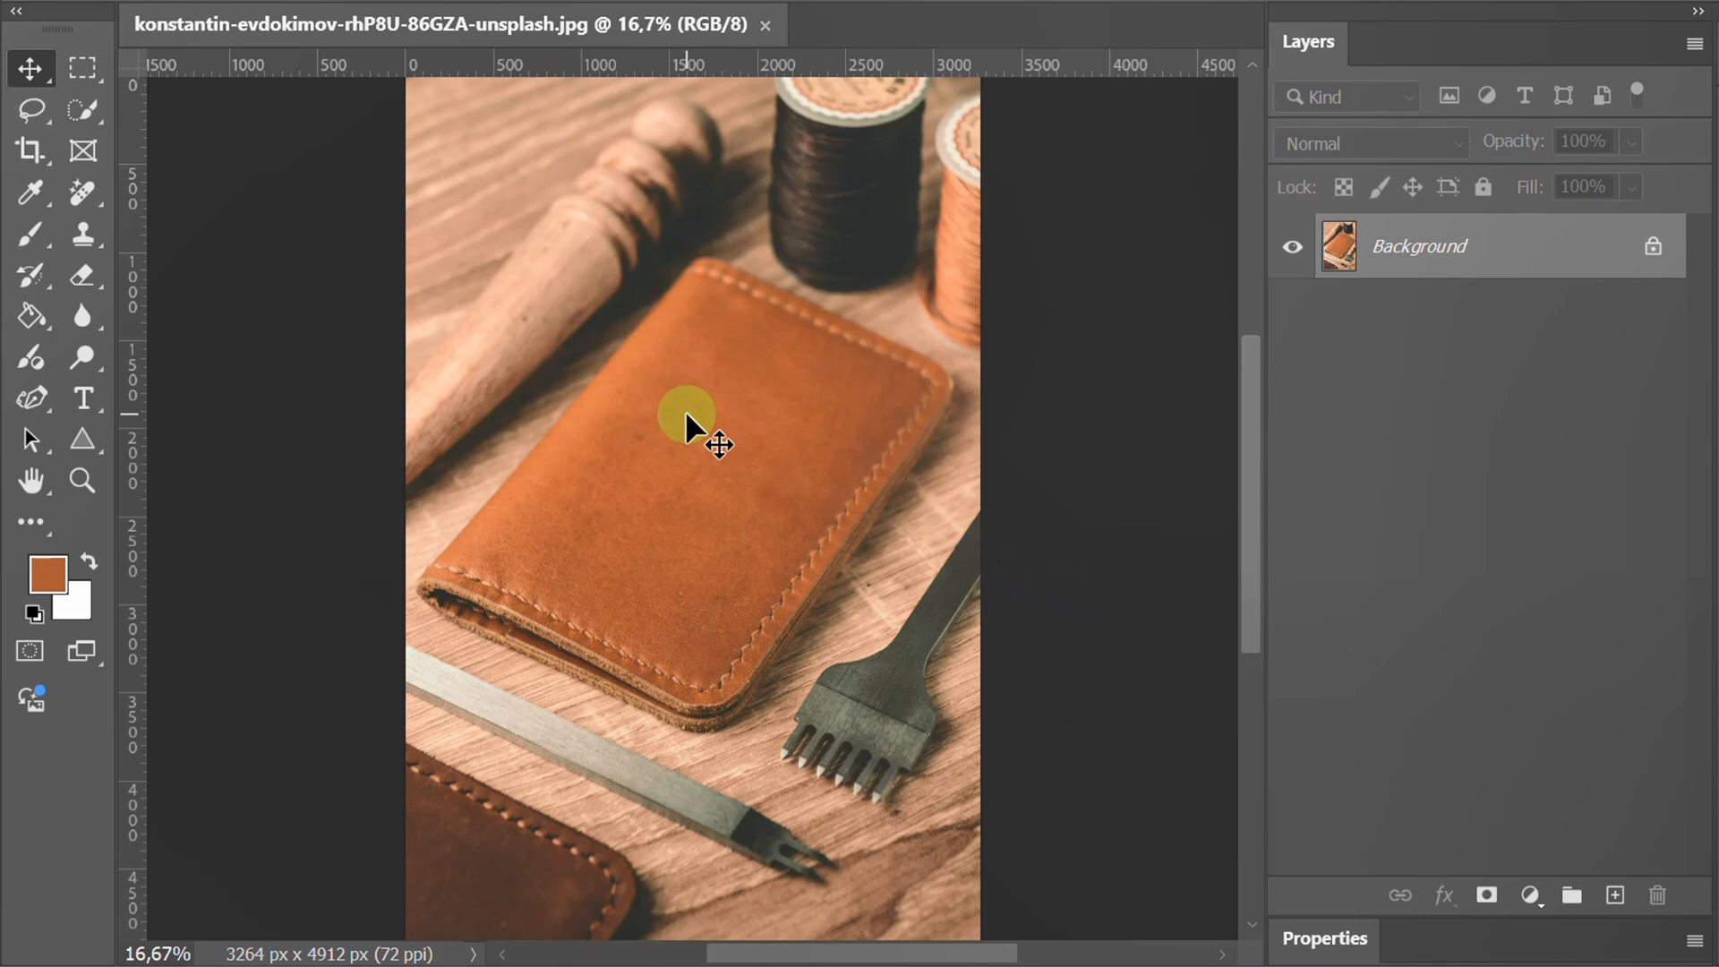
- Open the Asset 4 hat-and-moustache logo and place it as Layer 1 on the wallet photo
click(70, 18)
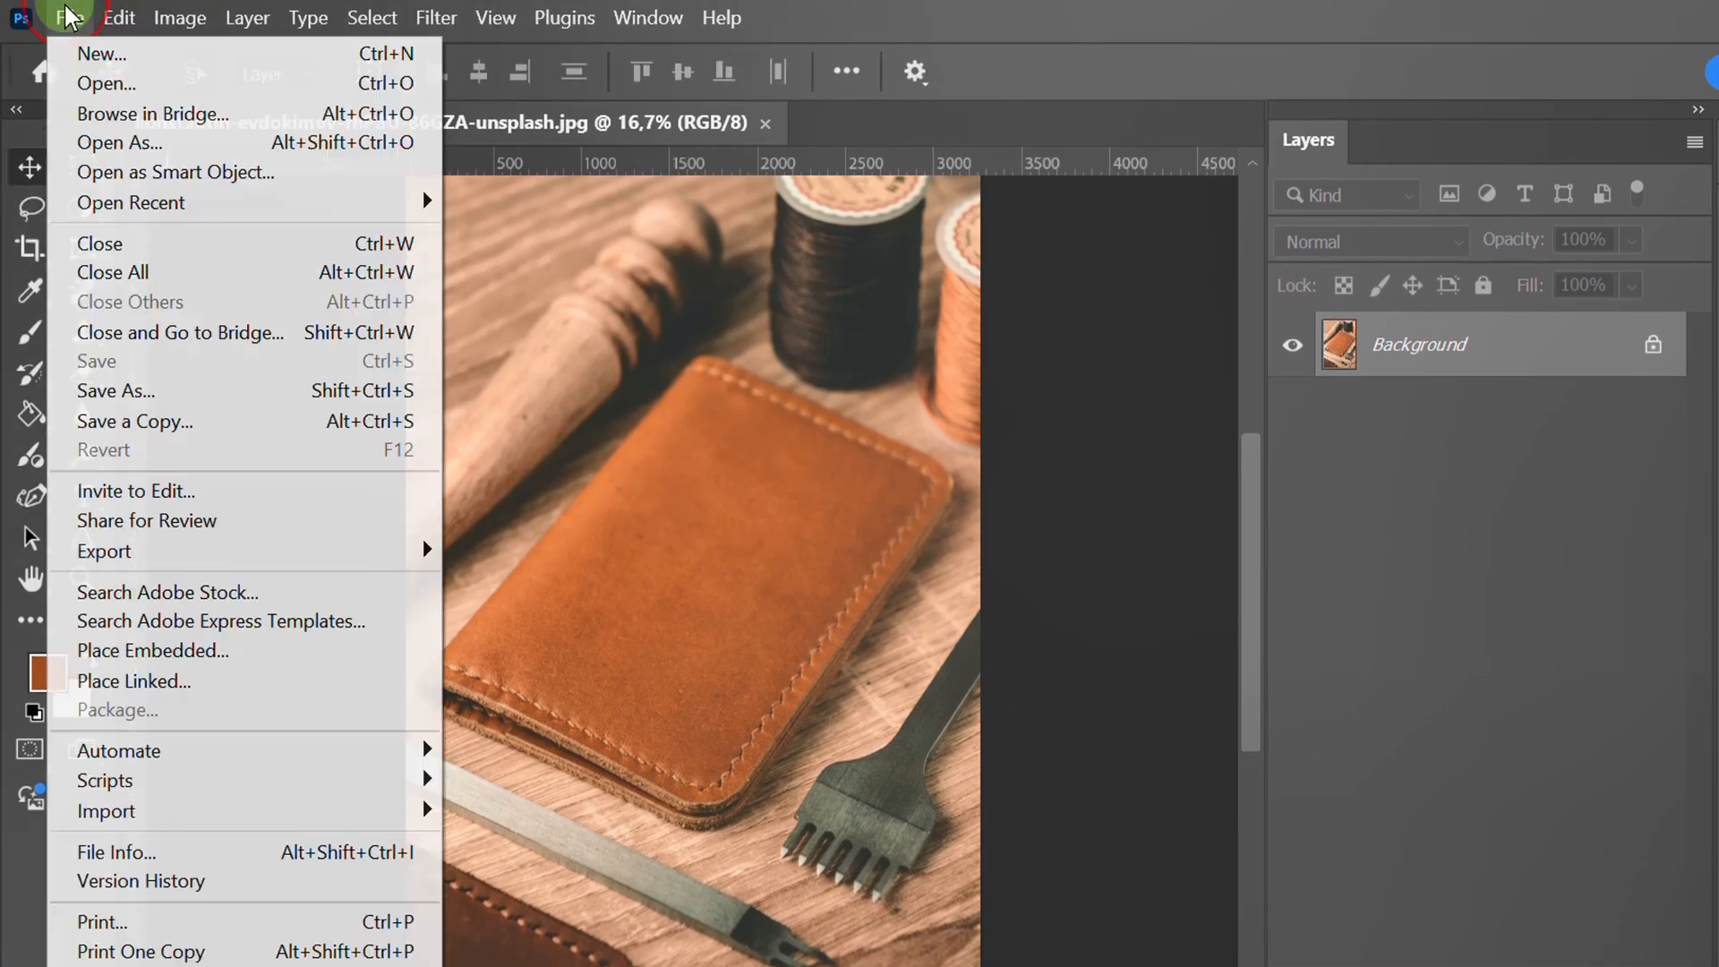
click(70, 17)
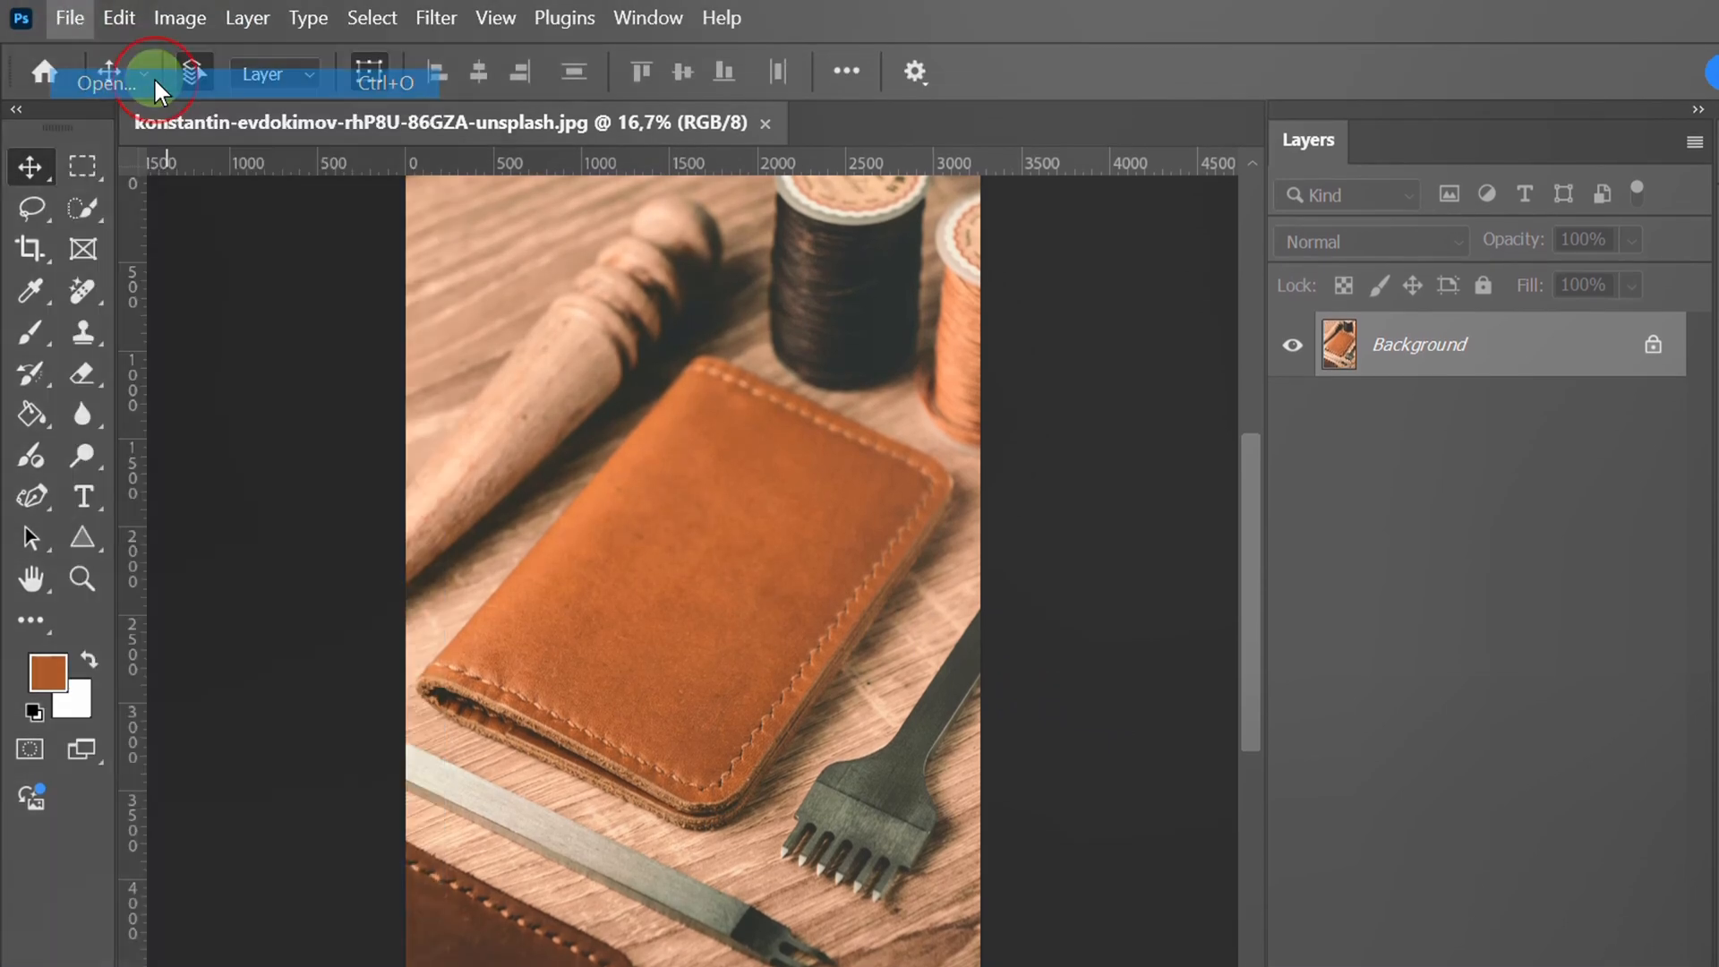
click(96, 84)
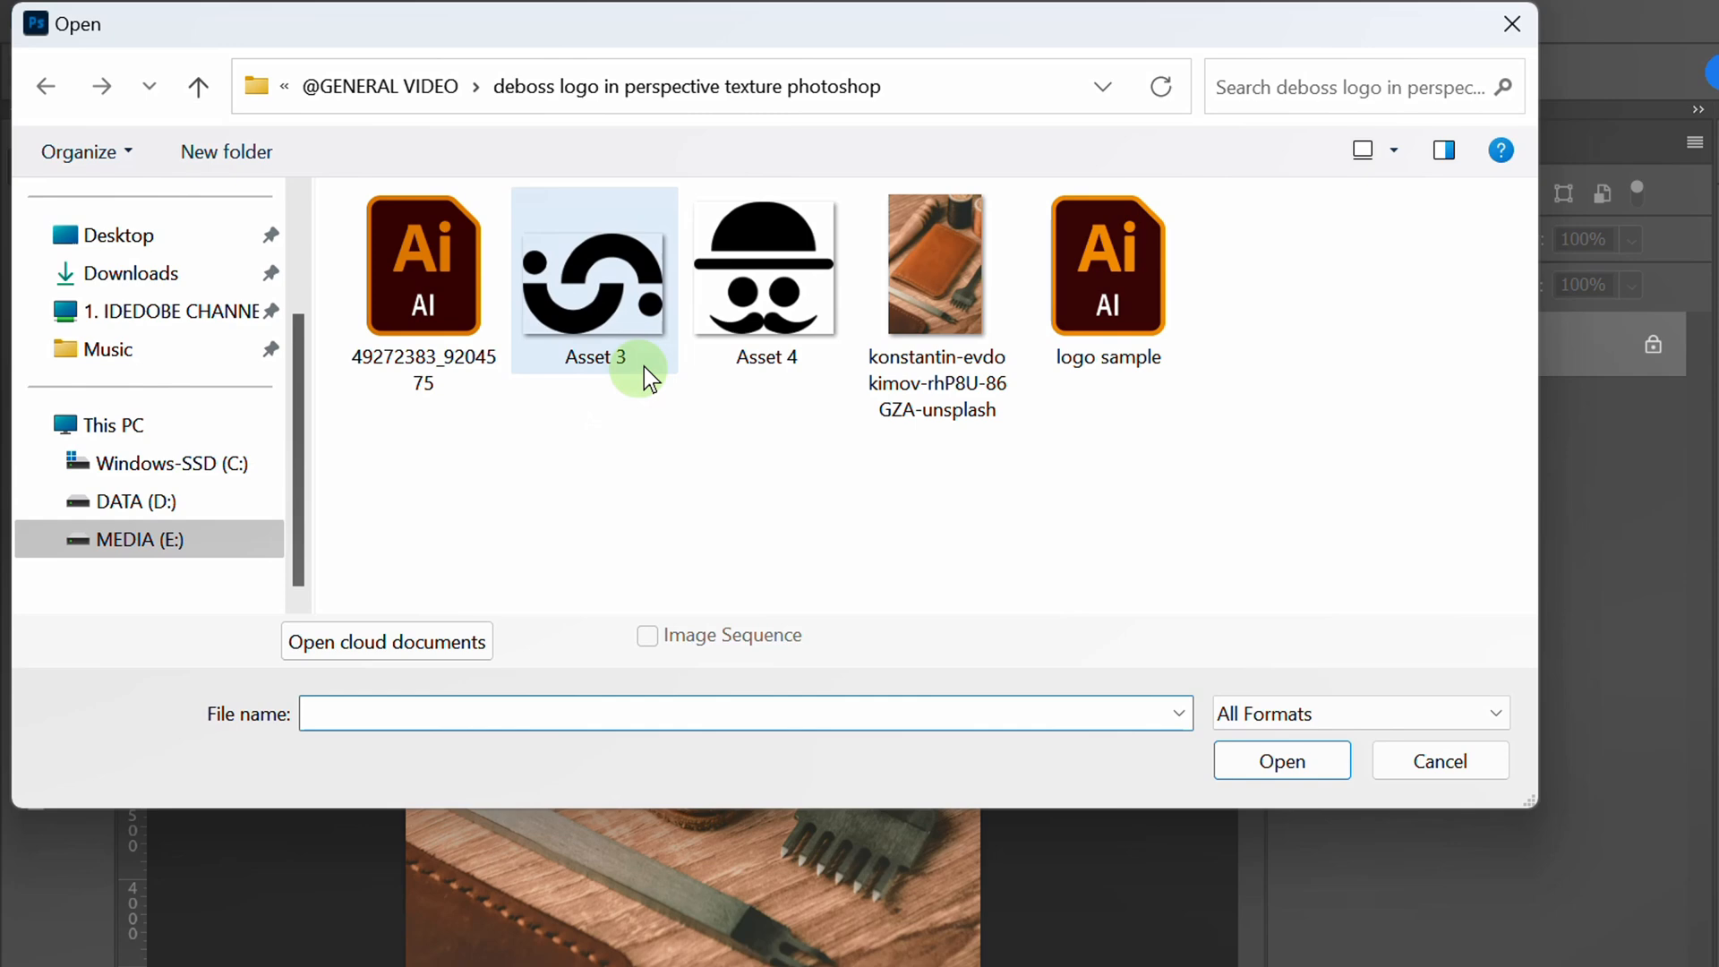
click(765, 267)
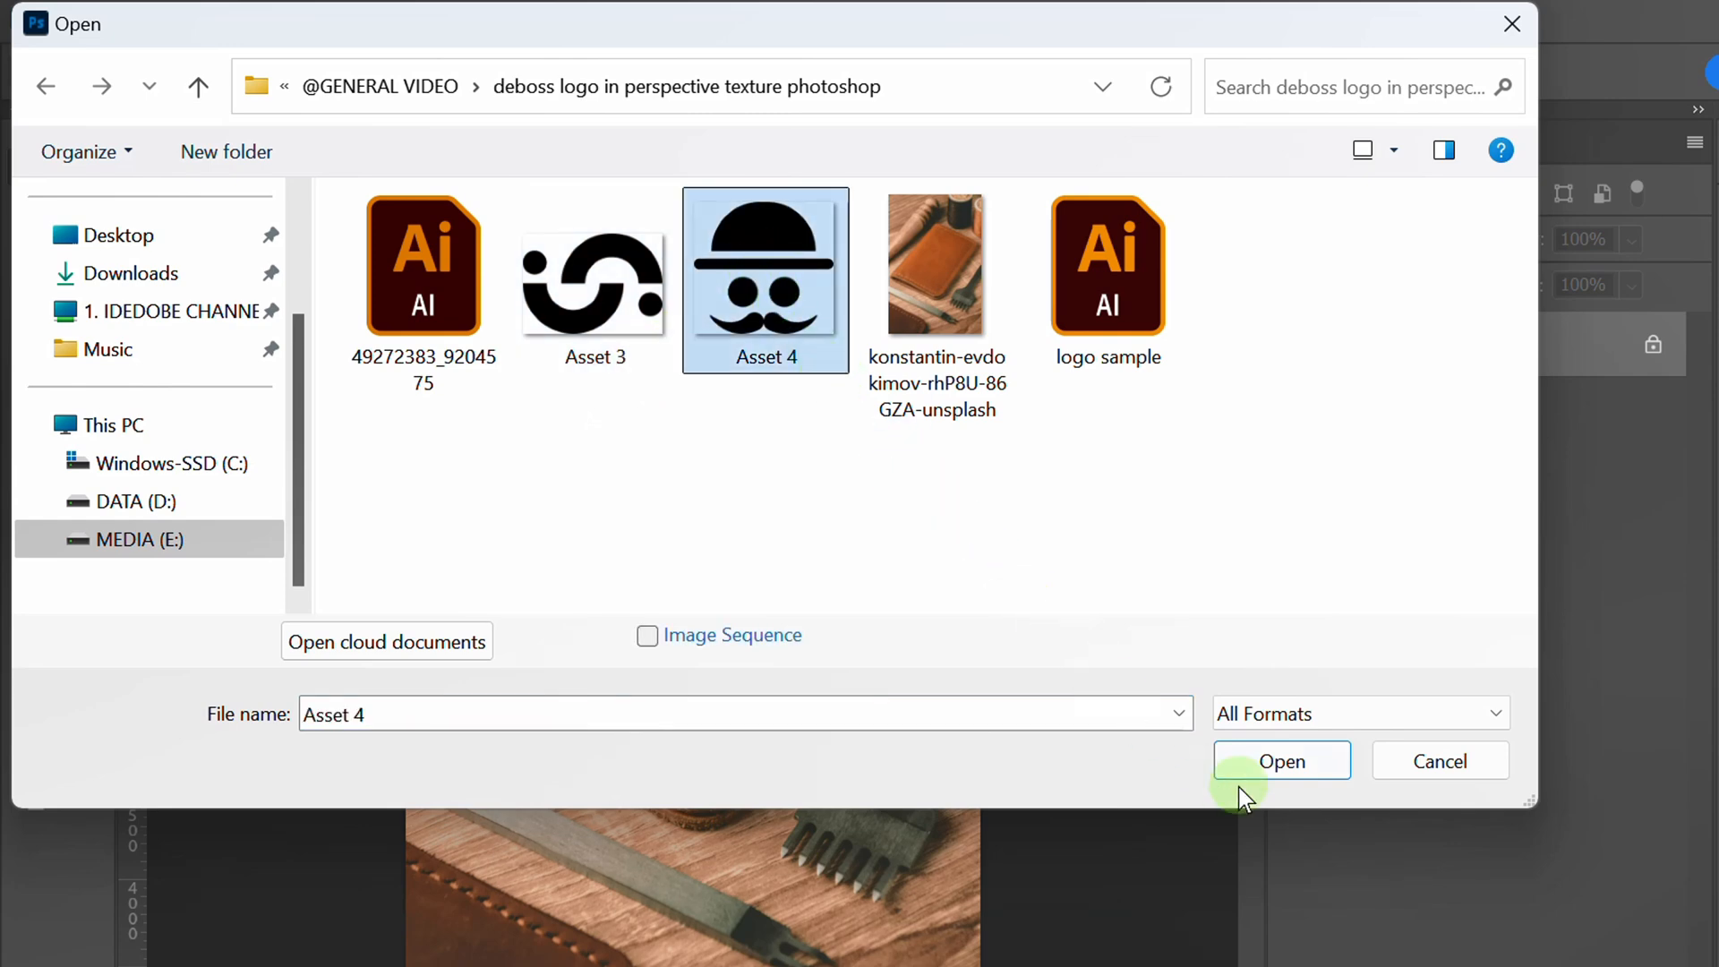
click(1278, 761)
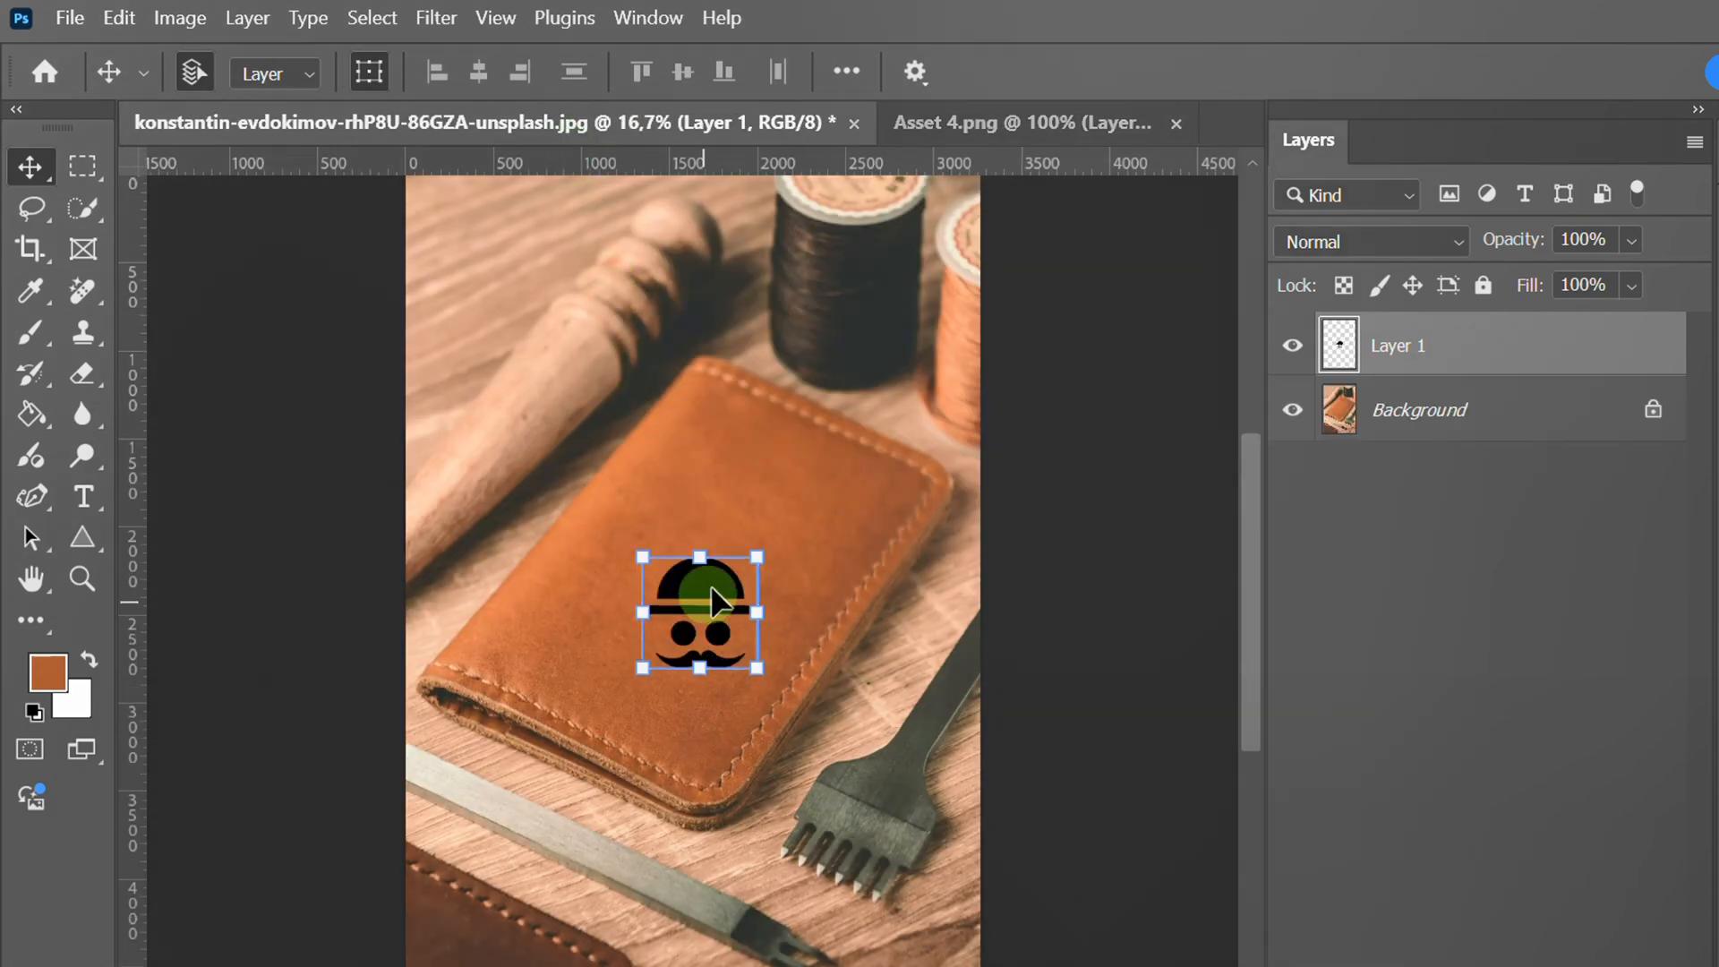
- Zoom in and drag the logo lower onto the wallet leather
click(1013, 123)
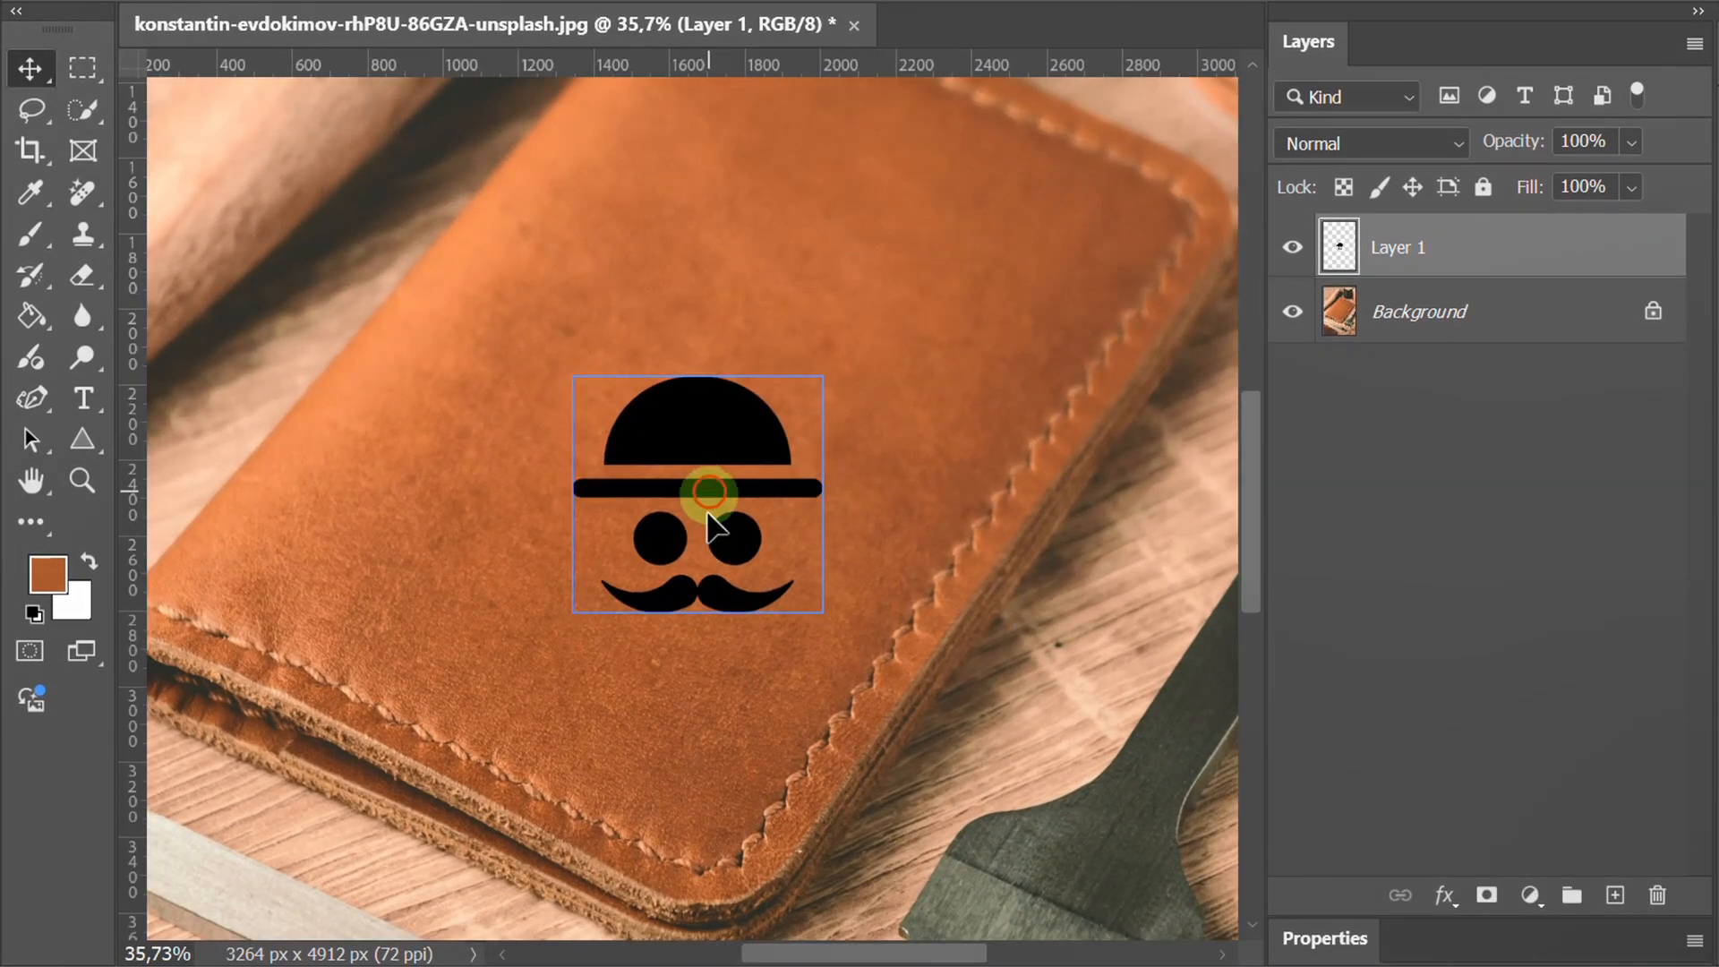
drag(707, 494, 662, 667)
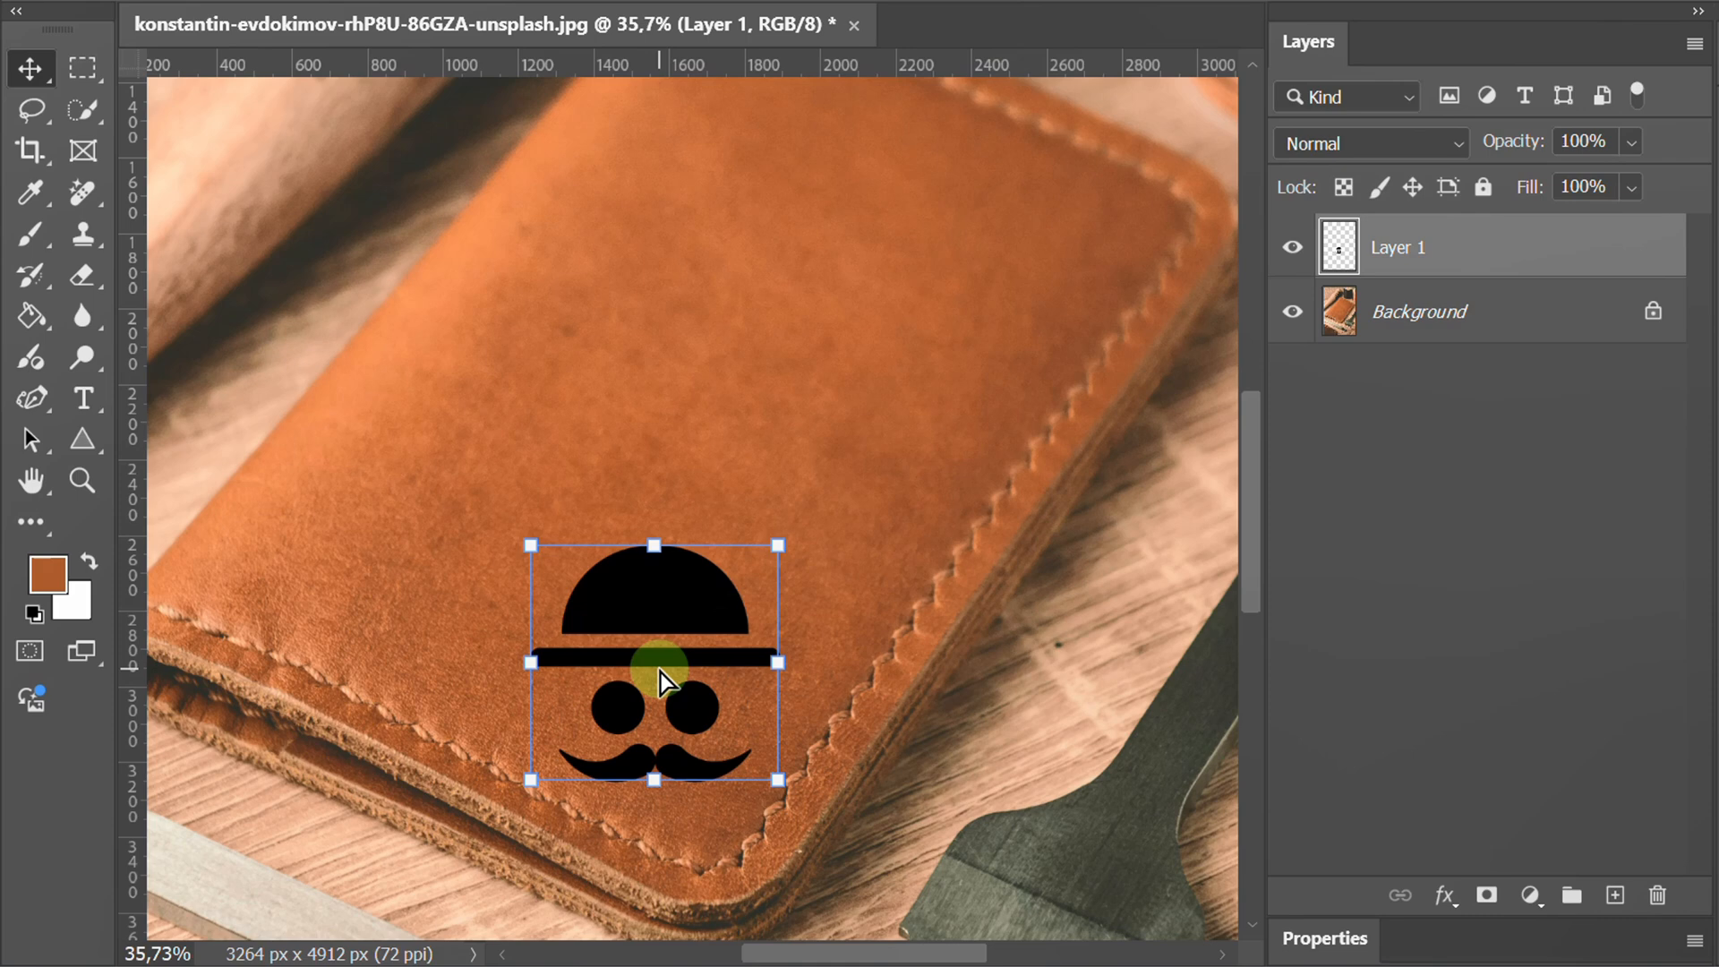
drag(662, 680, 784, 539)
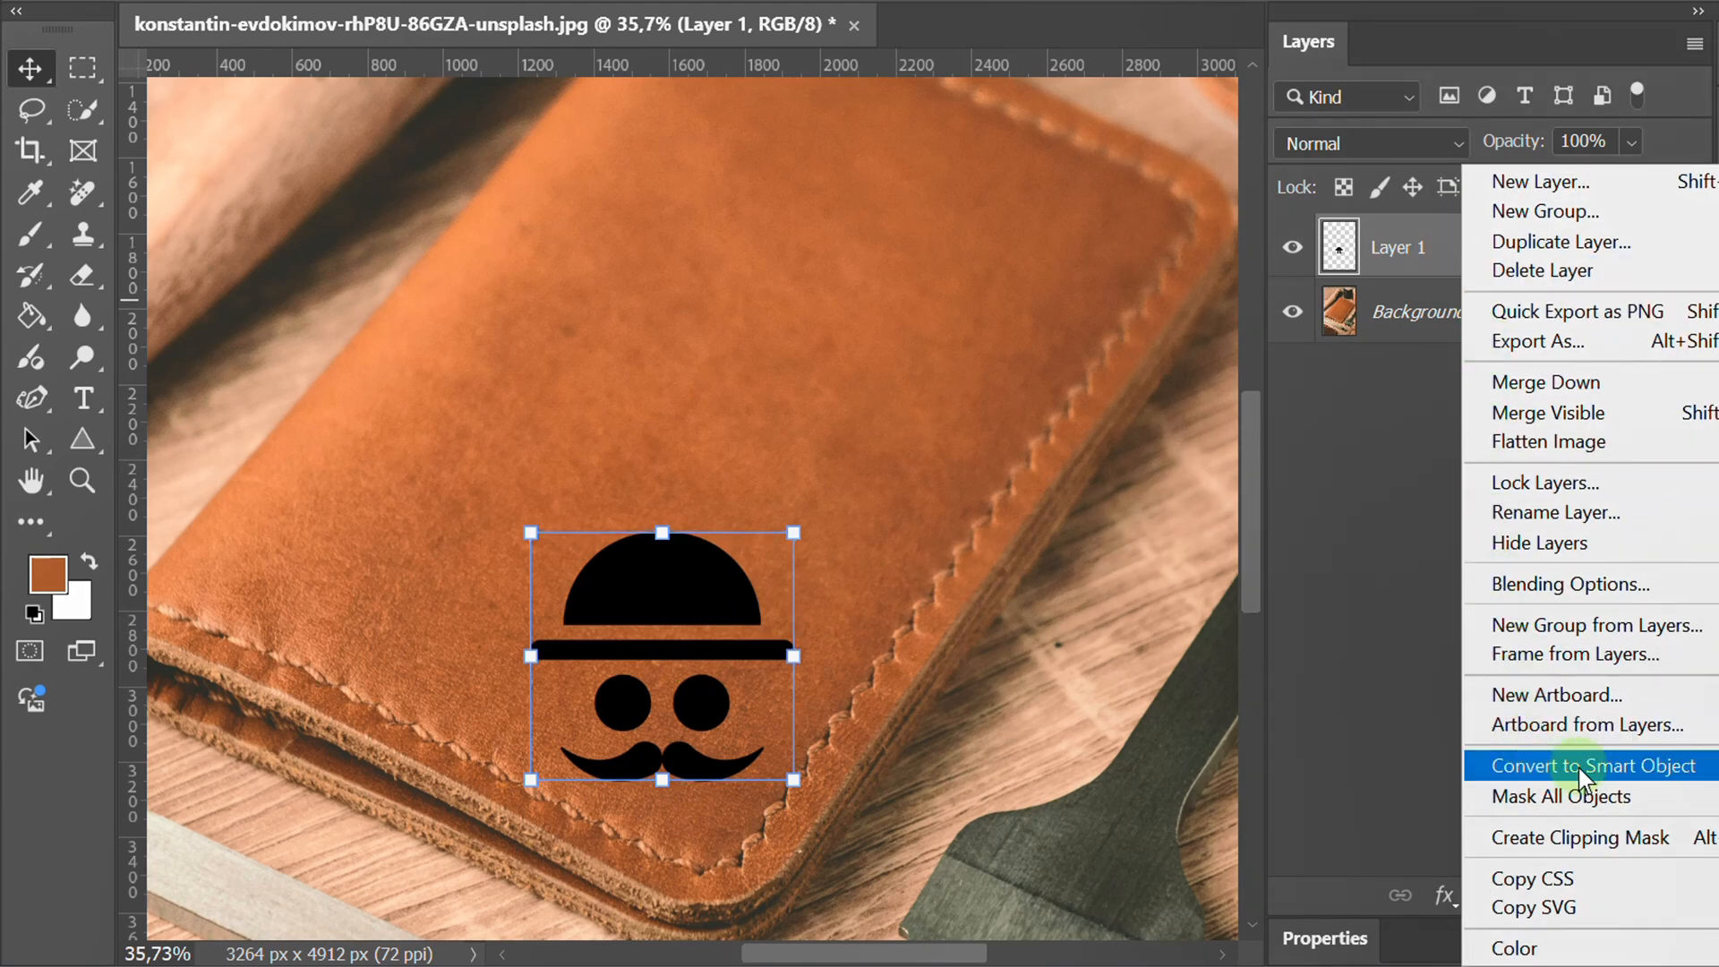
- Convert the logo to a smart object and rotate it about 20° to the wallet's tilt
click(1592, 765)
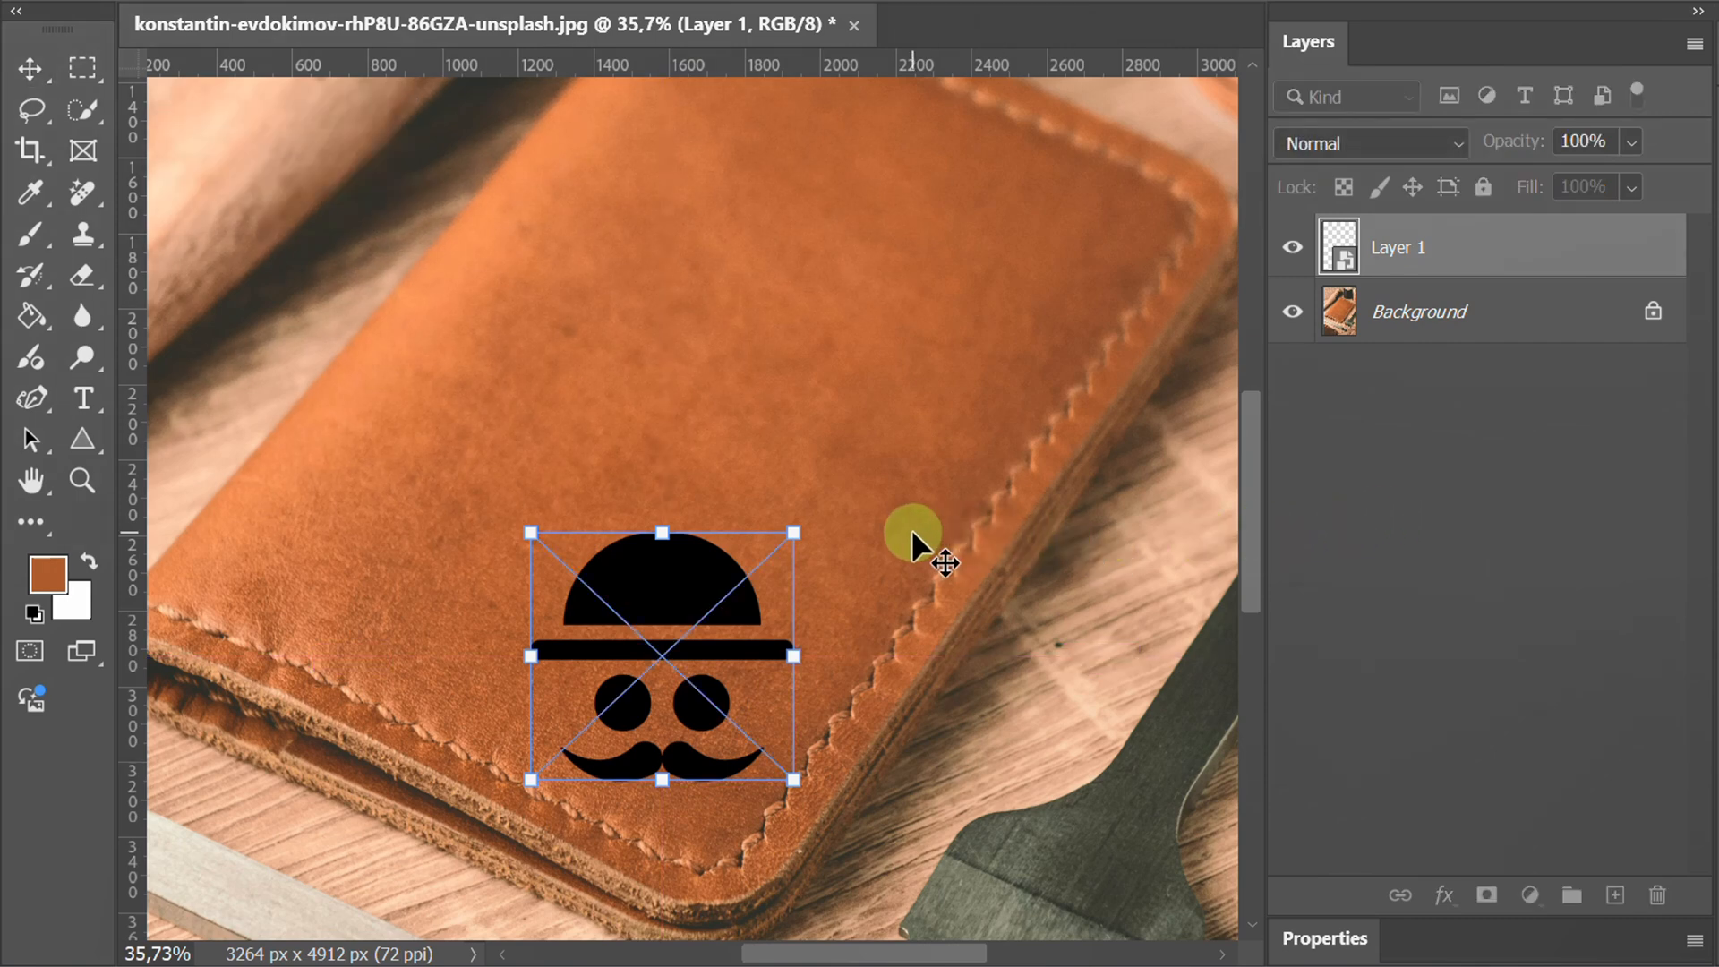
drag(915, 537, 856, 592)
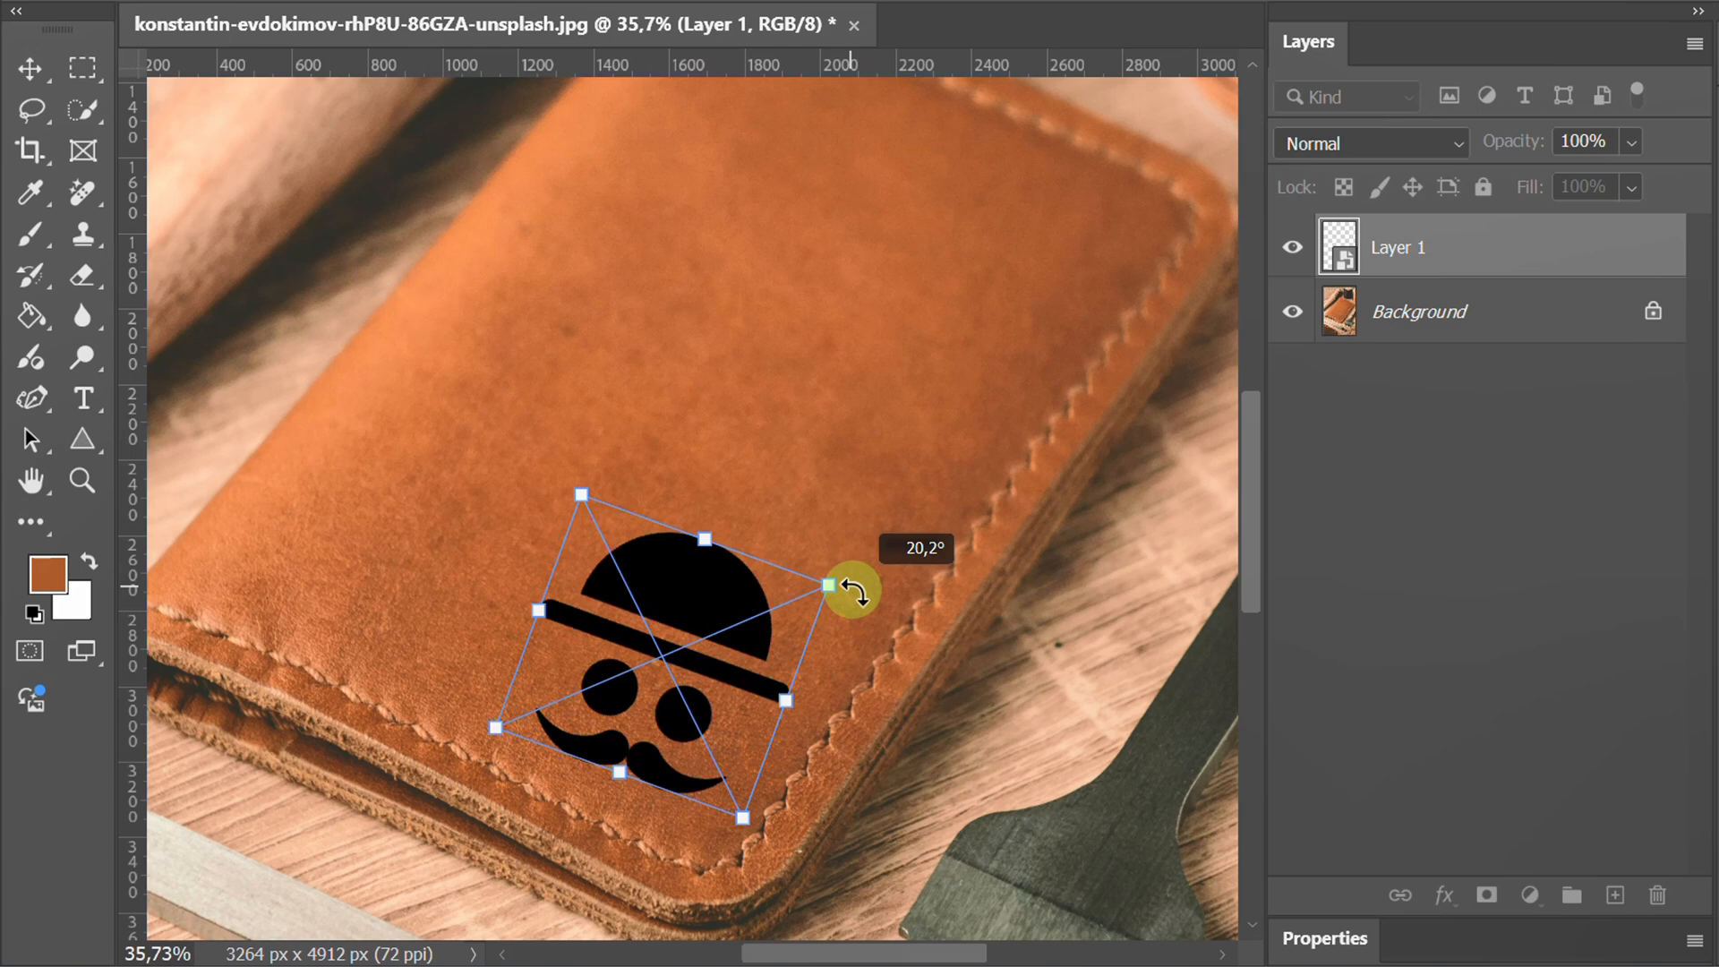
drag(848, 593, 867, 625)
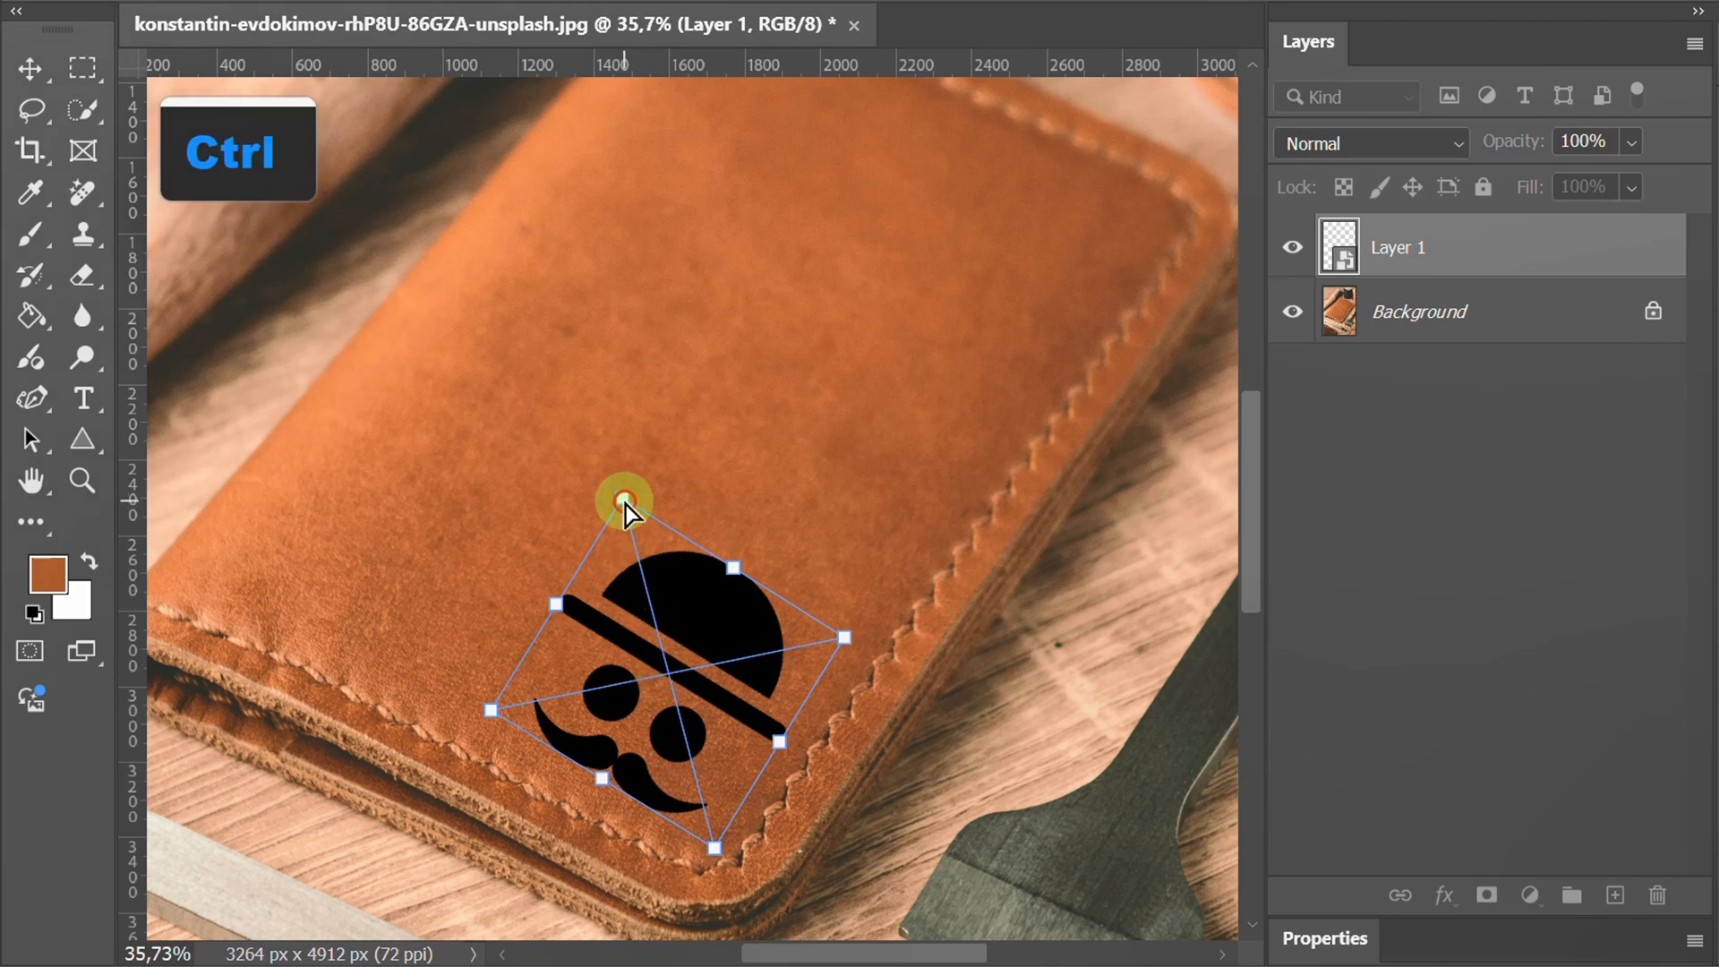
- Distort the logo's corners into the wallet's perspective and zoom onto it
drag(625, 505, 645, 517)
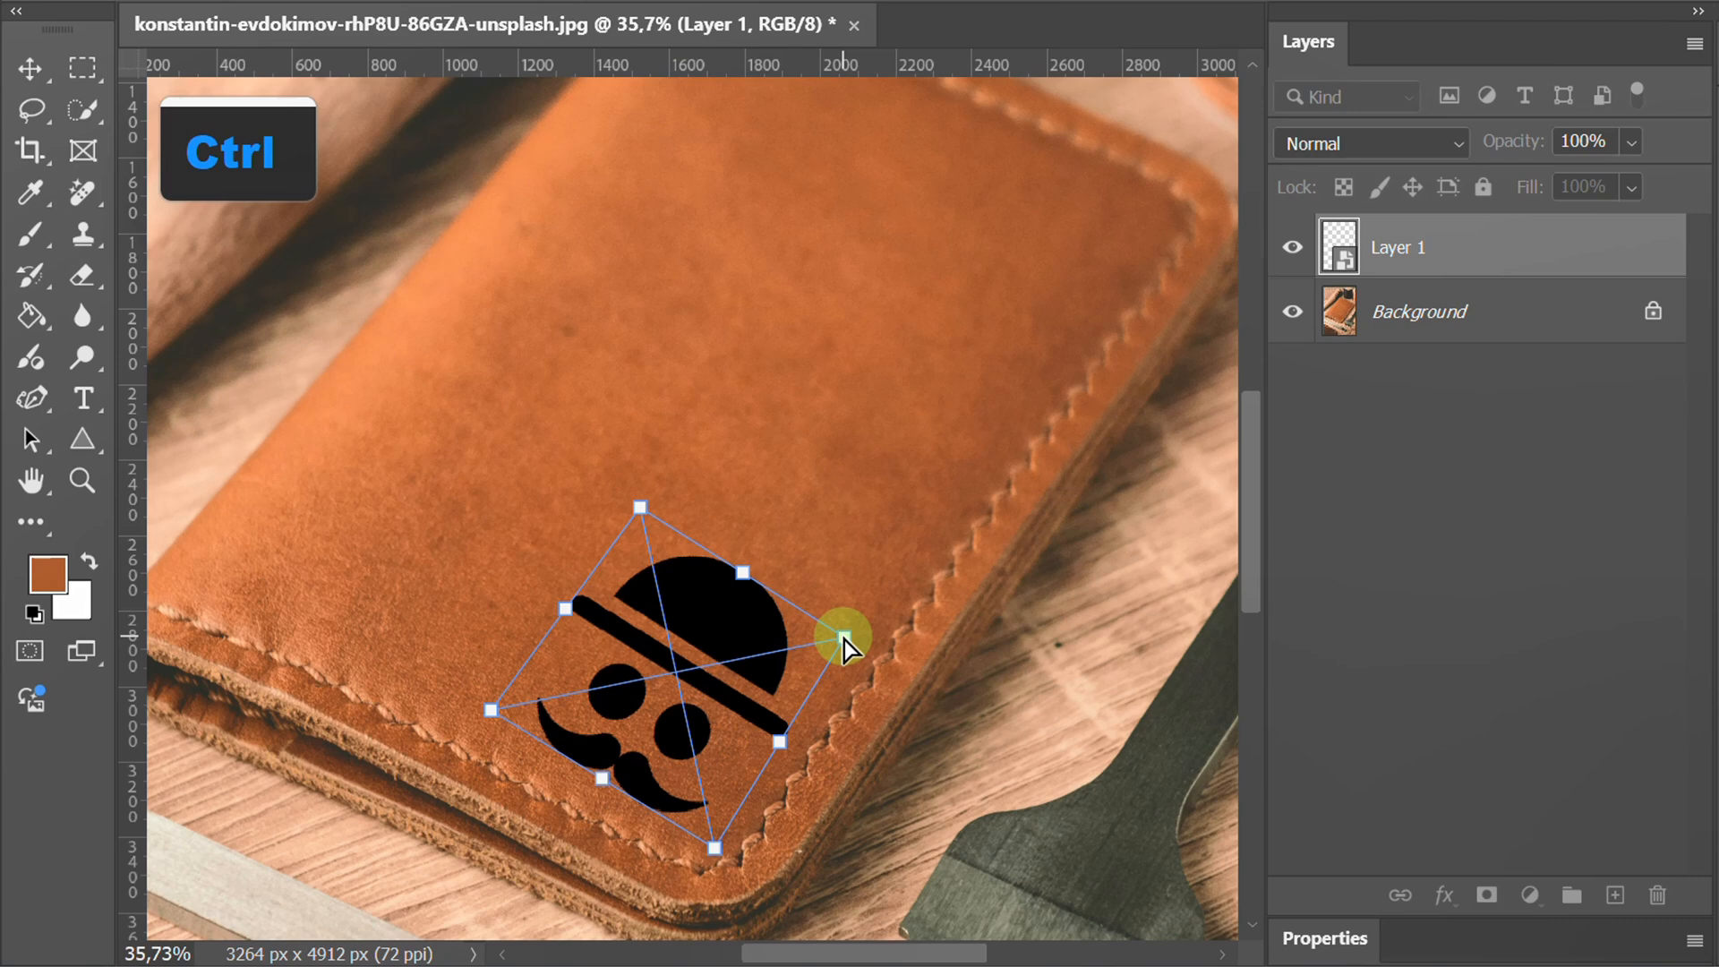
drag(844, 641, 495, 723)
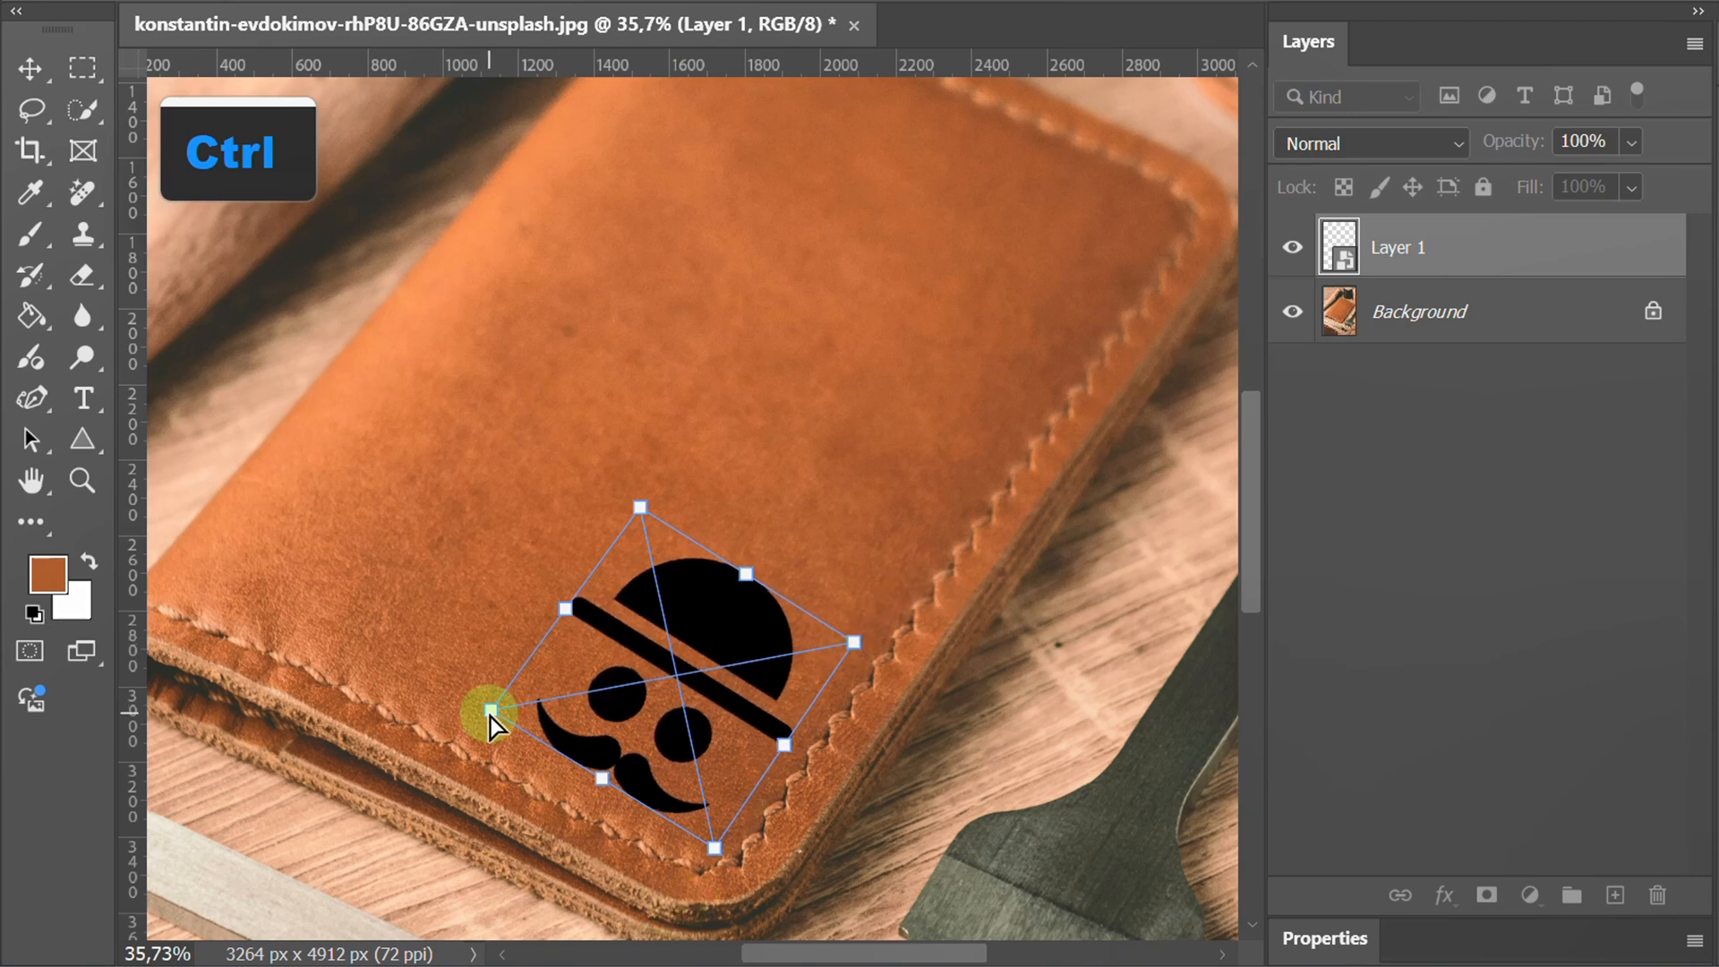
drag(505, 713, 499, 729)
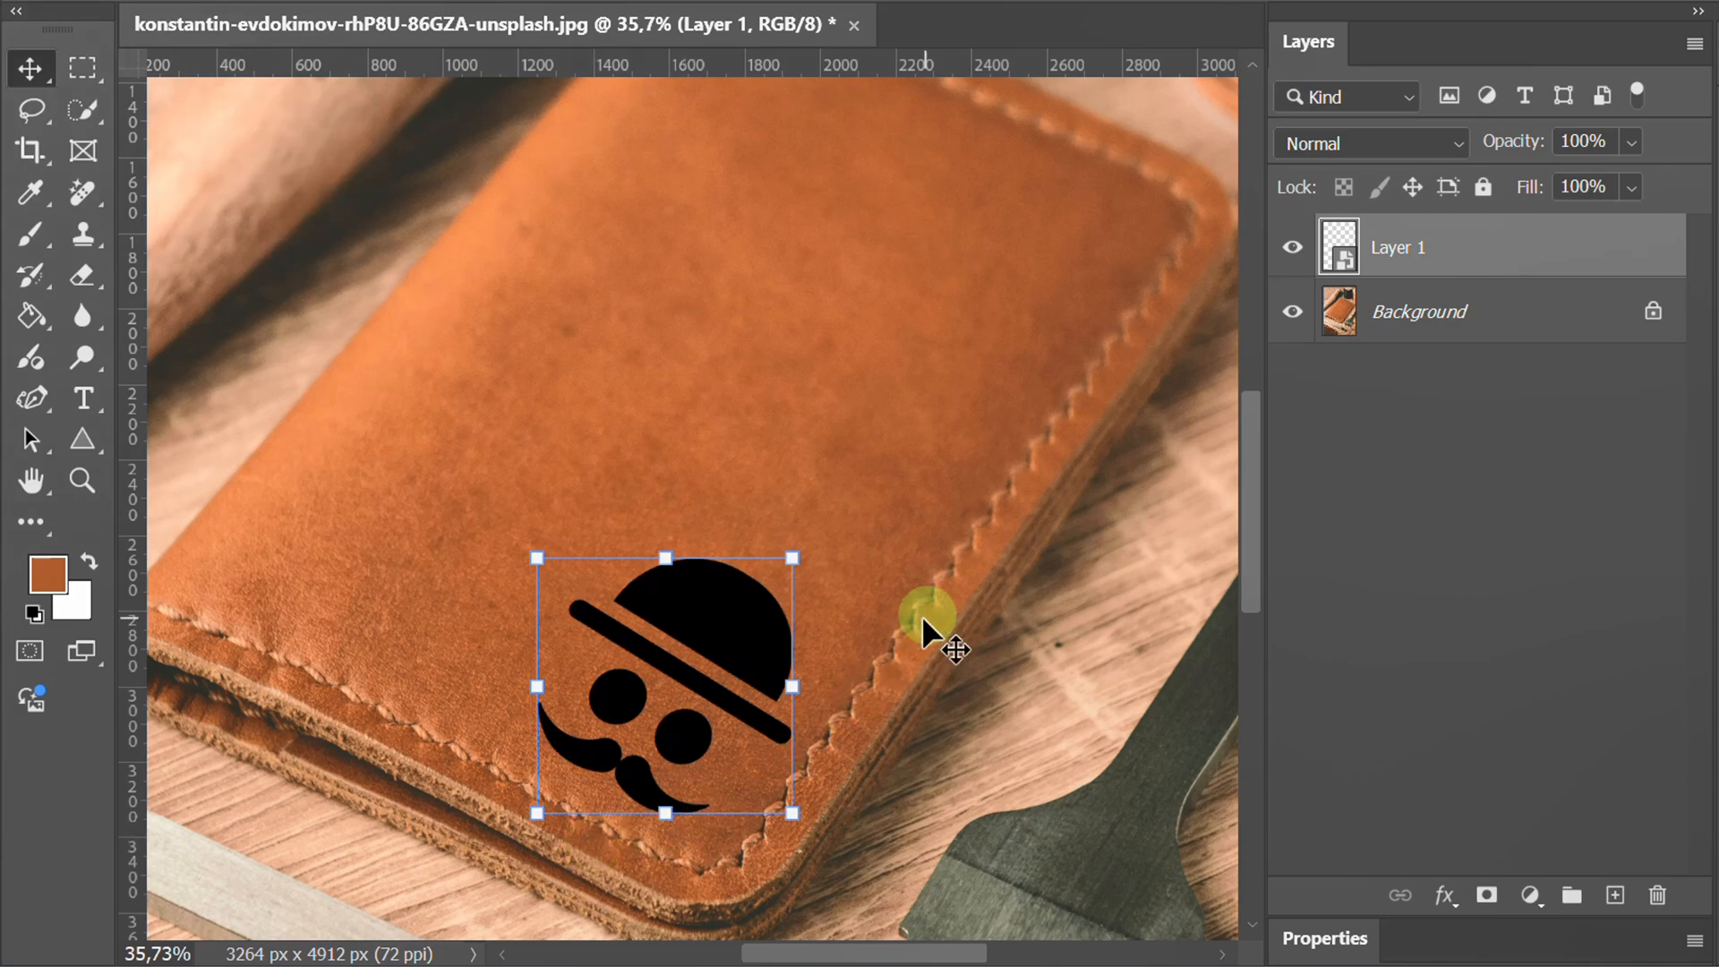
key(space)
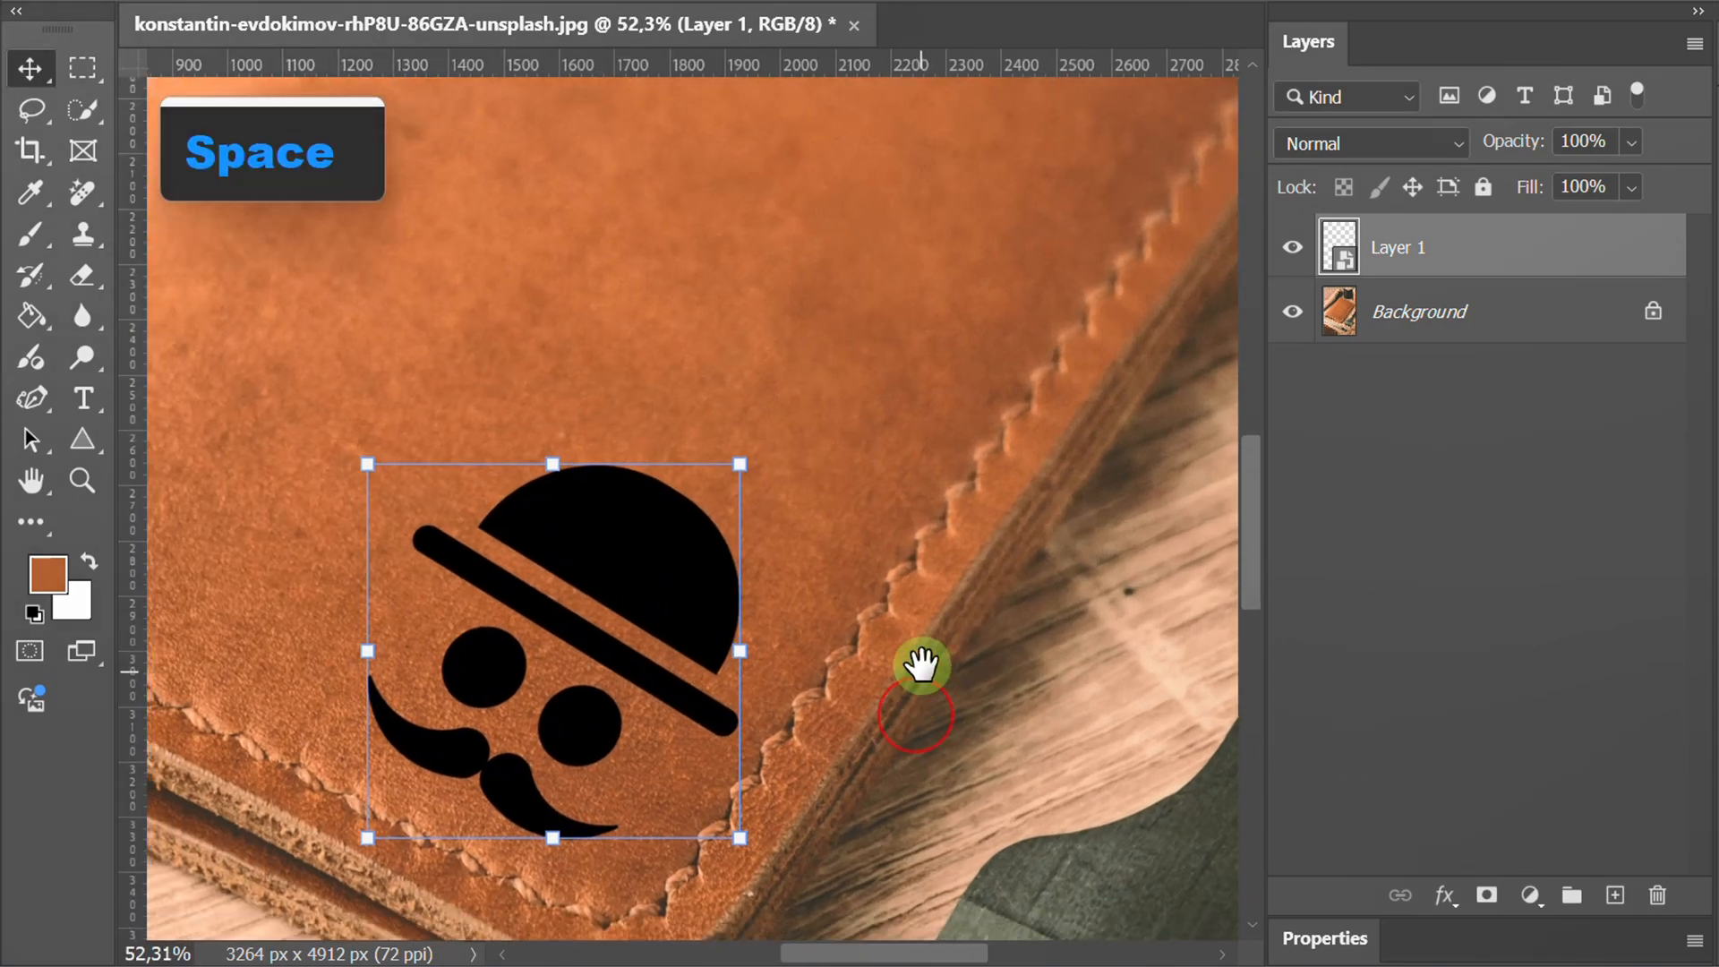
drag(918, 663, 831, 426)
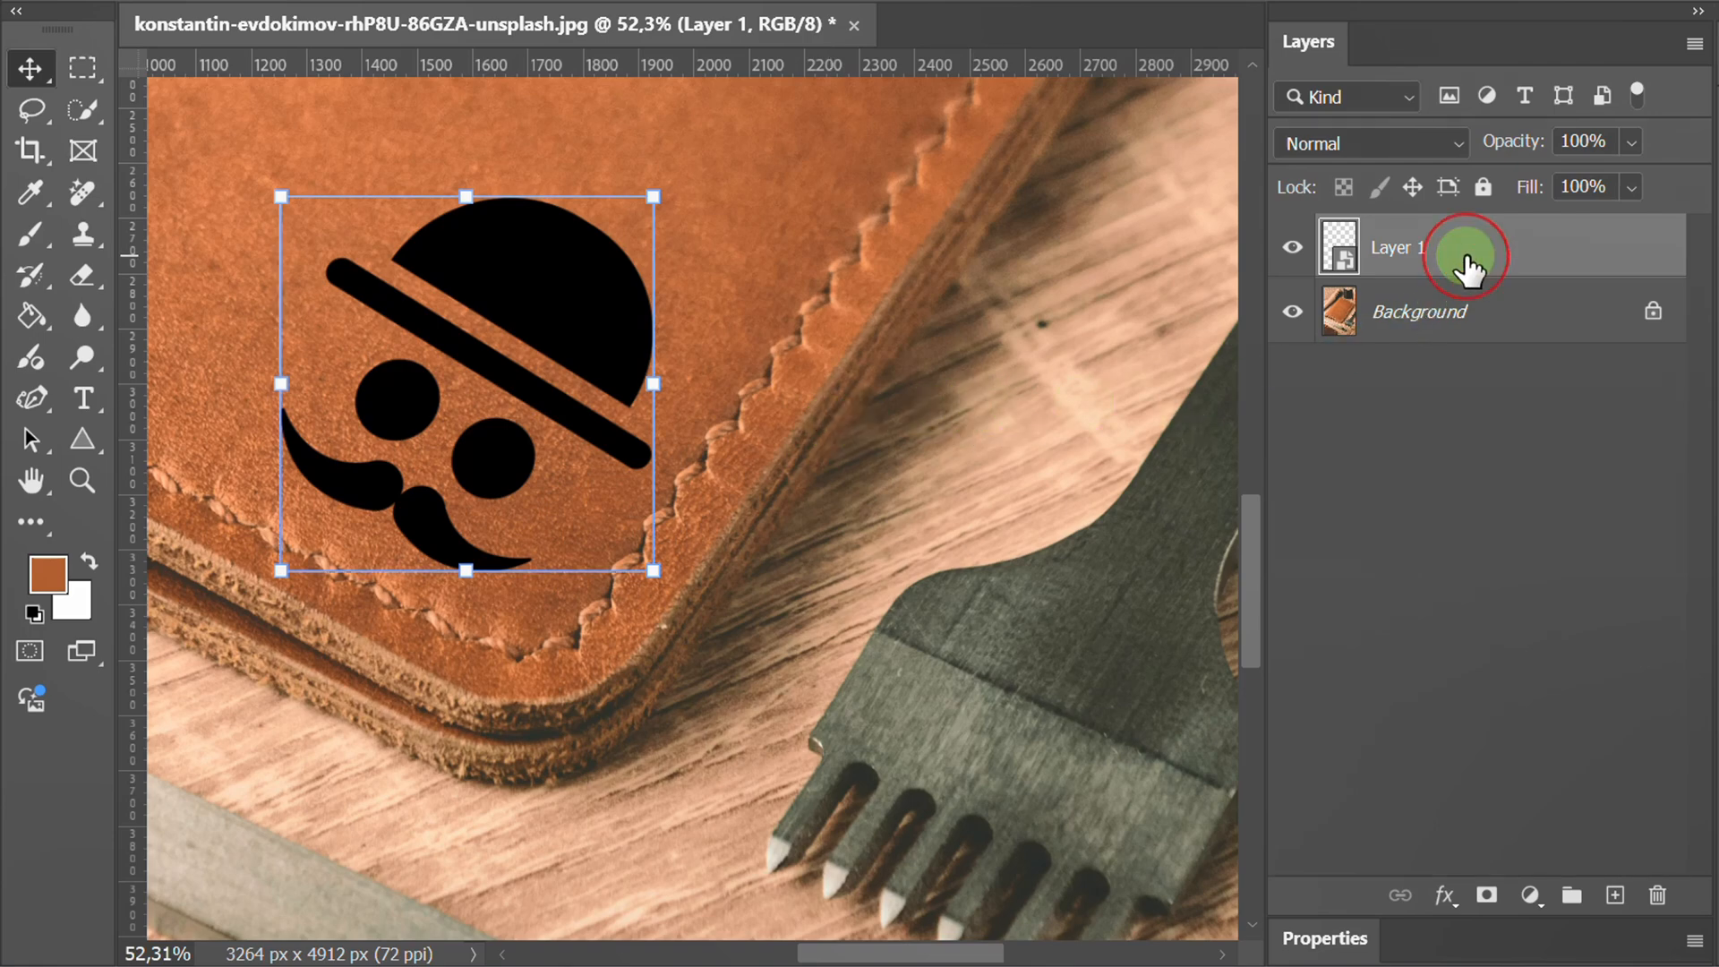
- Set the logo's fill opacity to 0% and add a Bevel & Emboss effect with its style chosen
double_click(1463, 245)
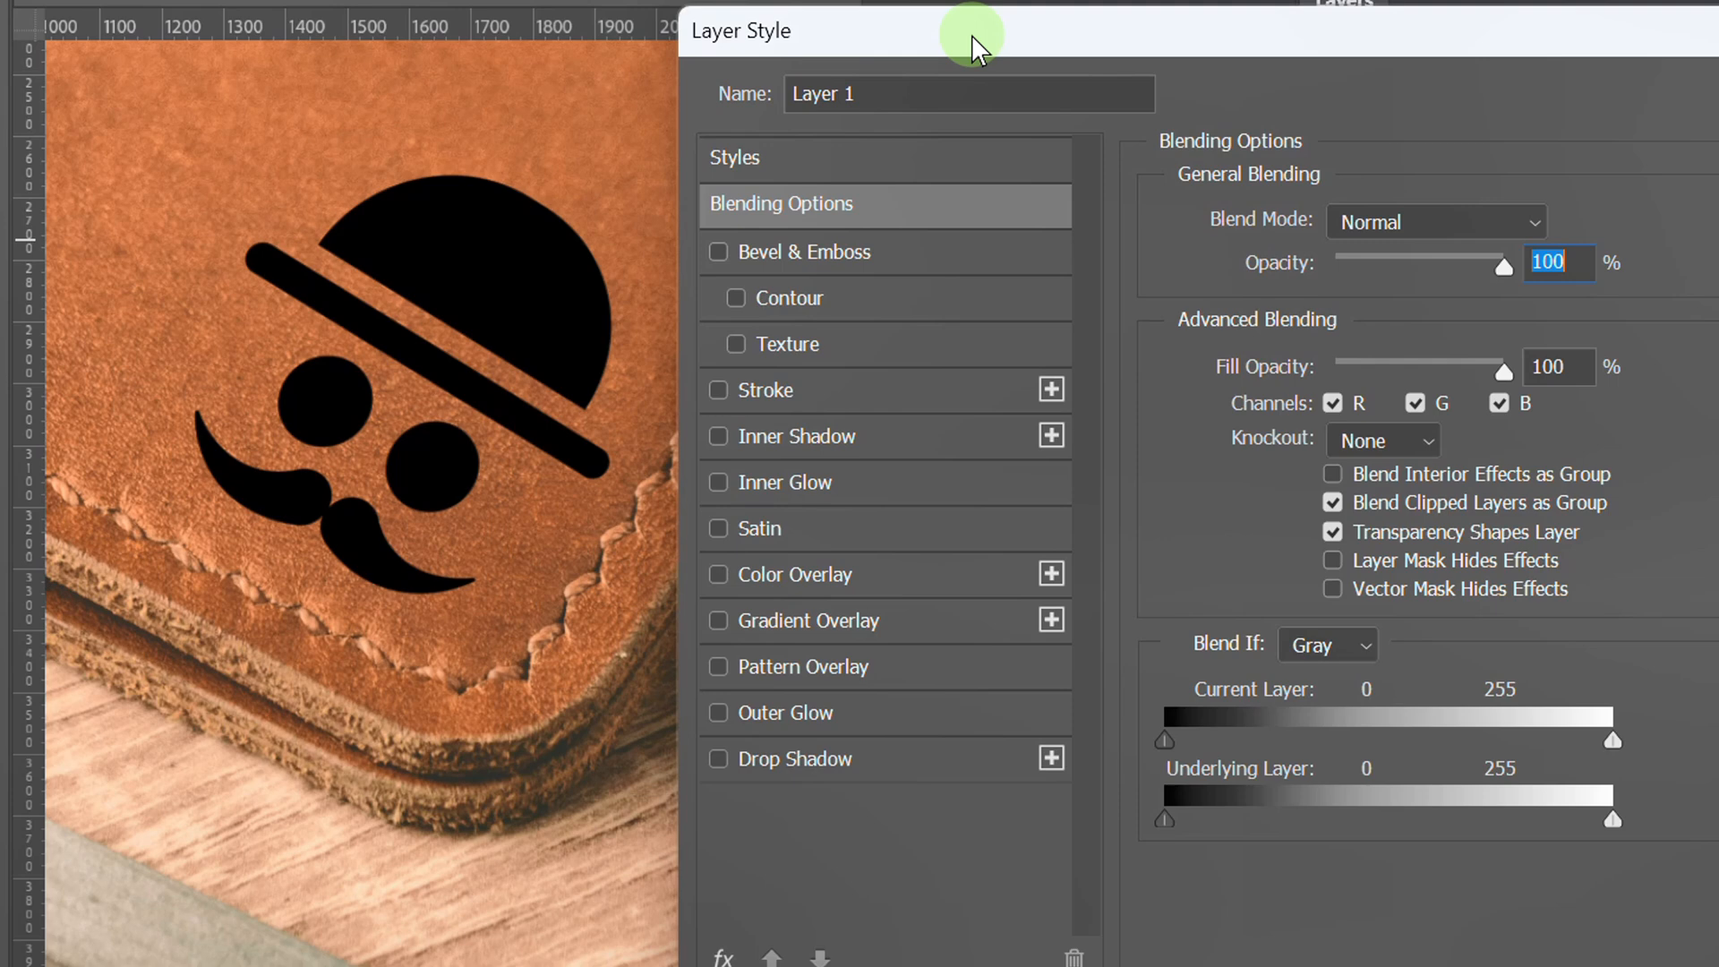
drag(1504, 365, 1424, 365)
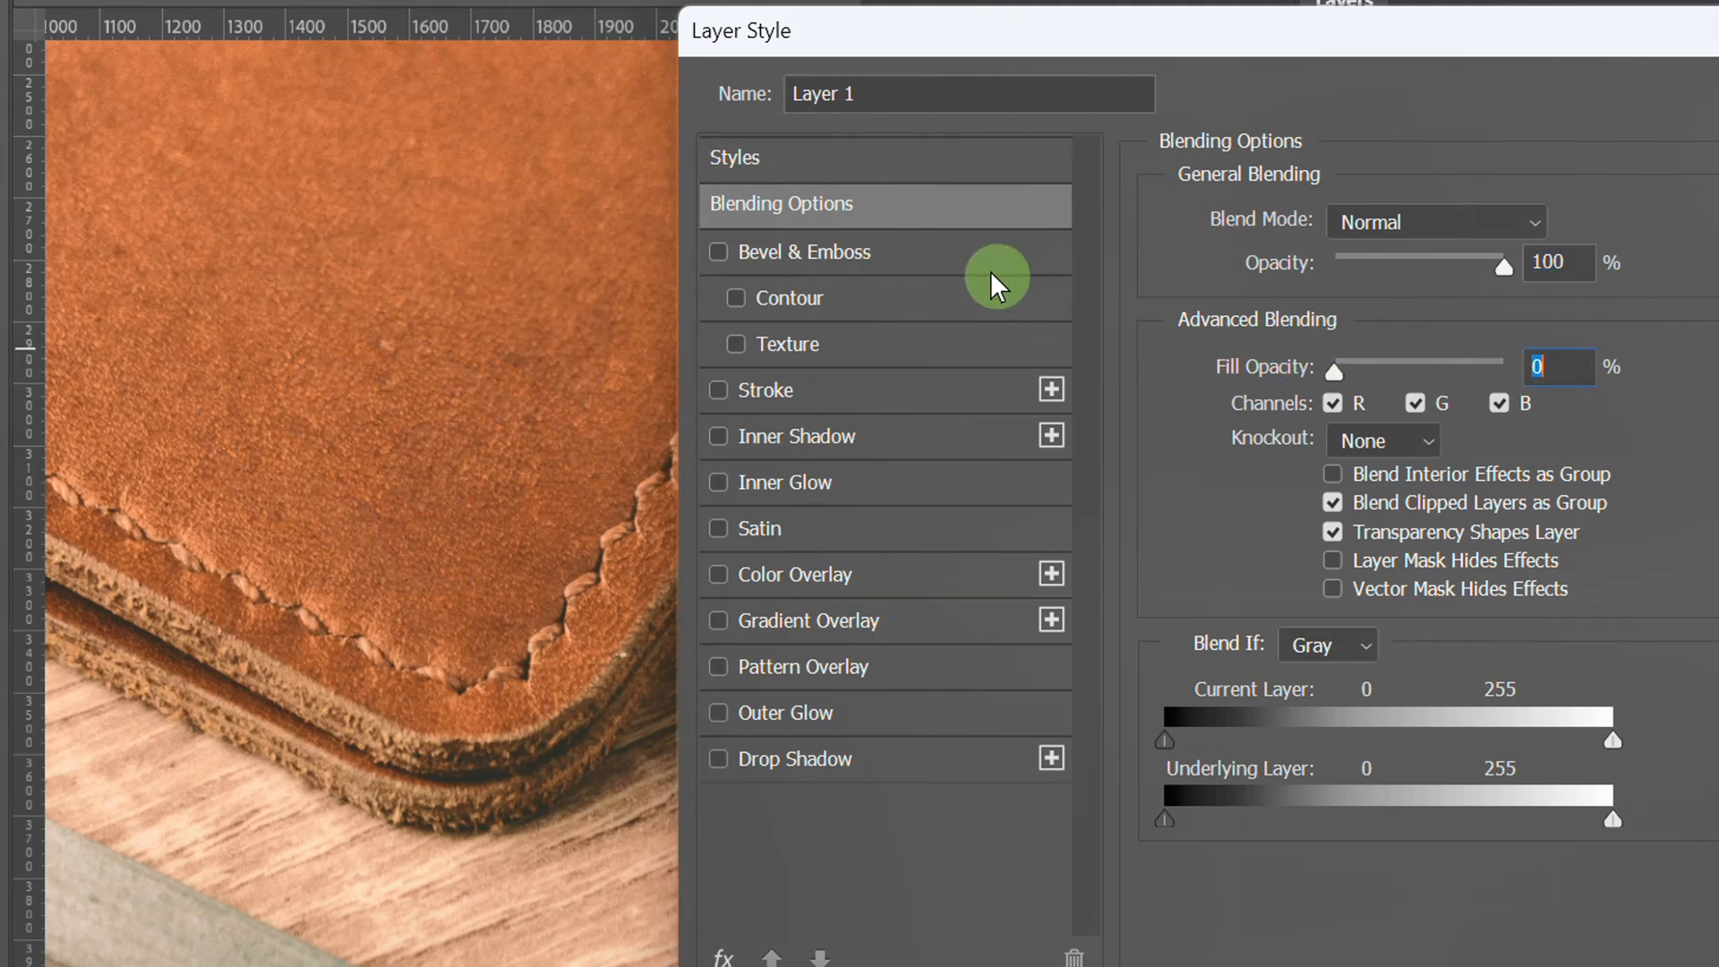
click(718, 252)
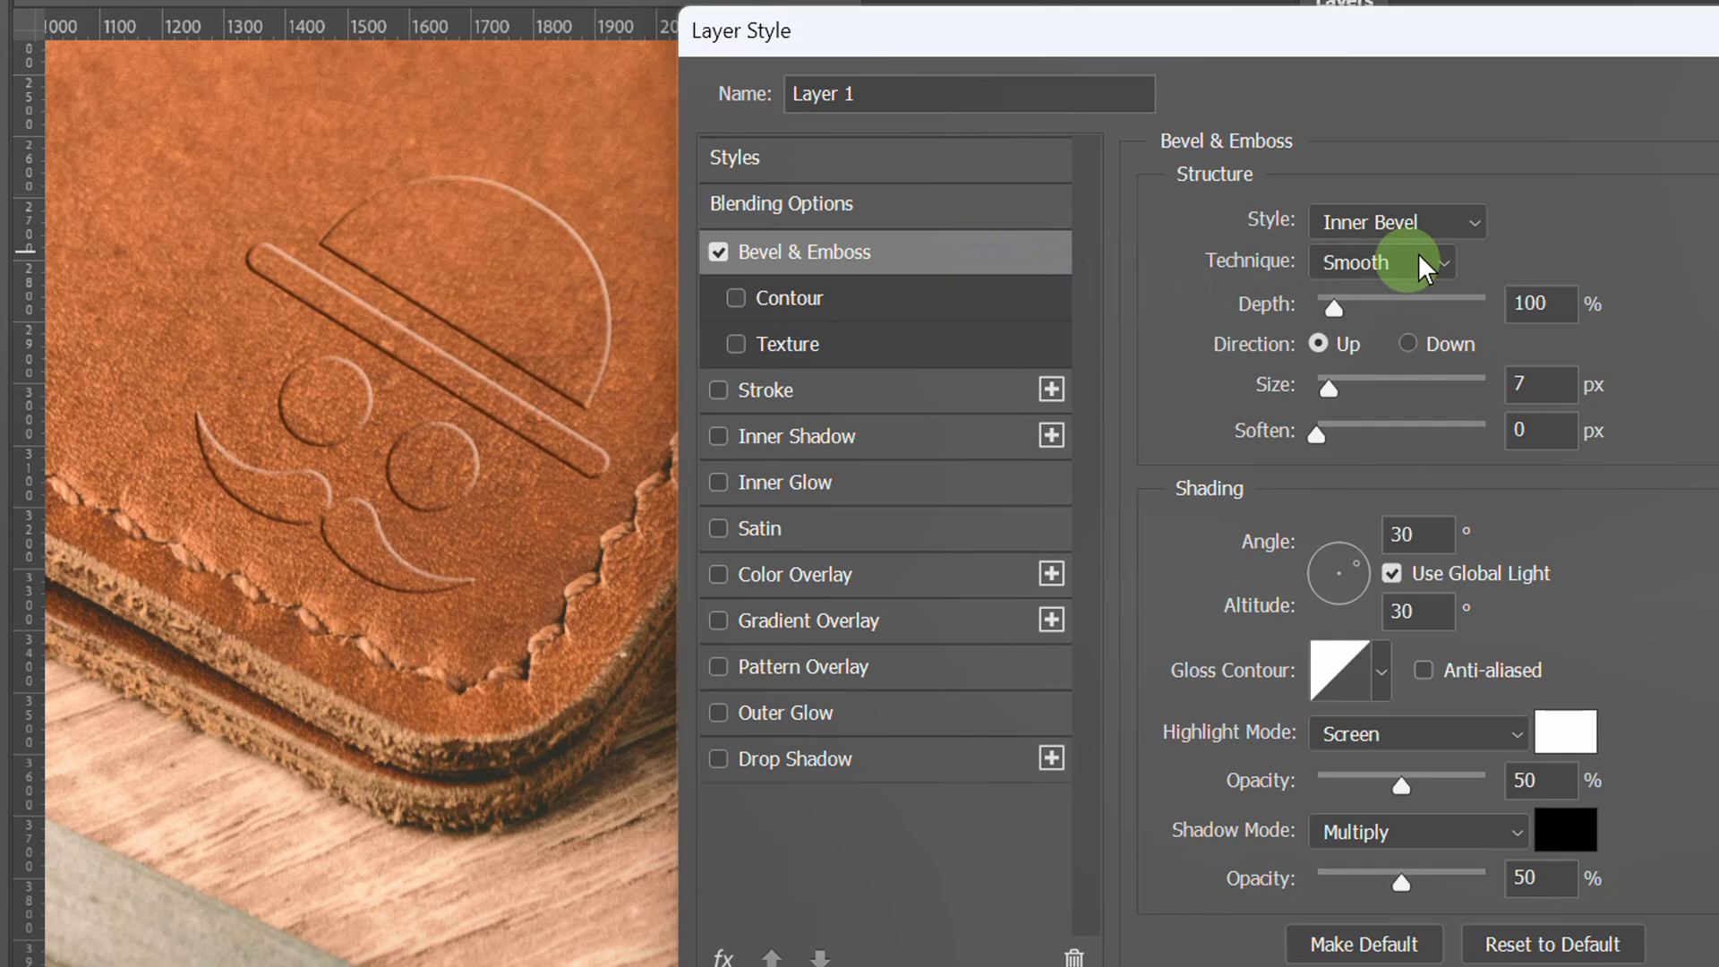
click(1395, 222)
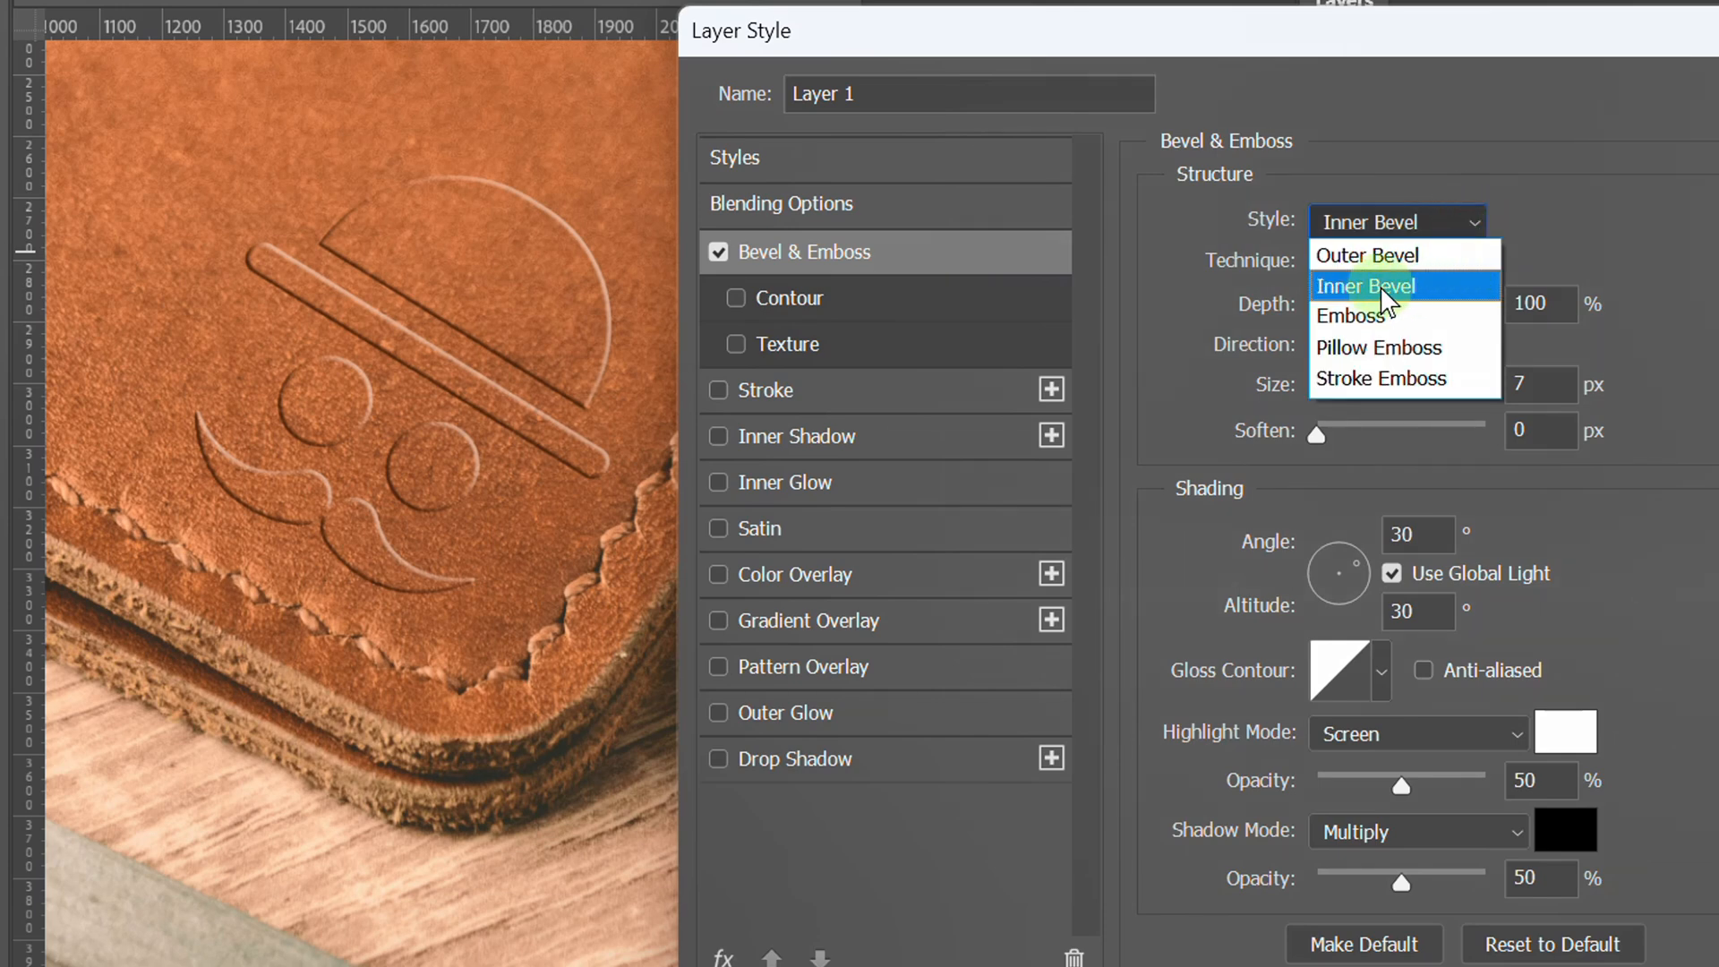
click(1384, 261)
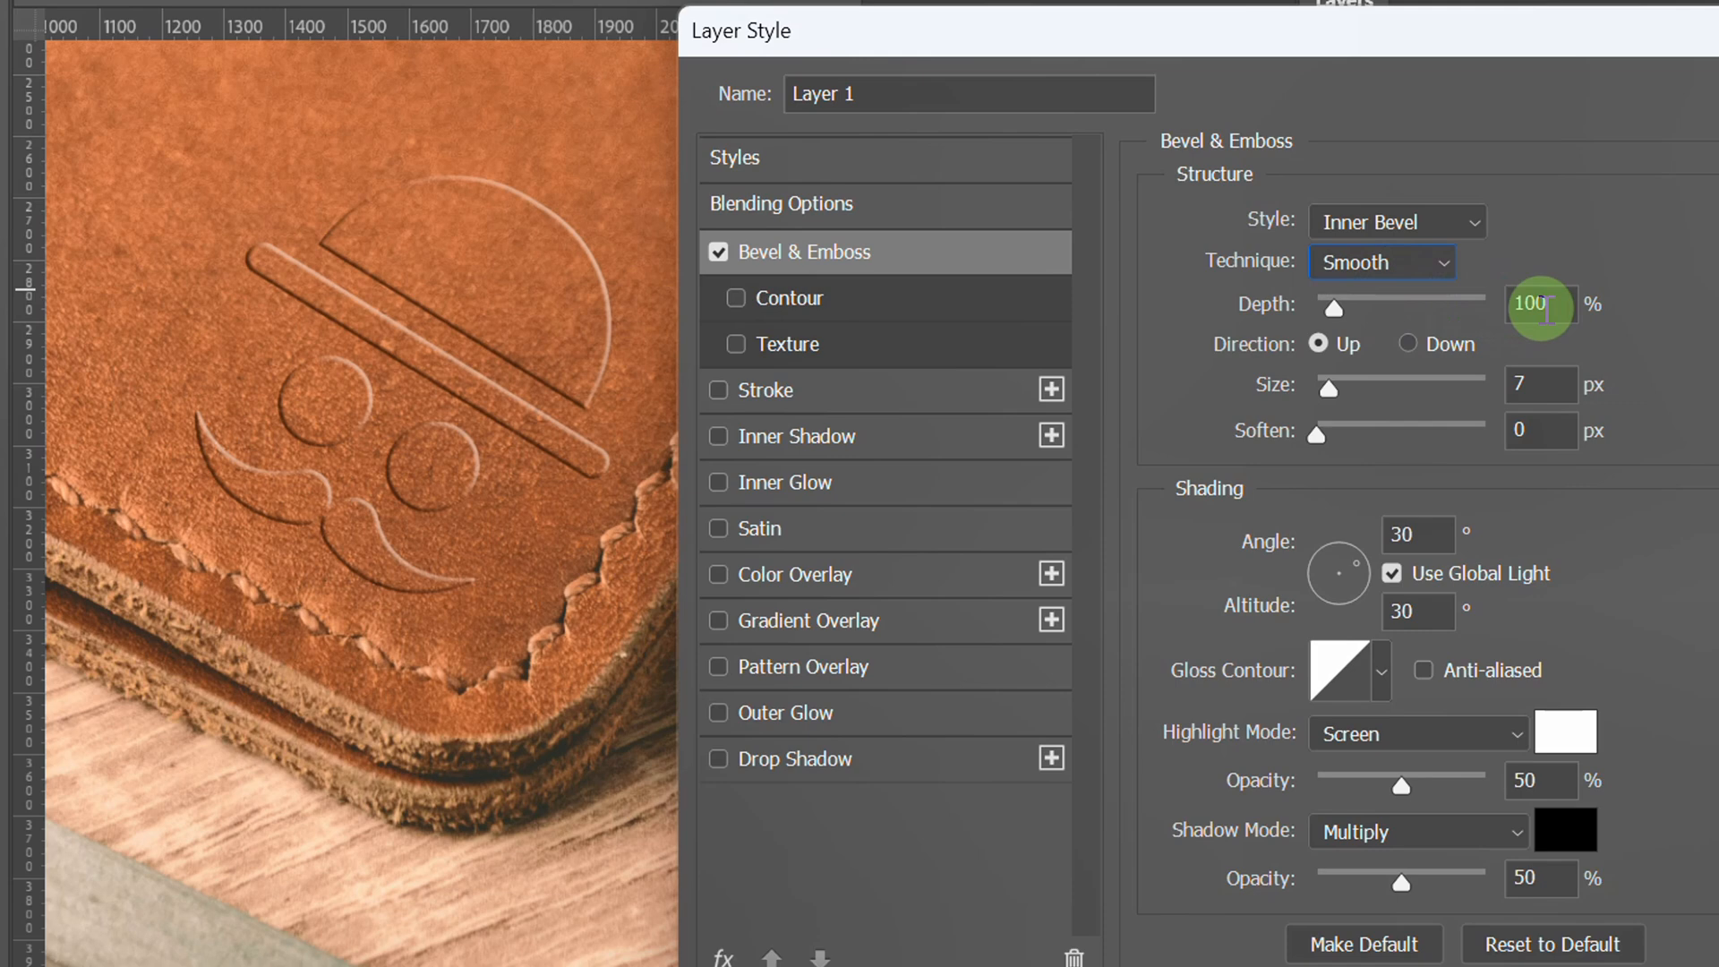
- Give the bevel Depth 150%, Size about 15 px and a 150° angle, pressing it down
text(150)
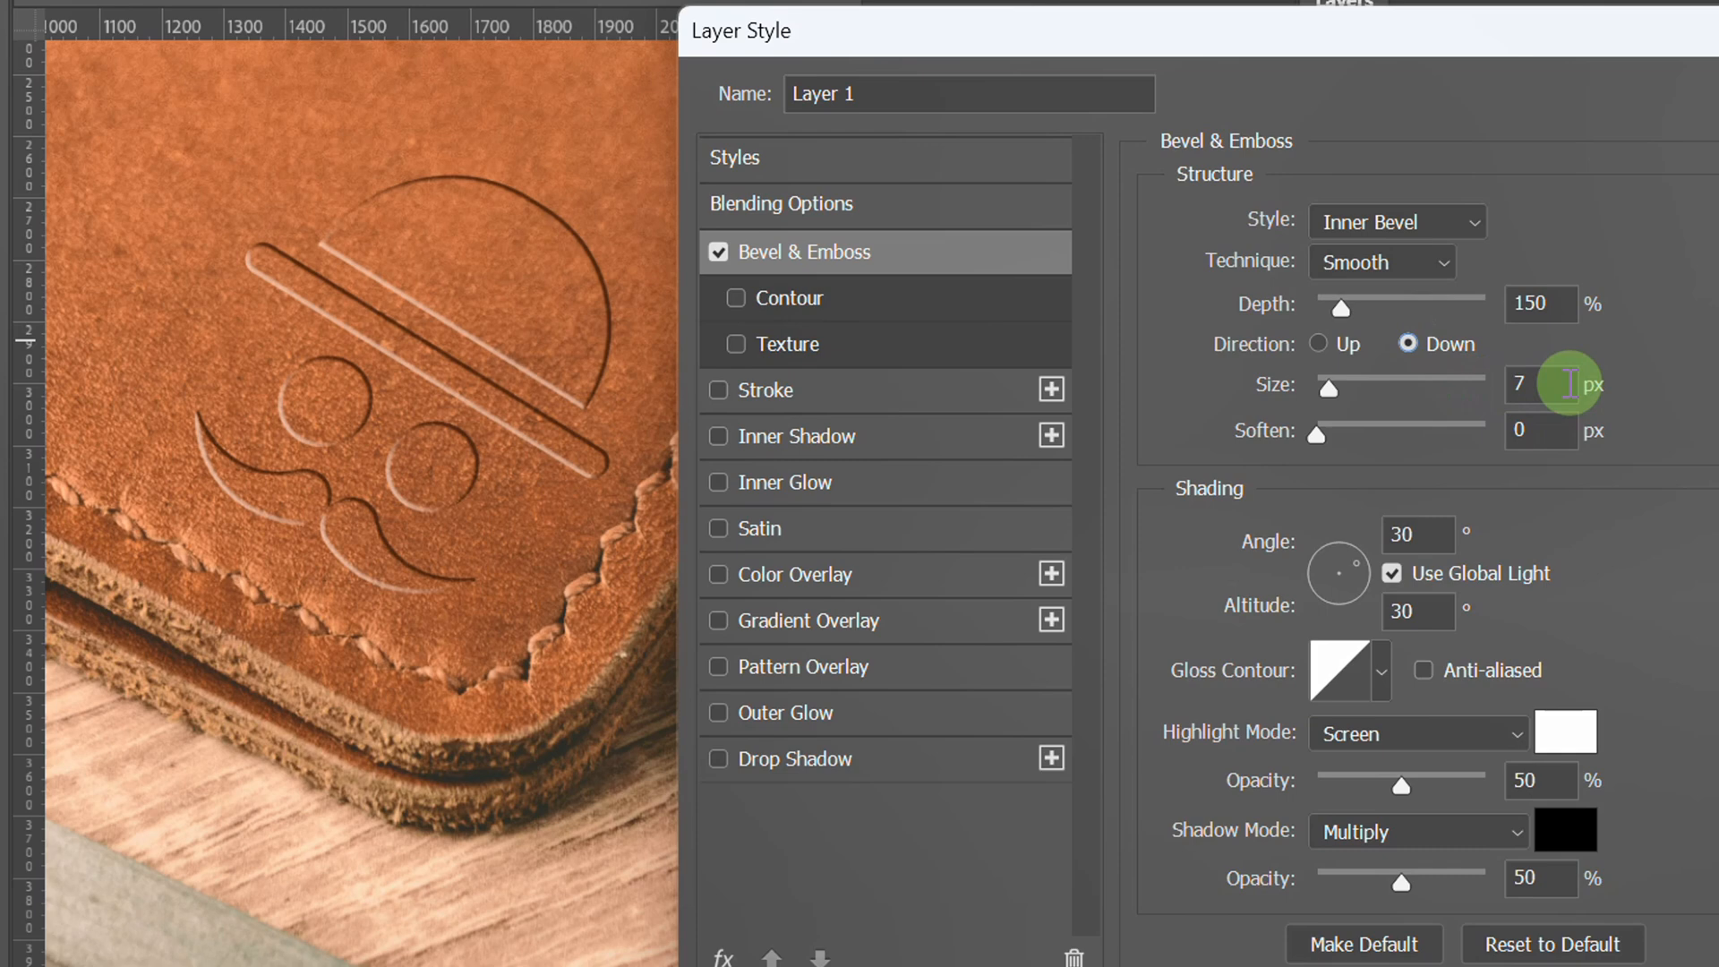
text(13)
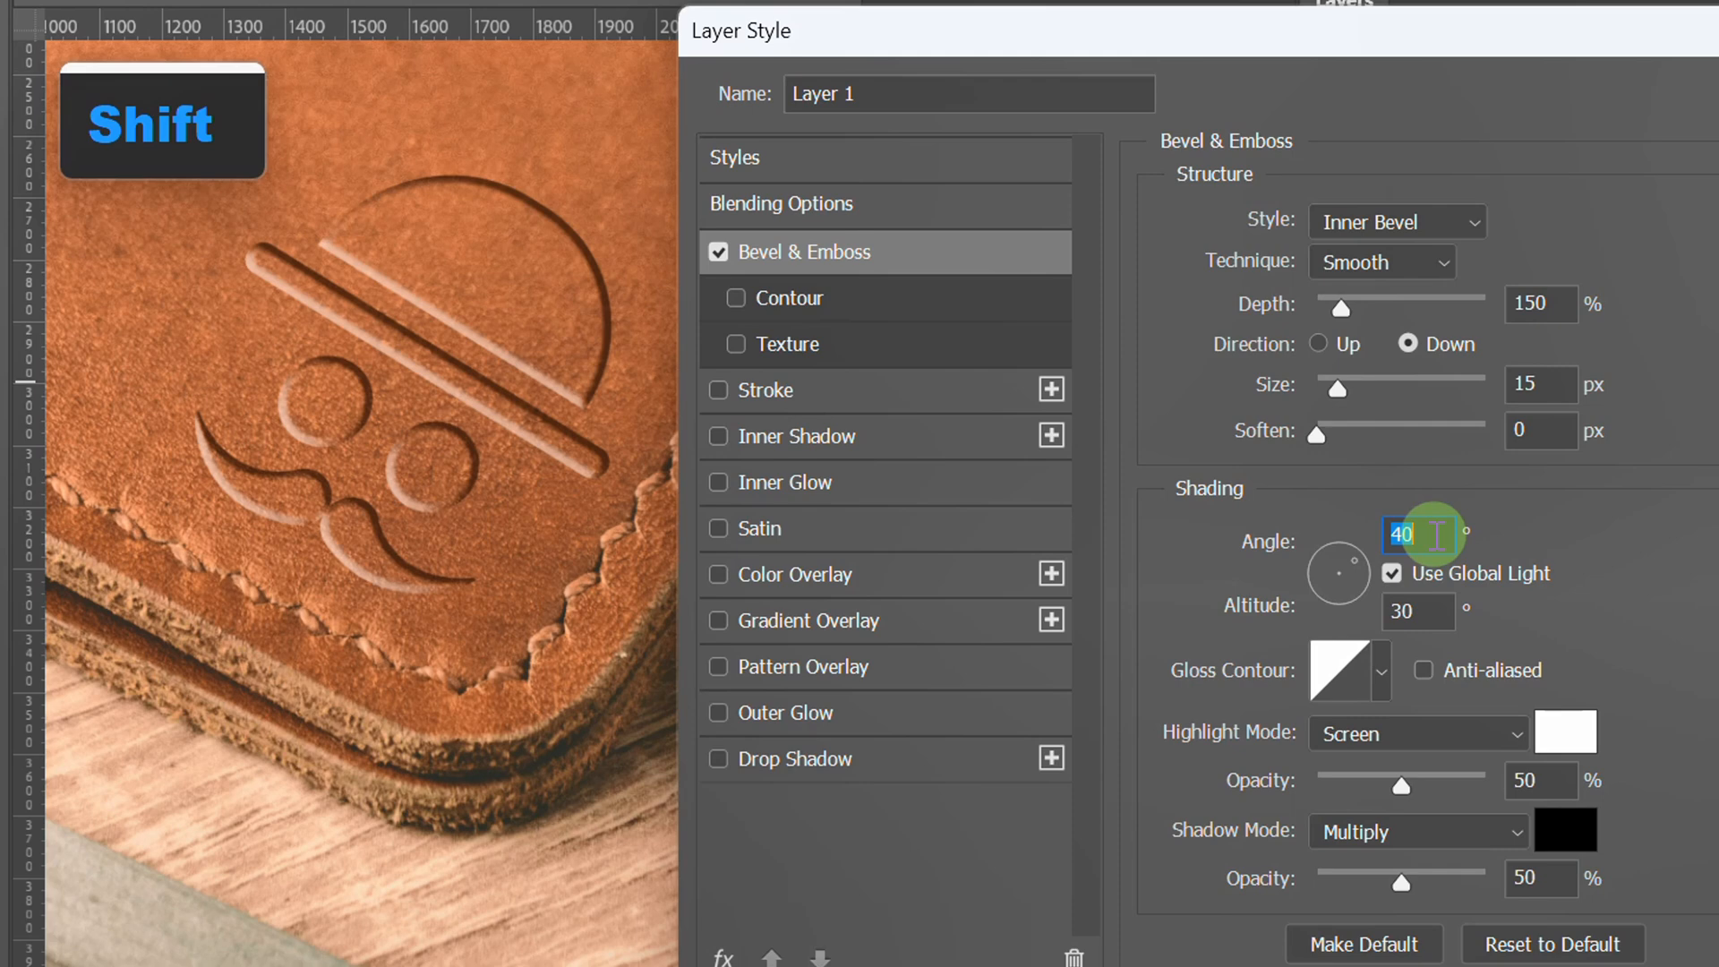
text(150)
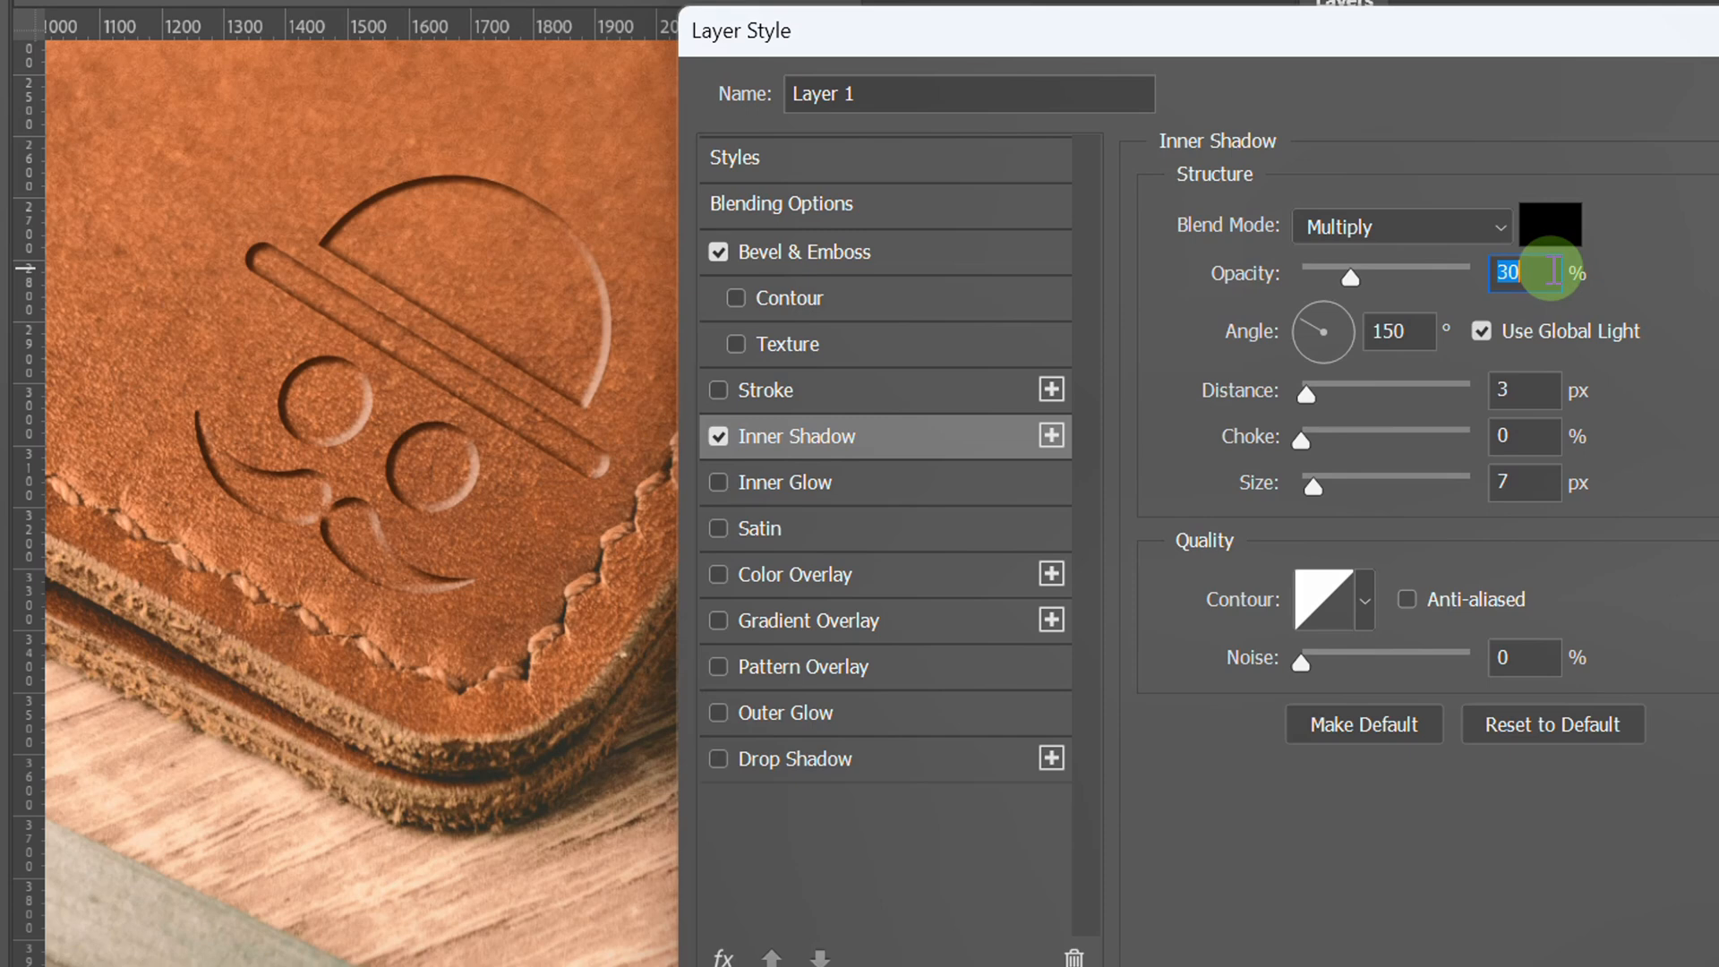
- Raise the inner shadow's distance to 20 px and switch on a Color Overlay effect
click(1522, 390)
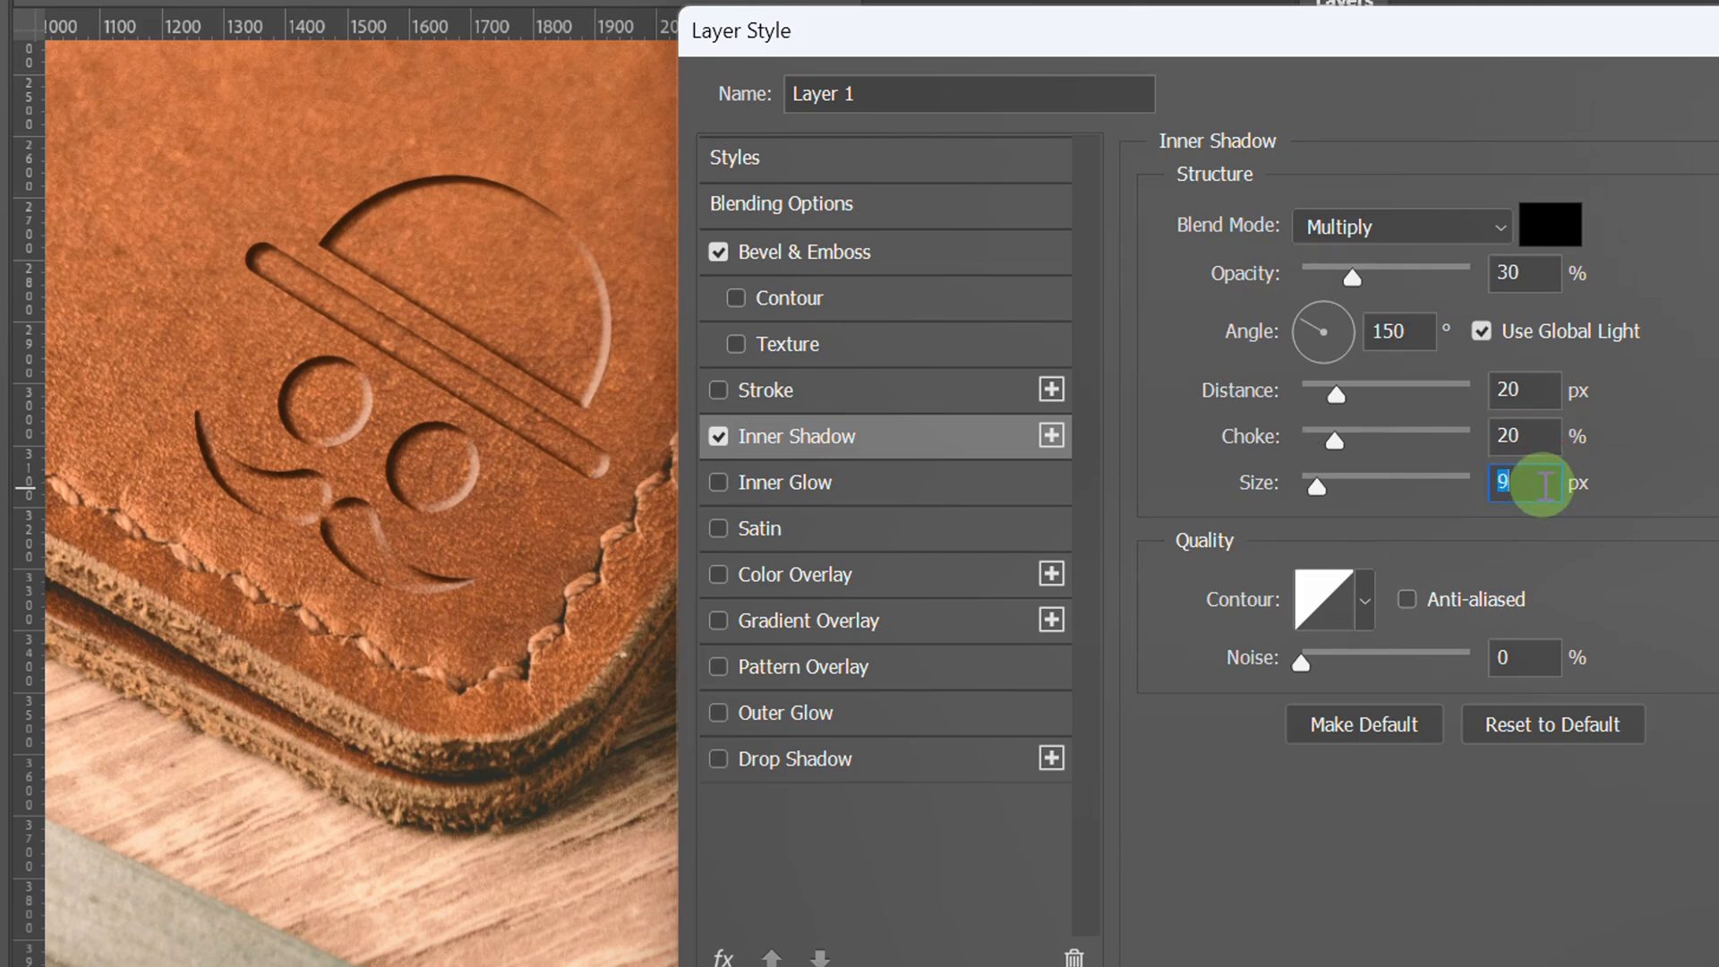
click(718, 573)
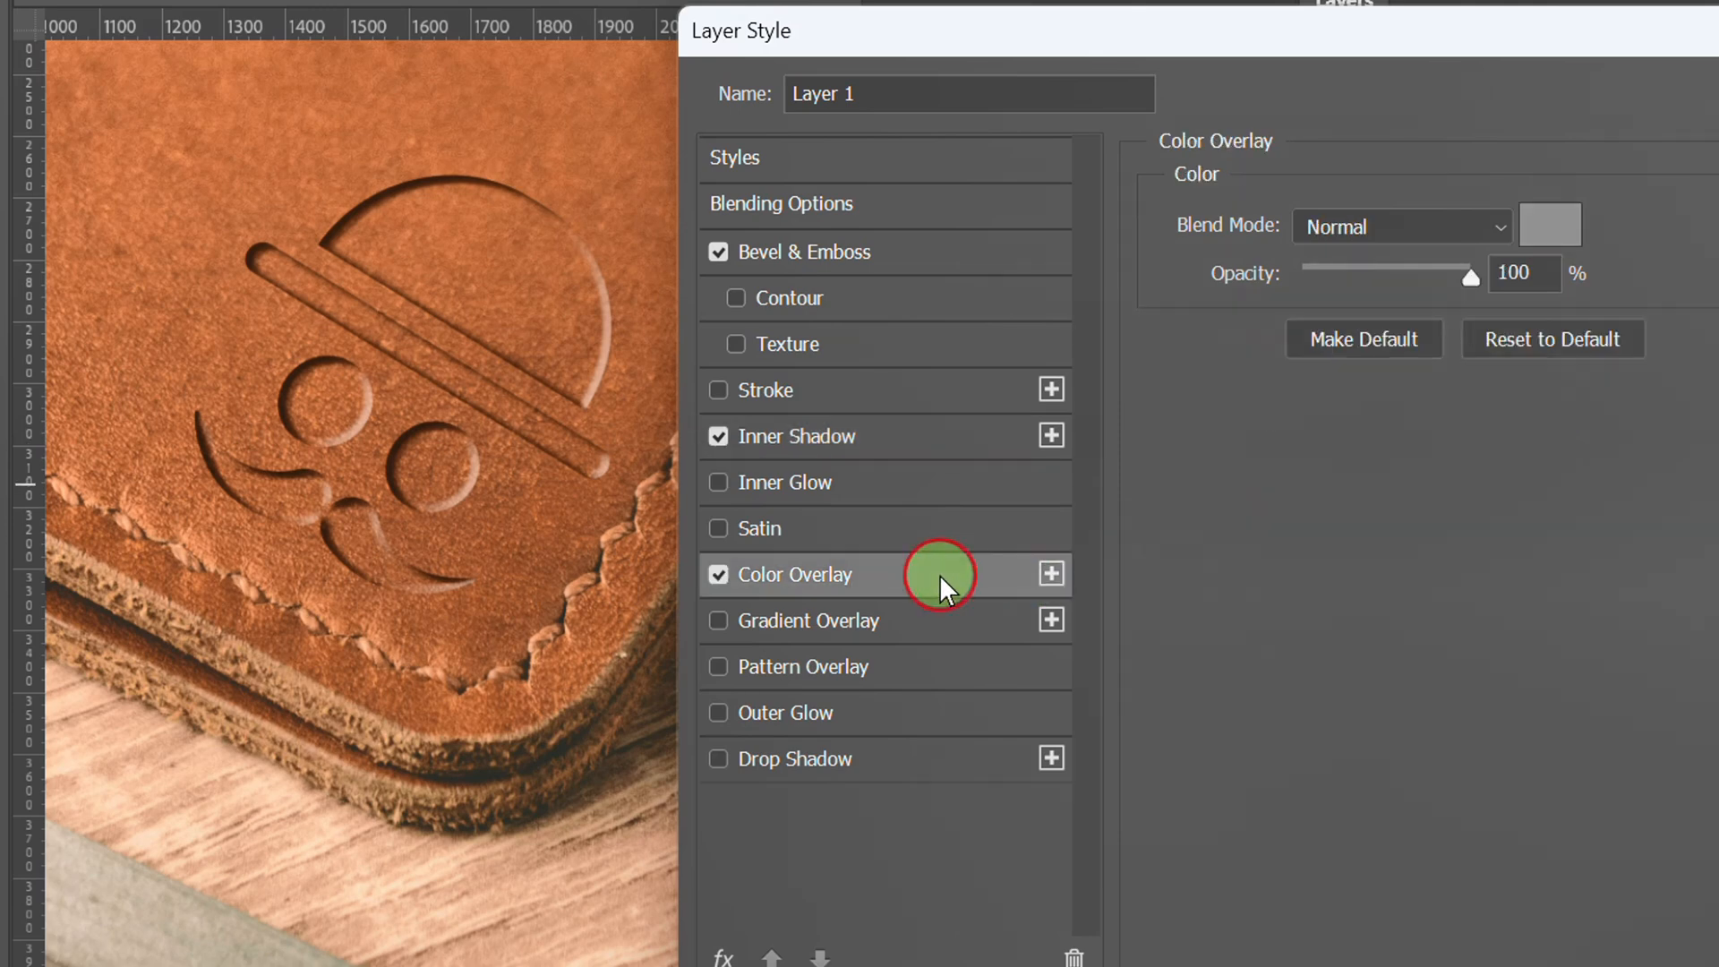
- Set the colour overlay to a near-black colour
click(1548, 224)
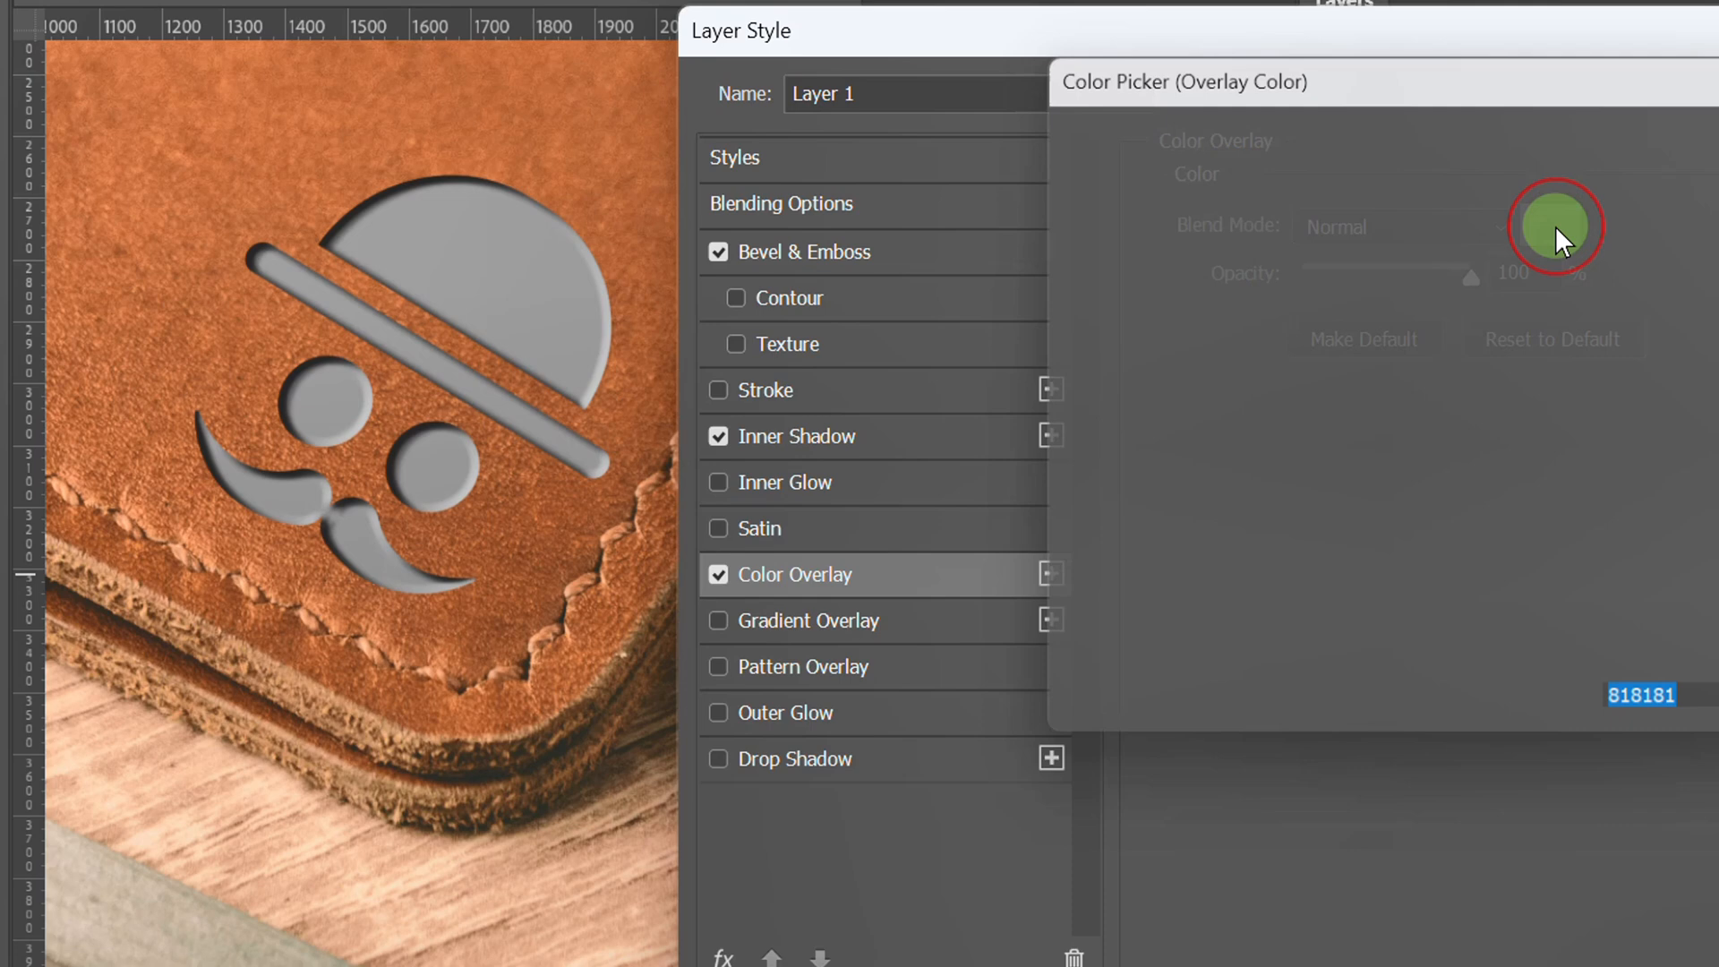
click(1554, 227)
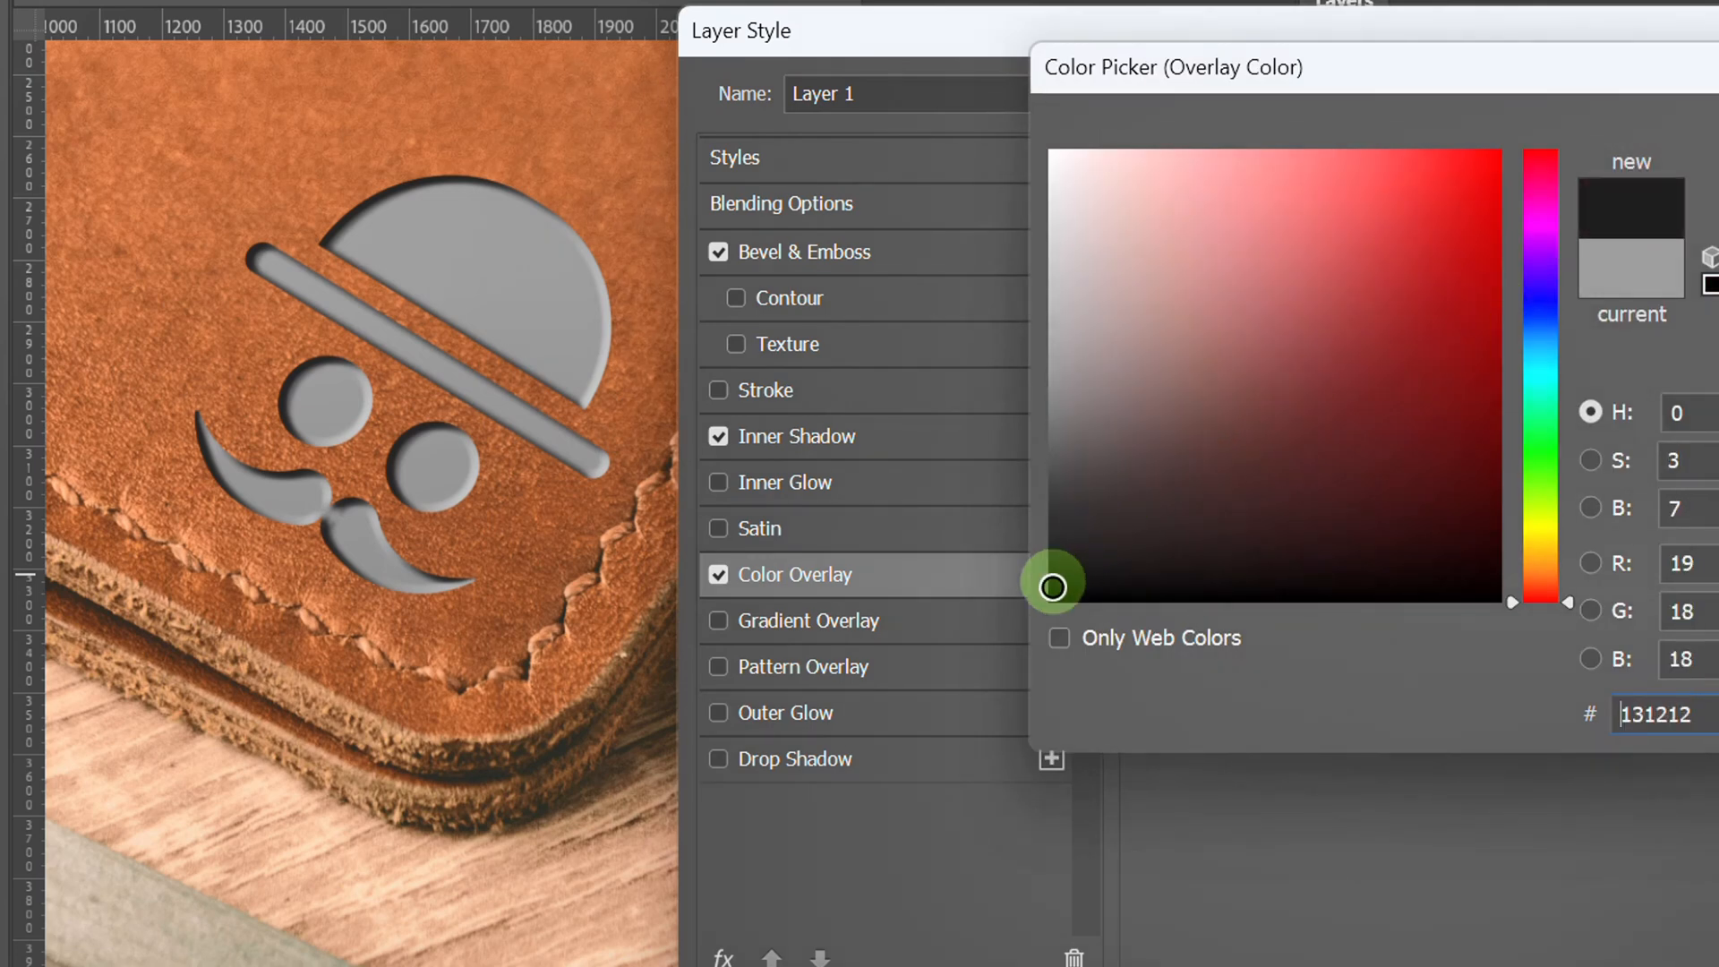
click(1426, 385)
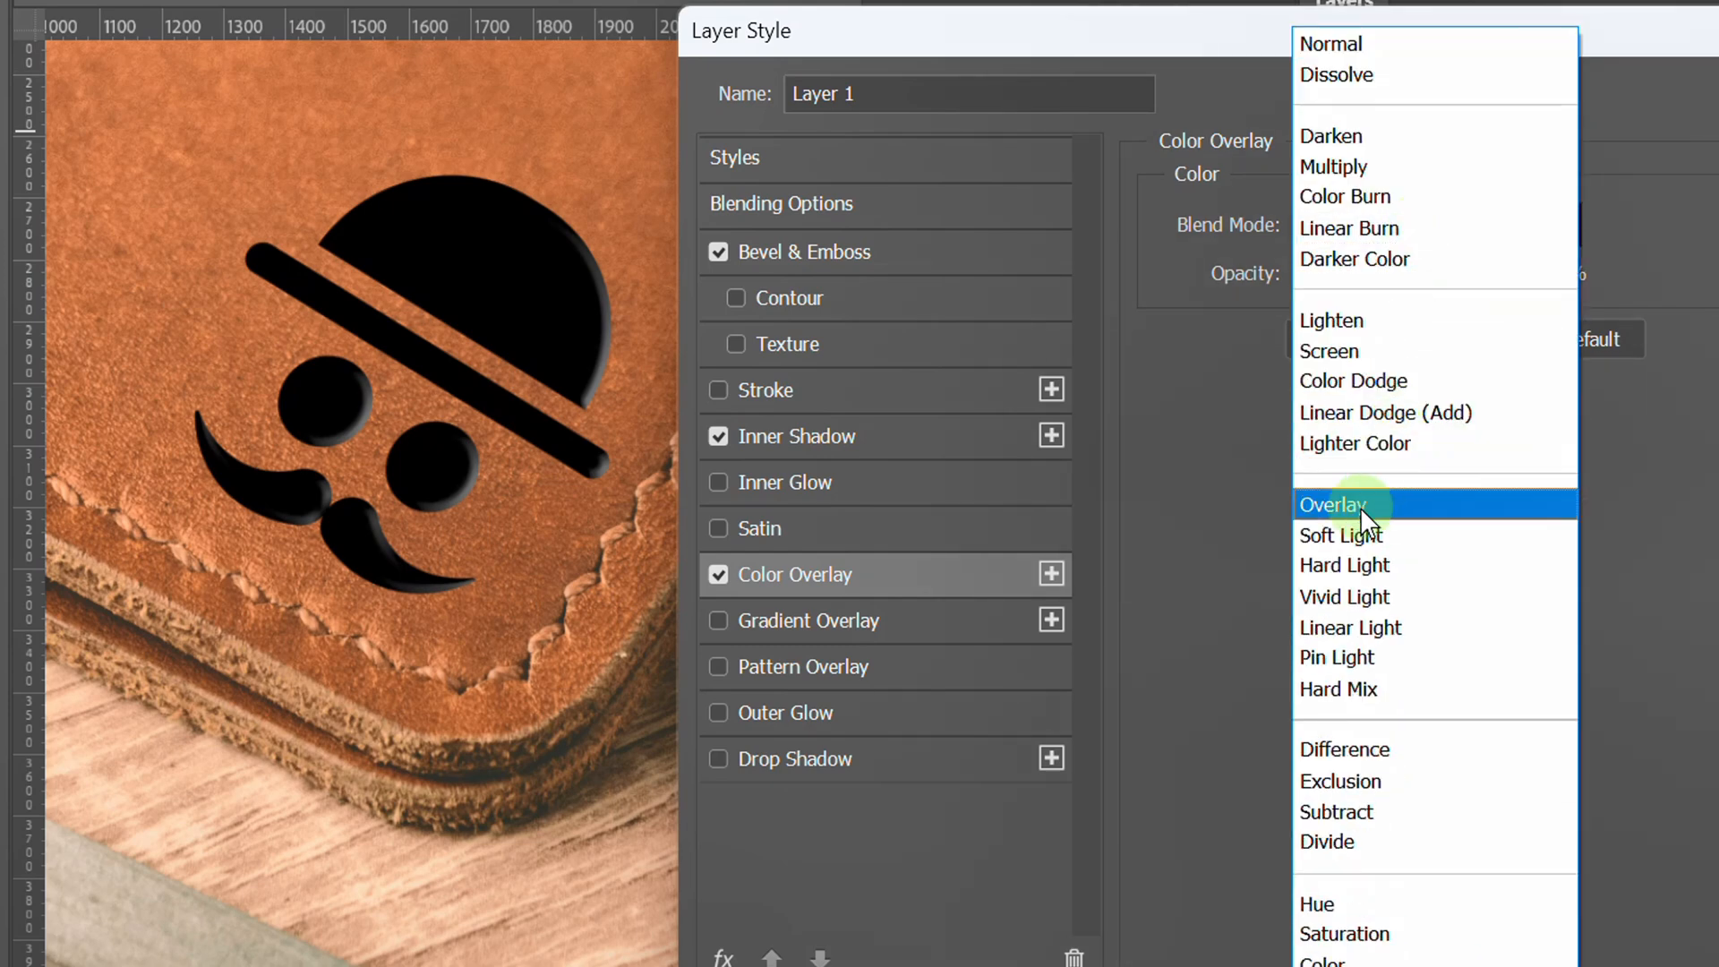
- Blend the overlay in Overlay mode at about 10% opacity and apply the layer style
click(1335, 505)
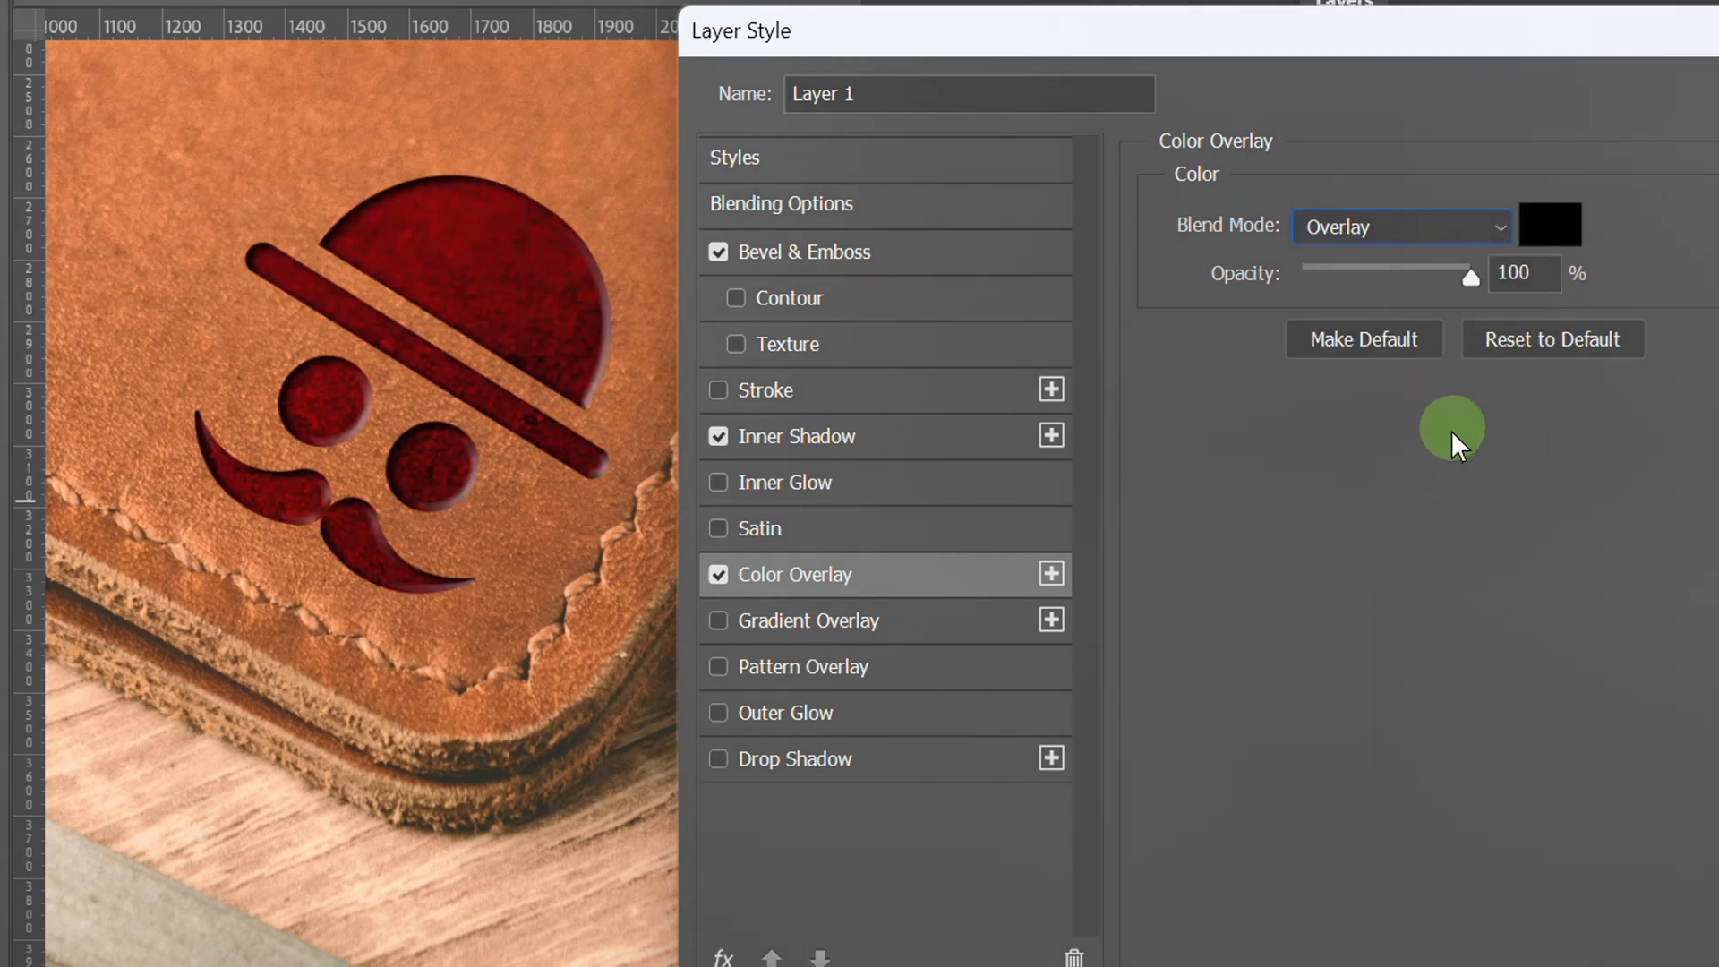
drag(1468, 272, 1414, 279)
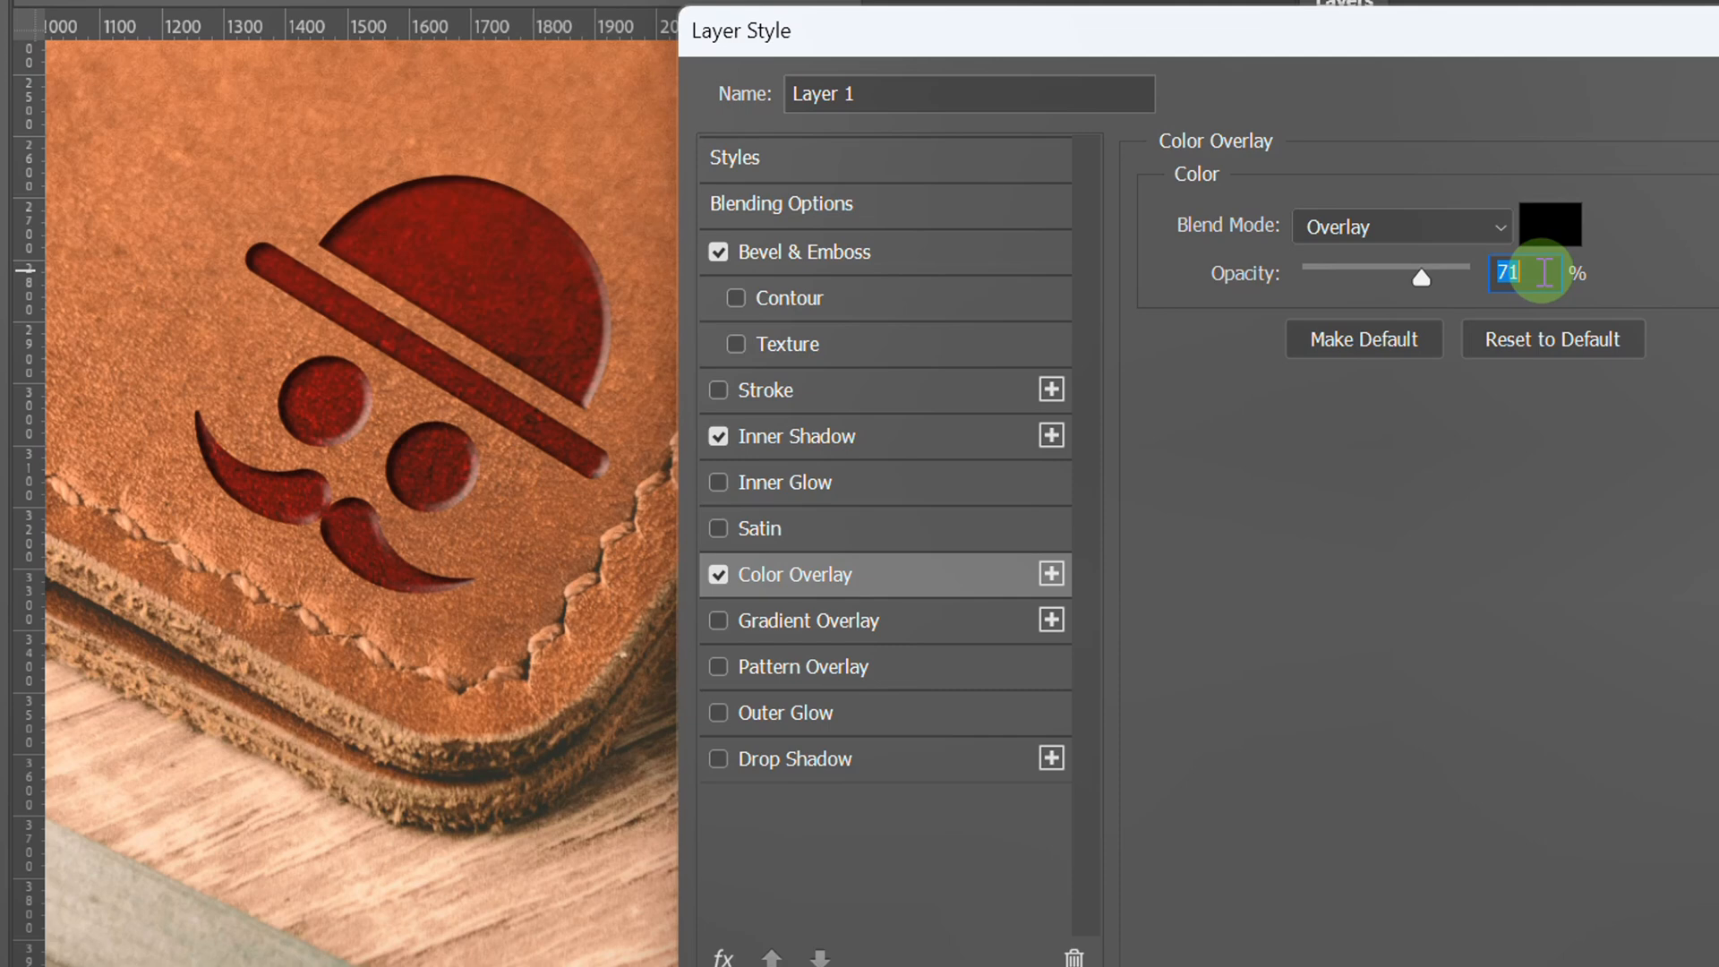
drag(1418, 277, 1350, 277)
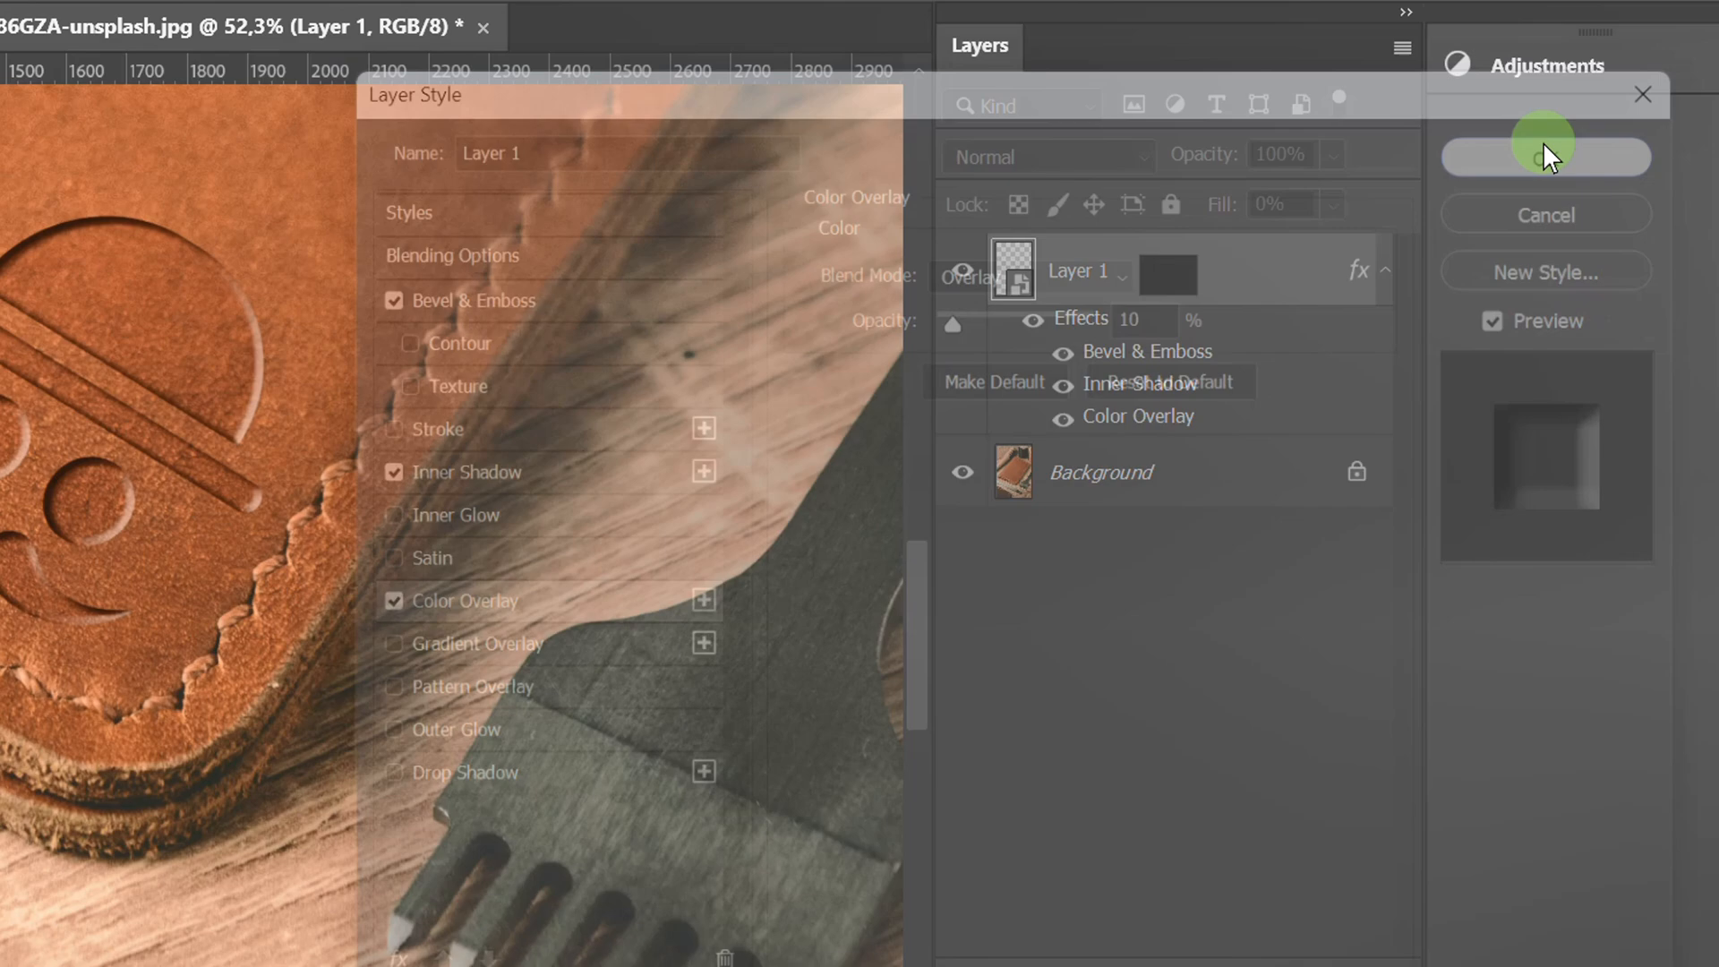
click(1543, 157)
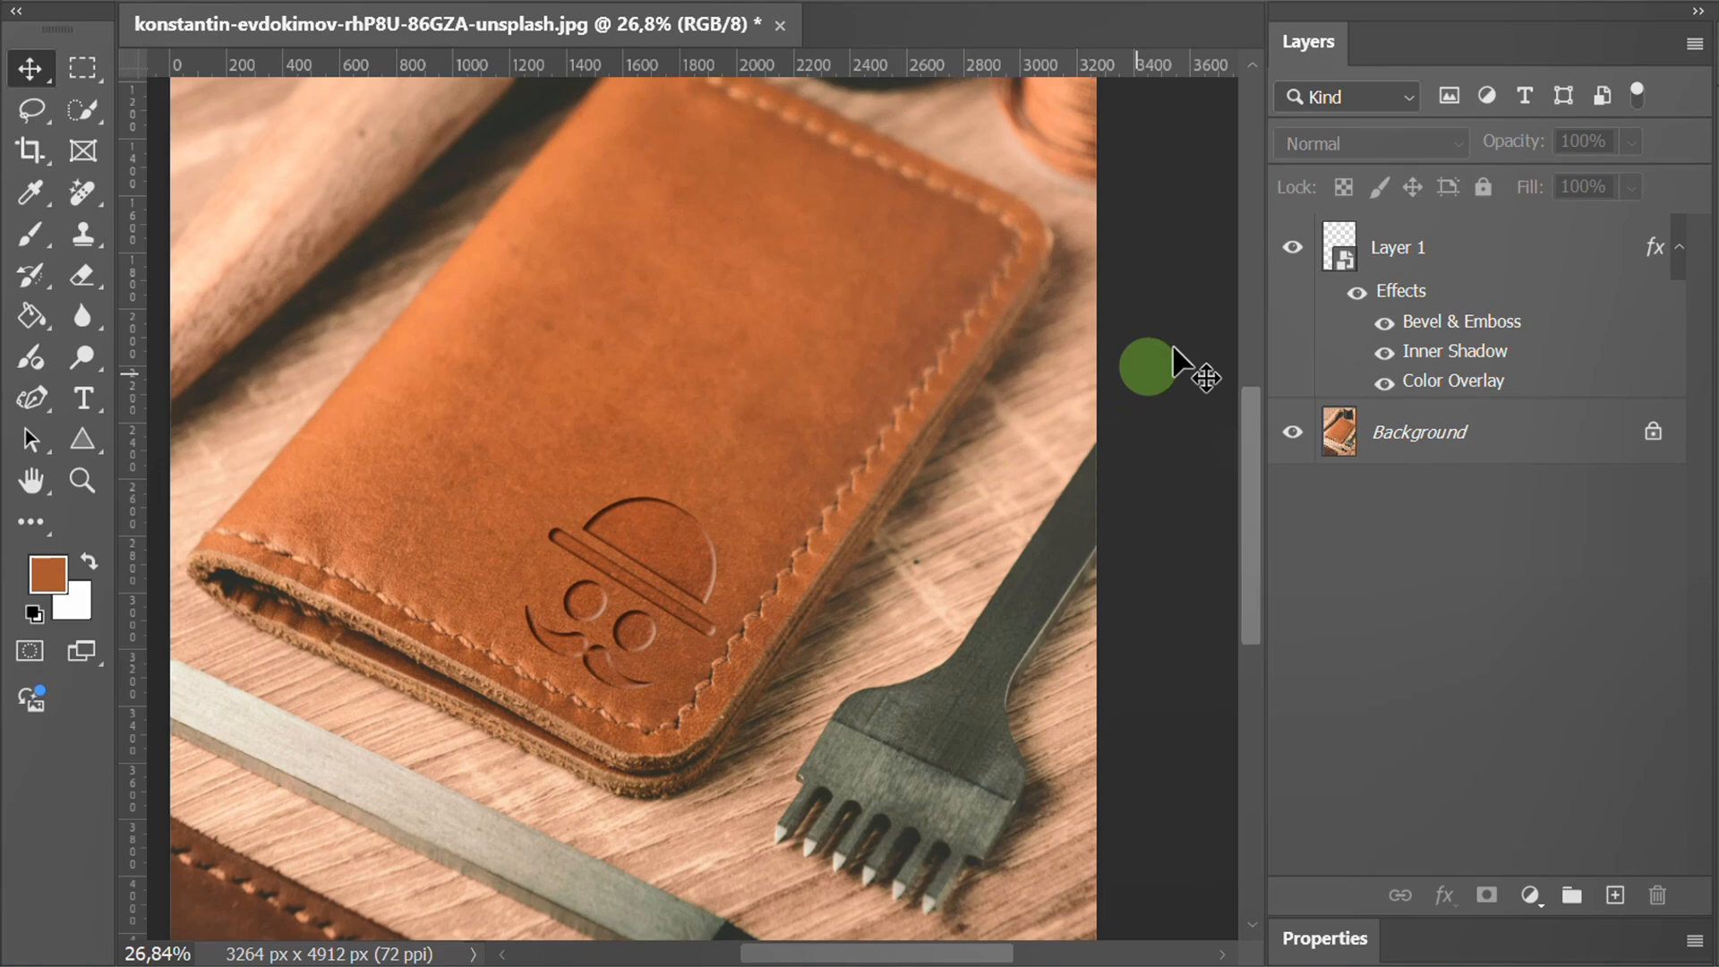
- Open Layer 1's smart object contents and bring in the Asset 3 logo above the hat logo
double_click(1339, 245)
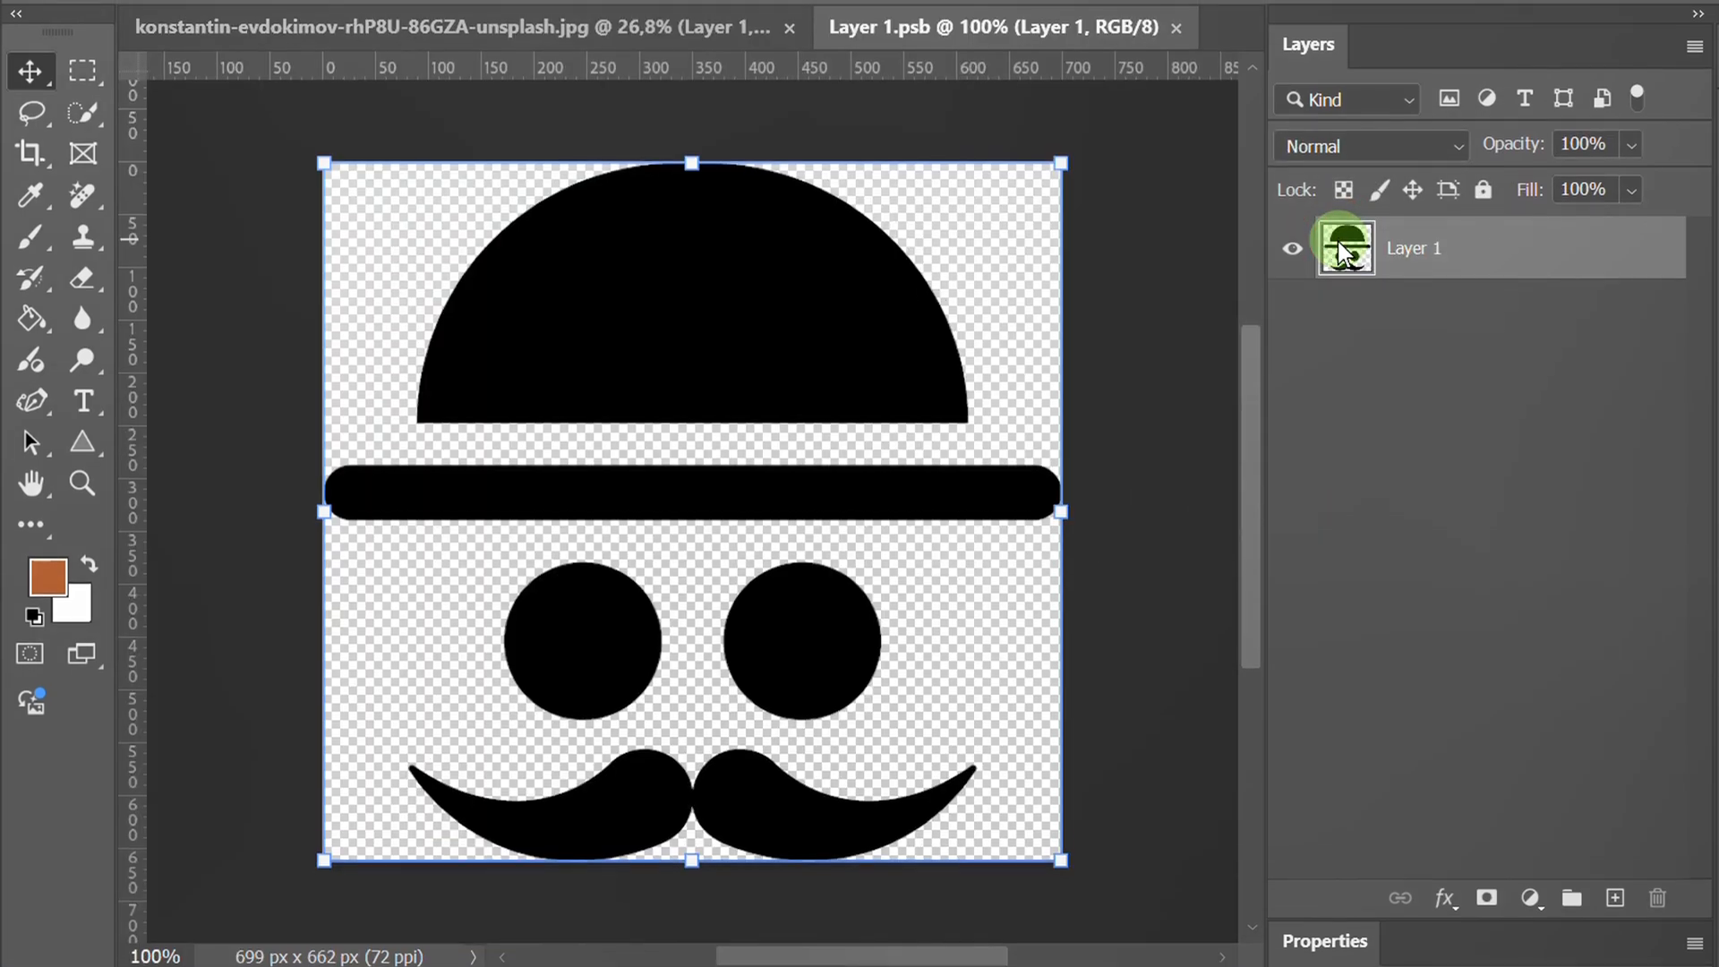
click(70, 18)
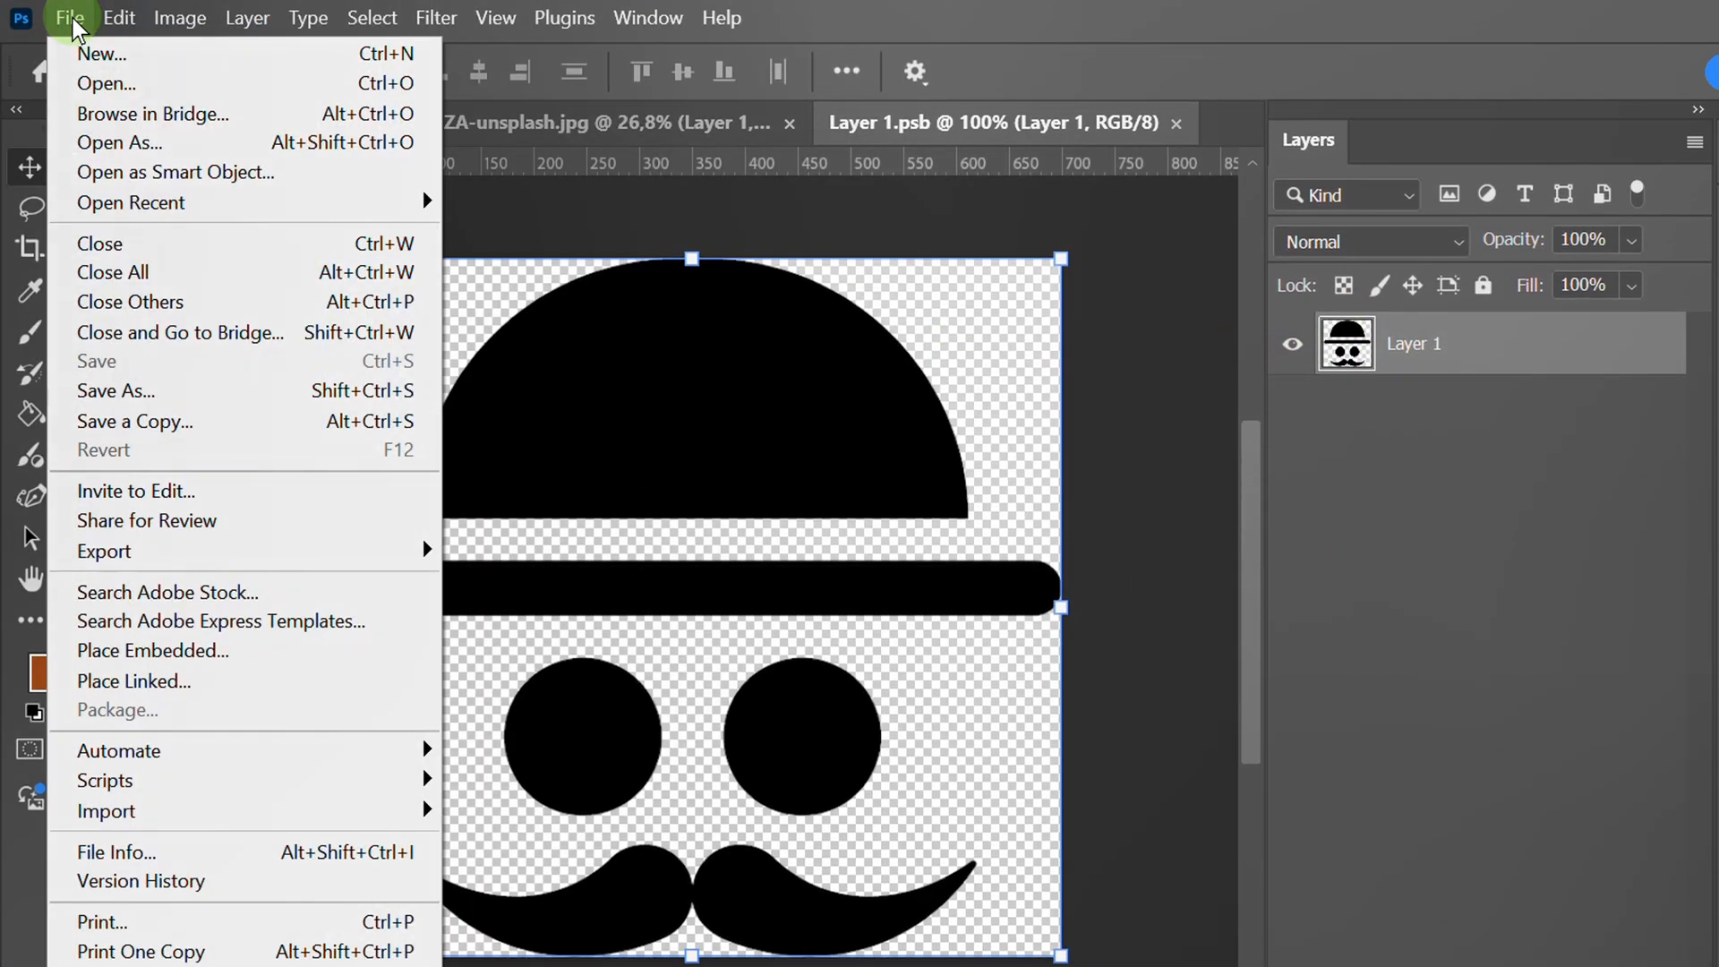
click(106, 84)
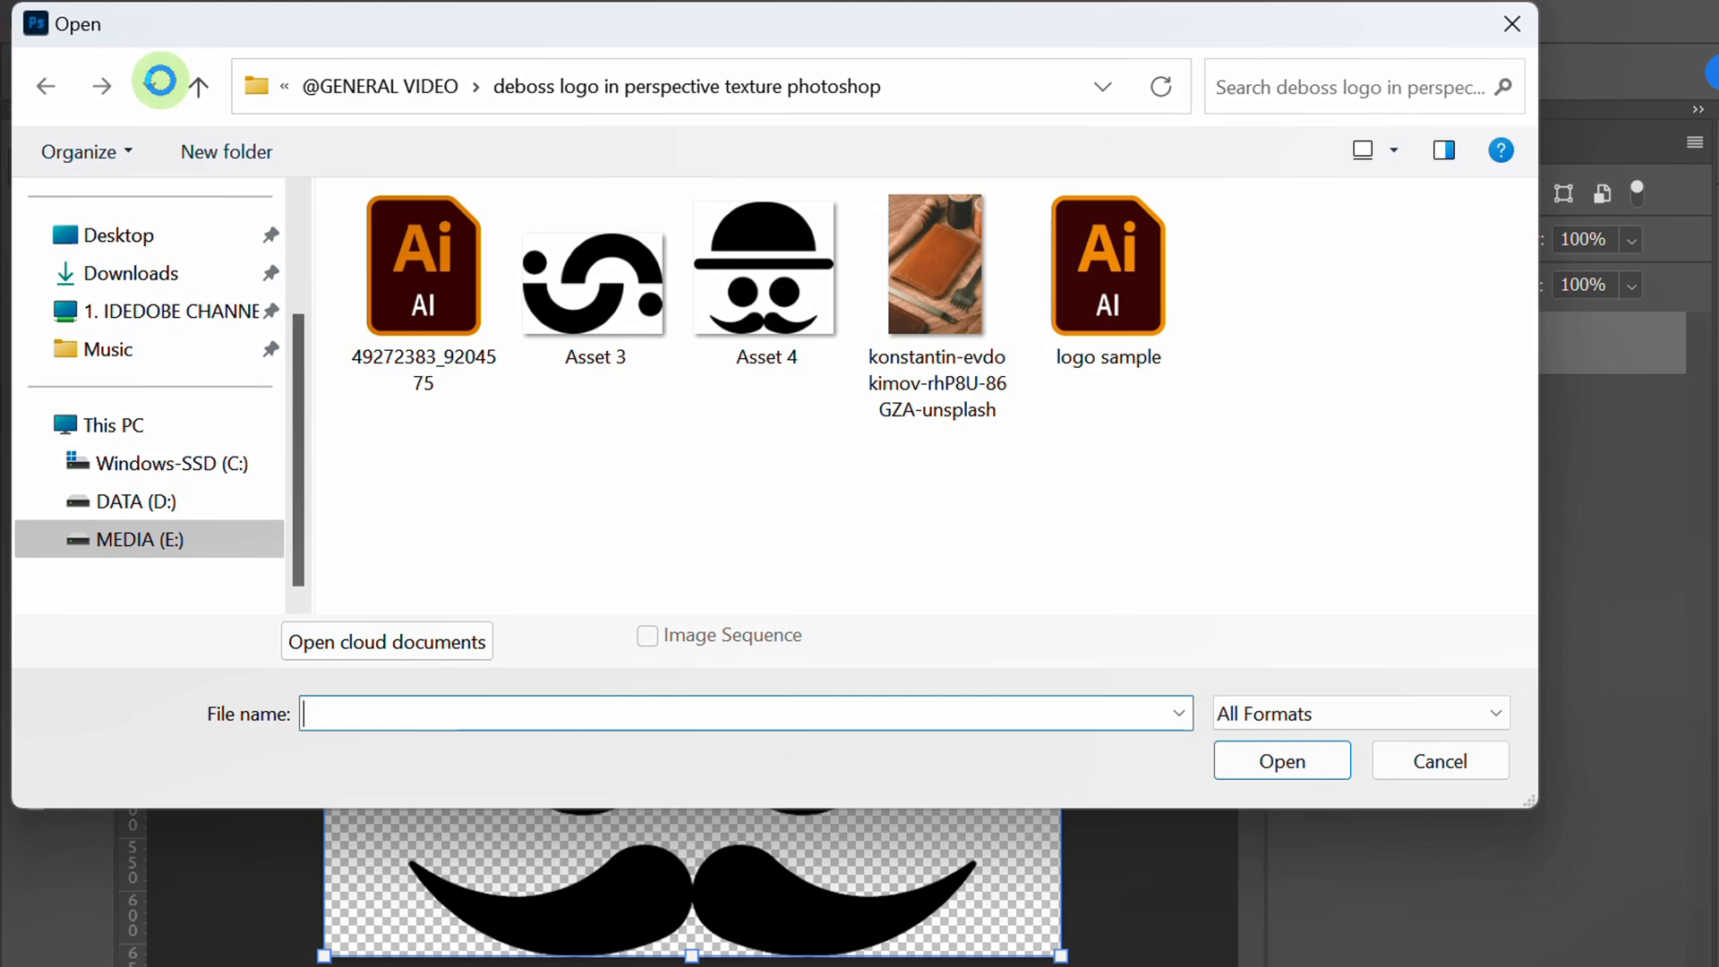
click(592, 267)
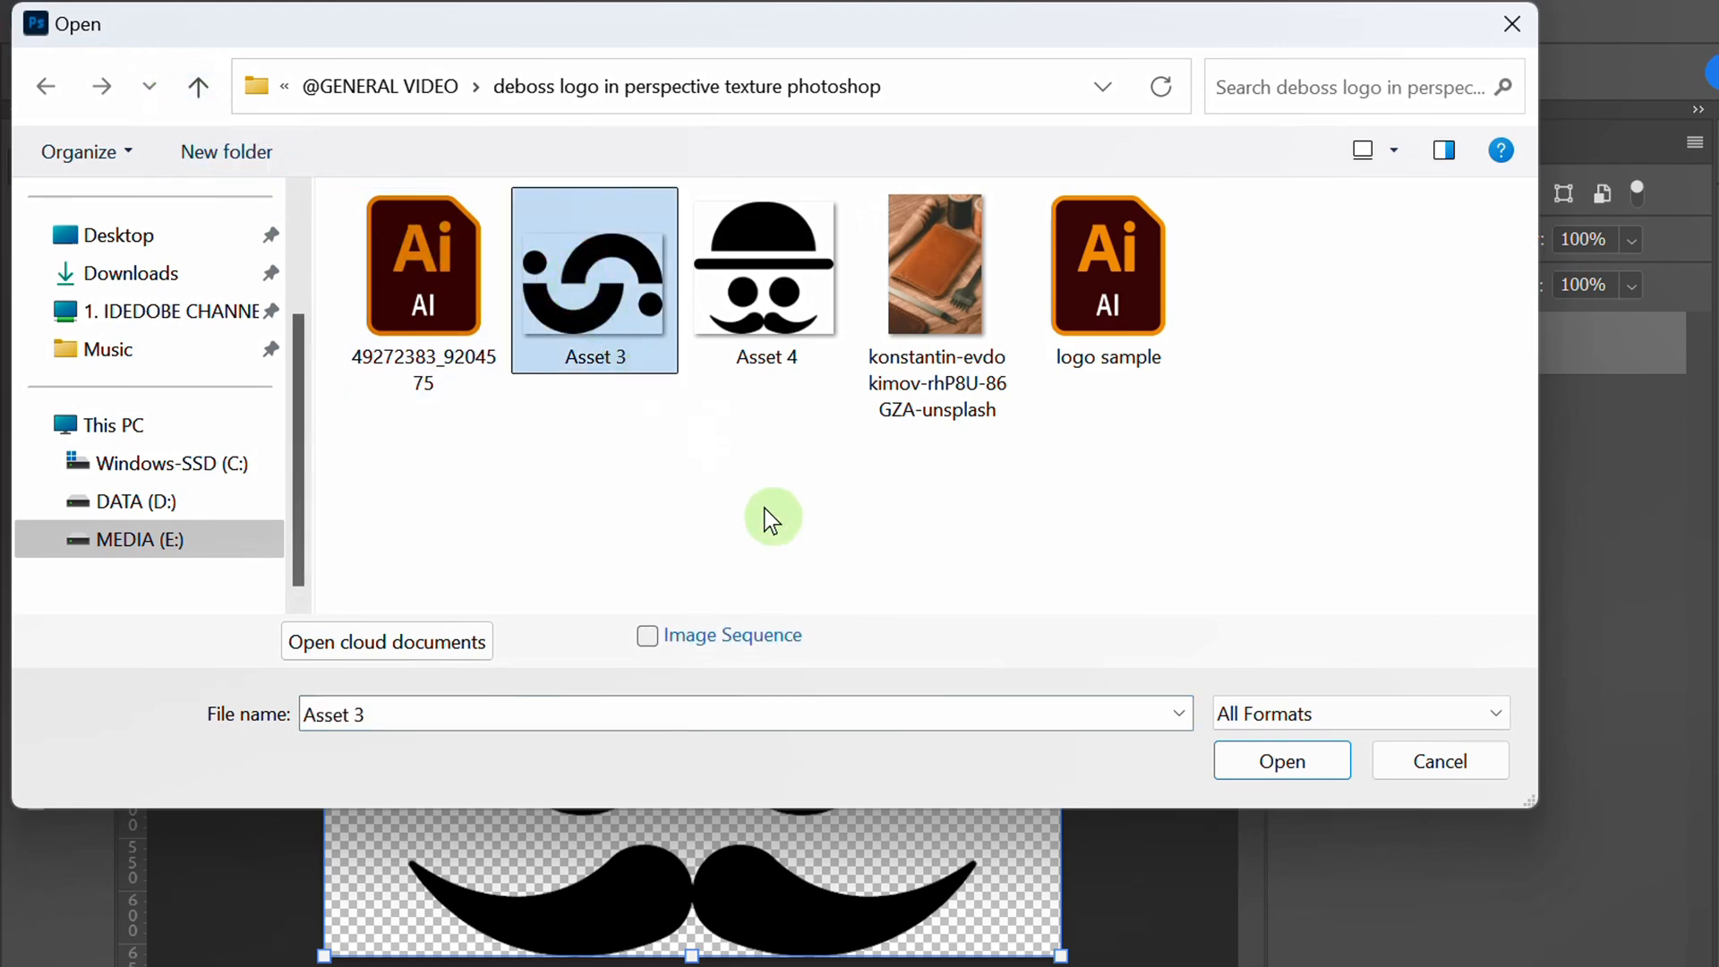
click(1281, 760)
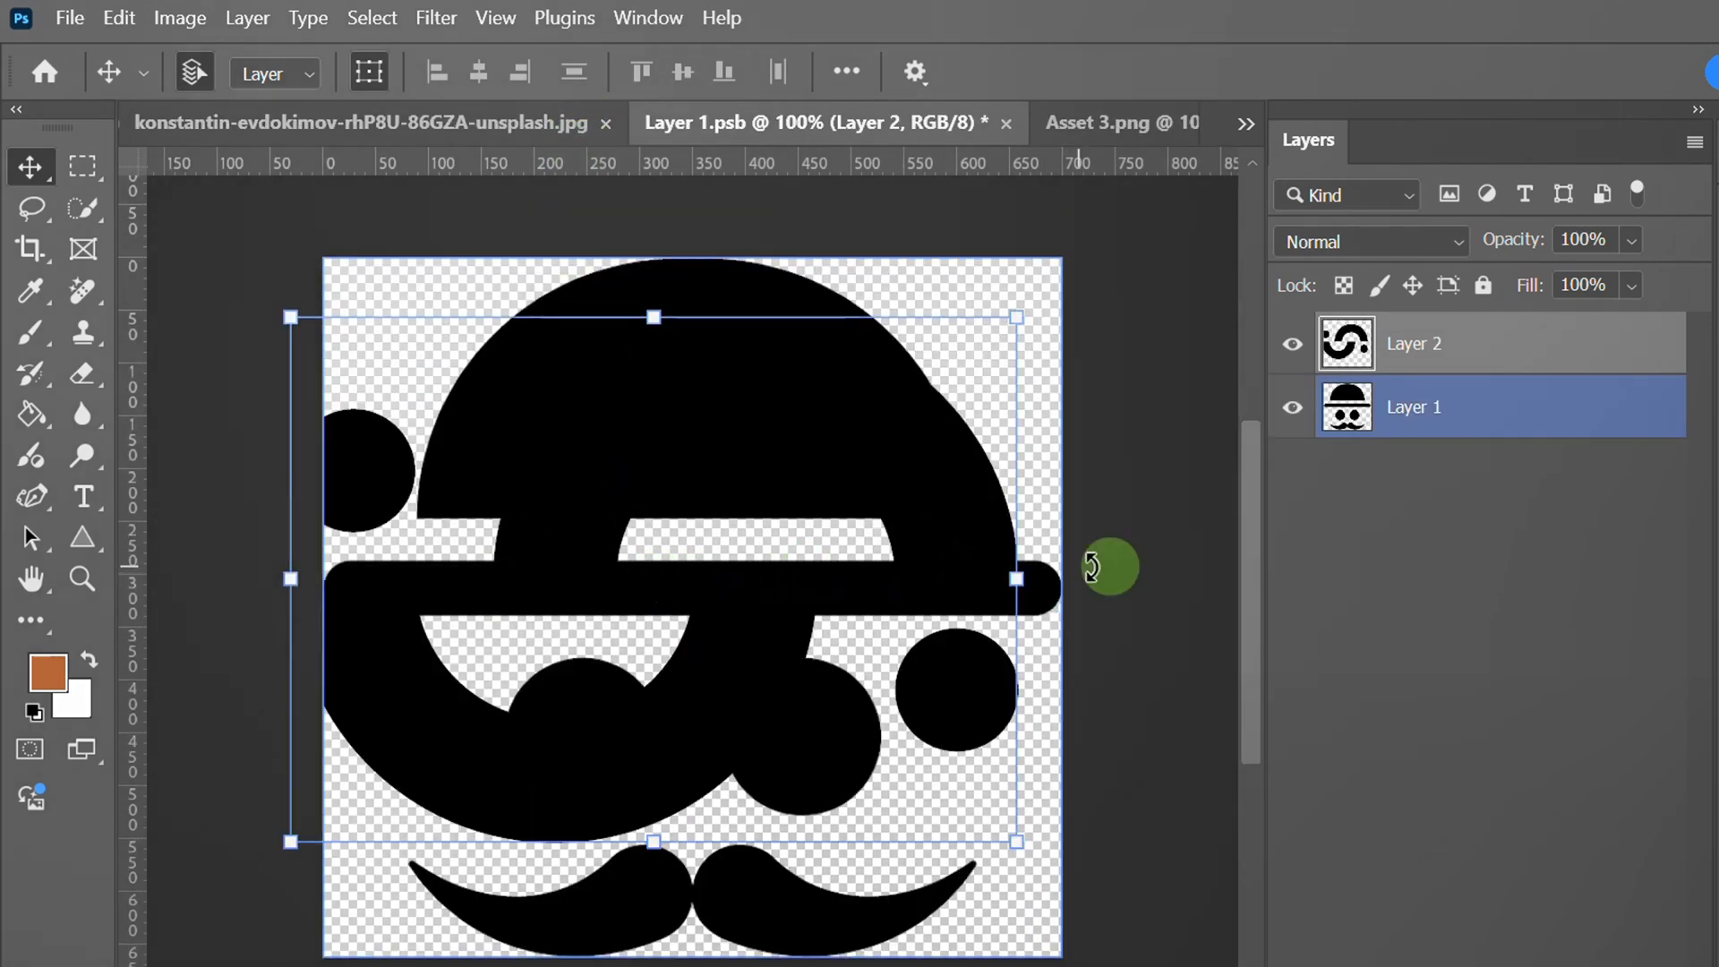
- Hide the hat logo, commit Asset 3 at canvas size, save the .psb and reposition the new debossed logo
click(1291, 407)
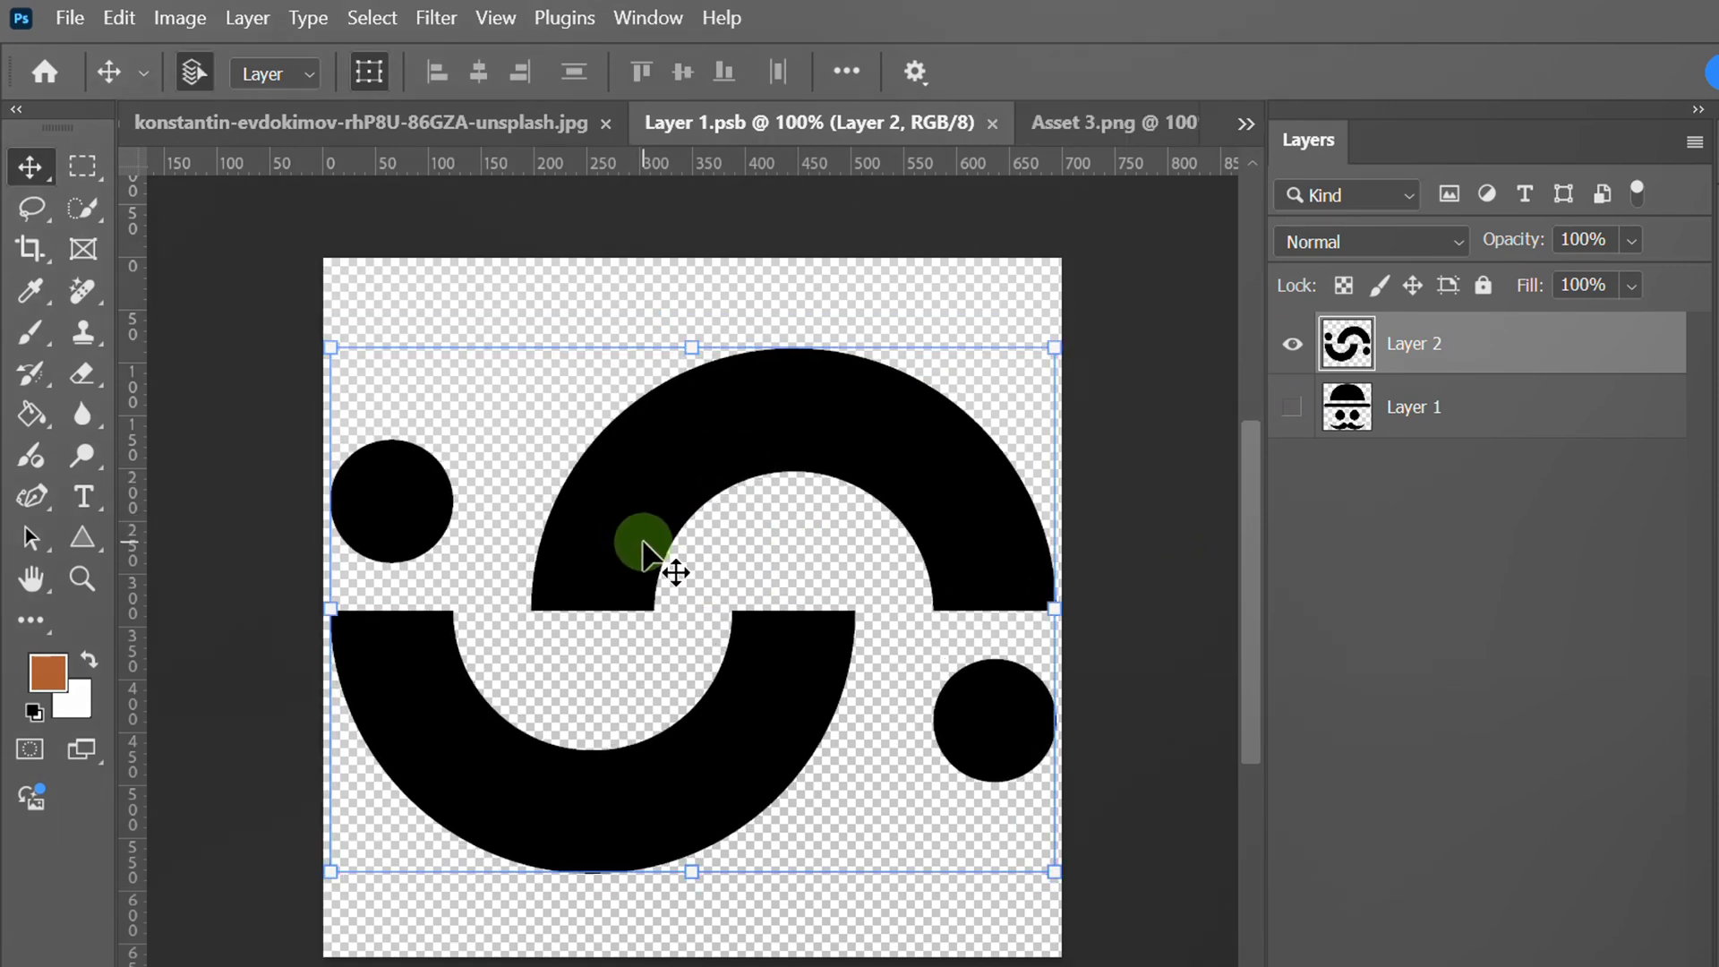
click(1110, 123)
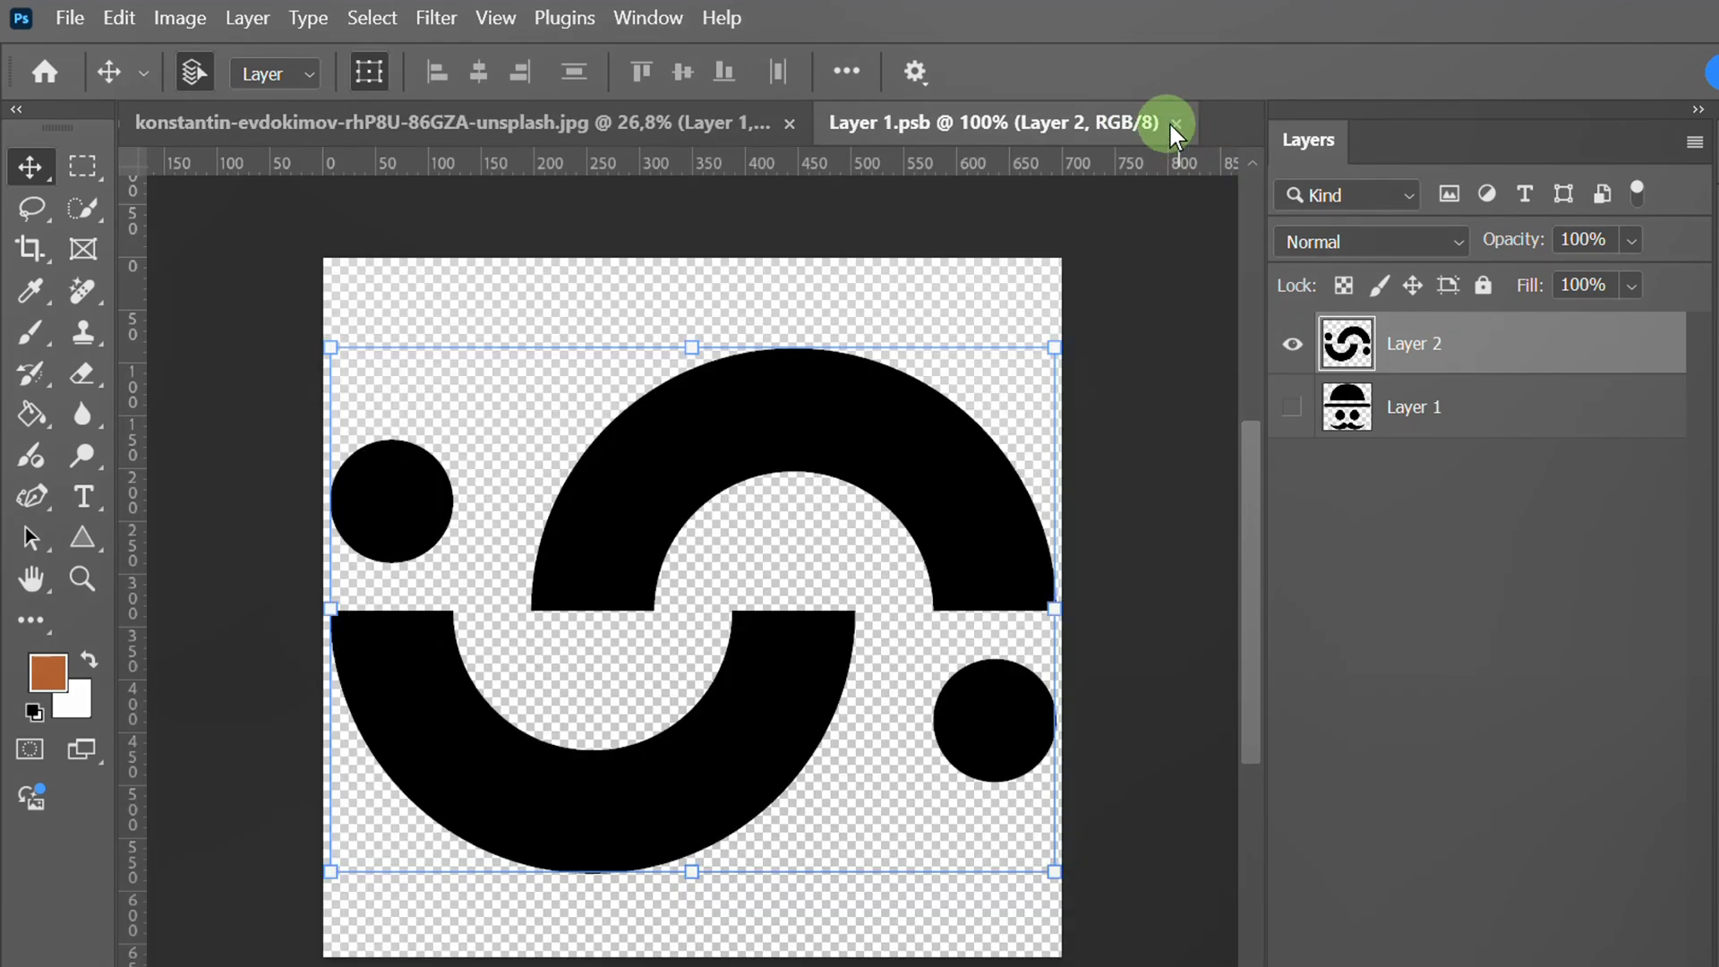
click(449, 121)
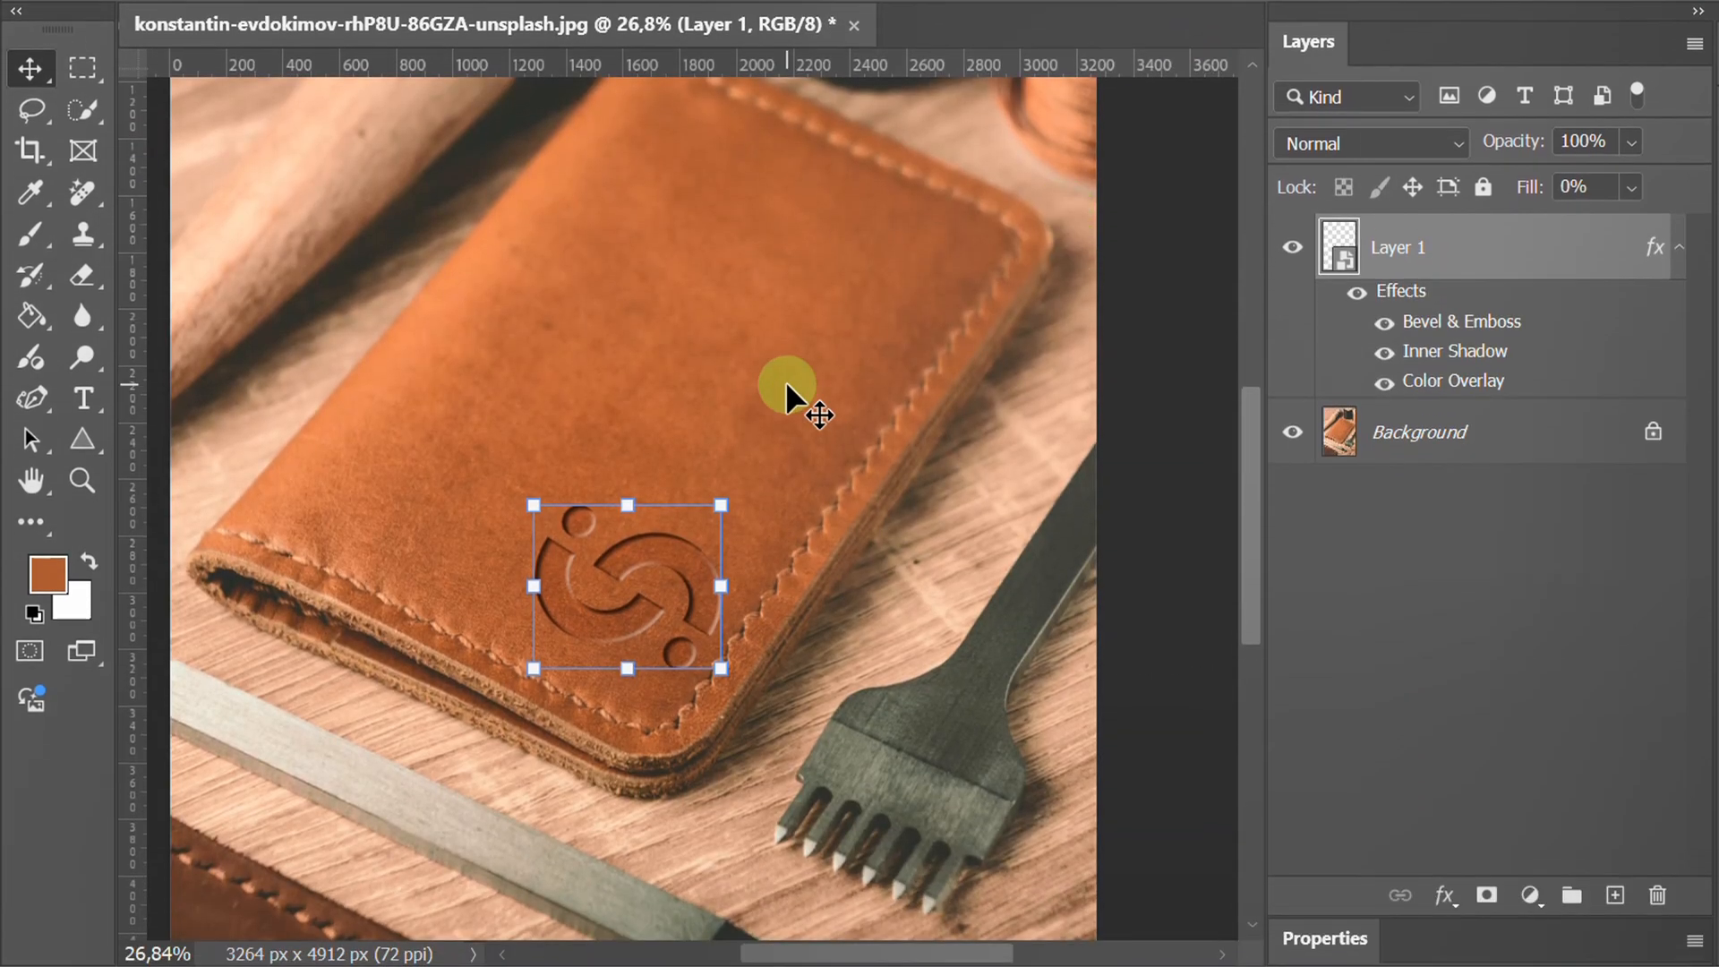
drag(790, 394, 692, 587)
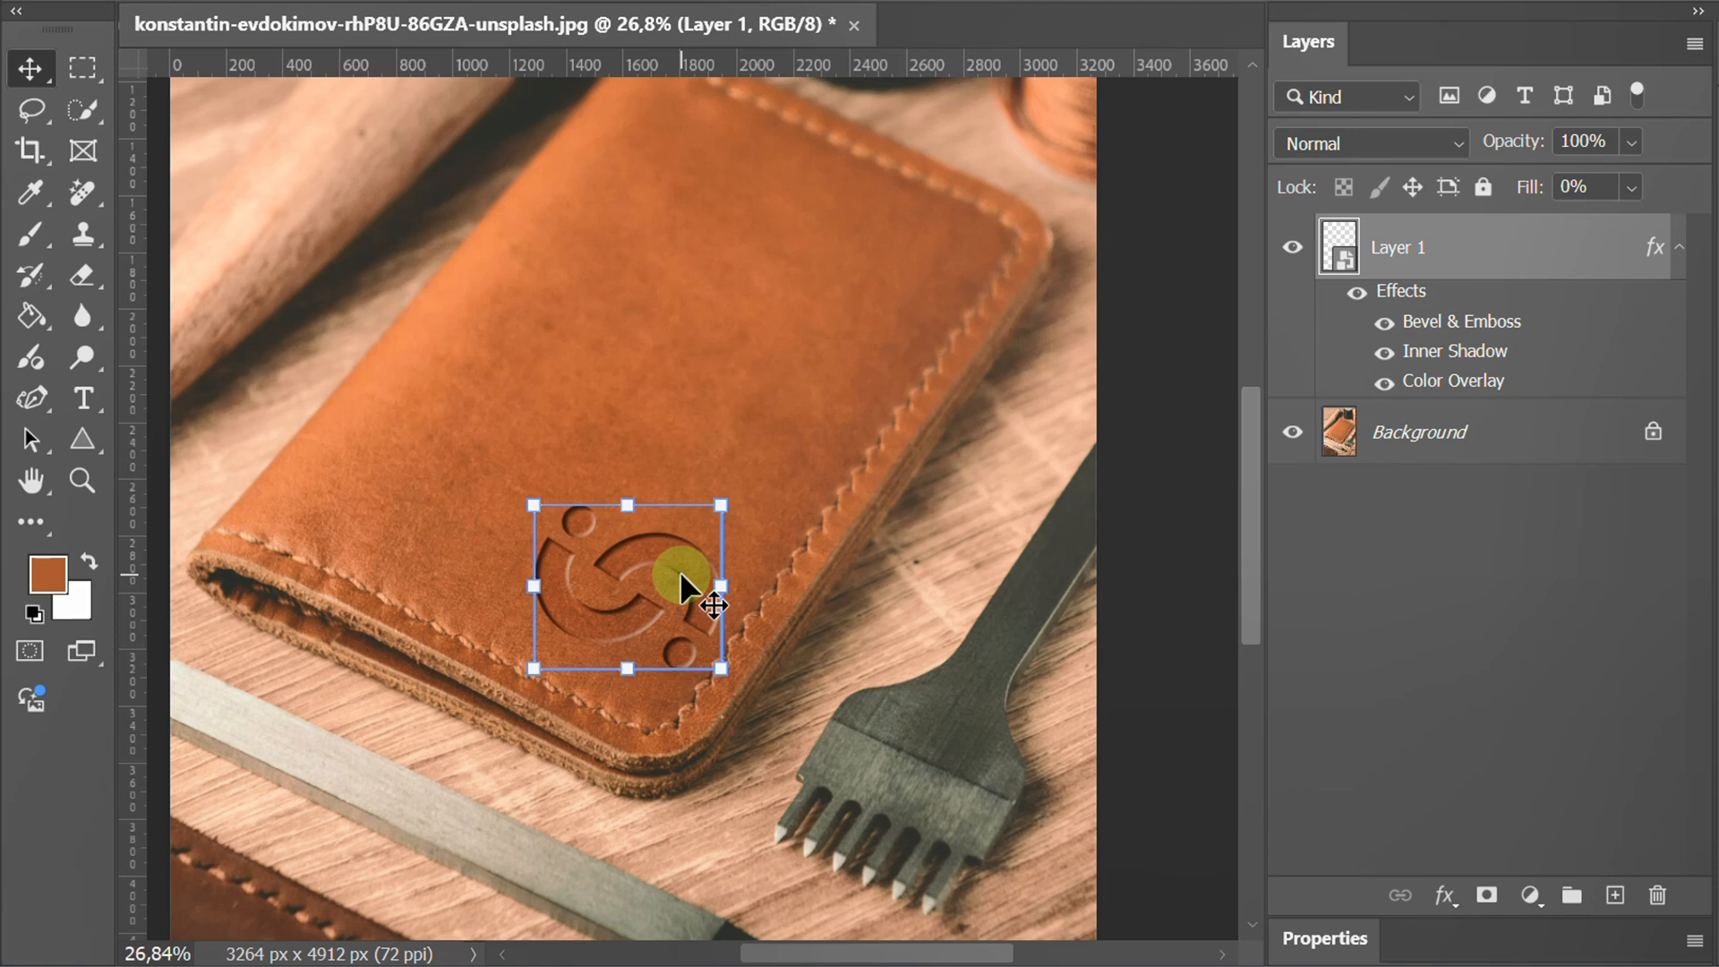